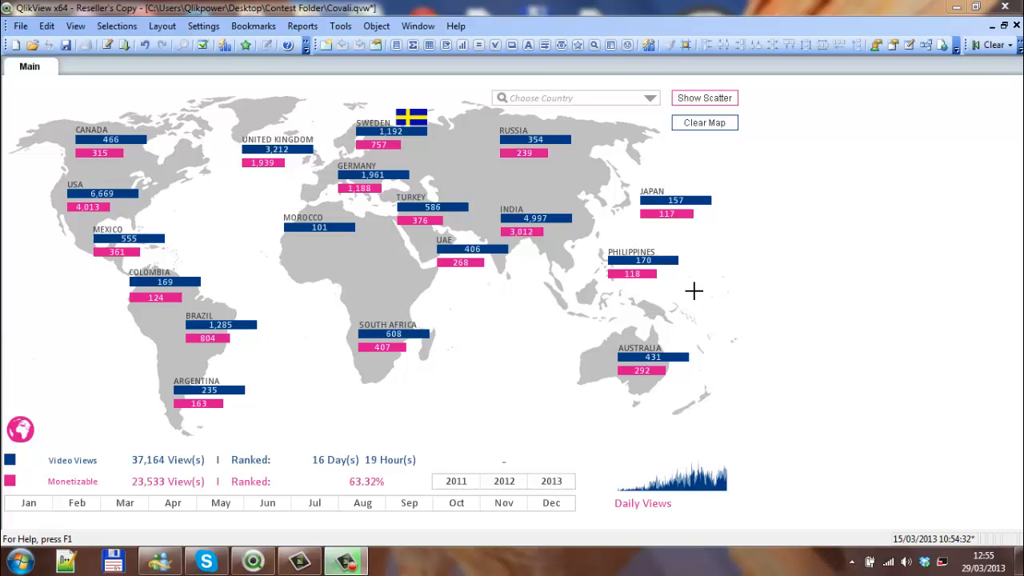
mouse_move(784, 216)
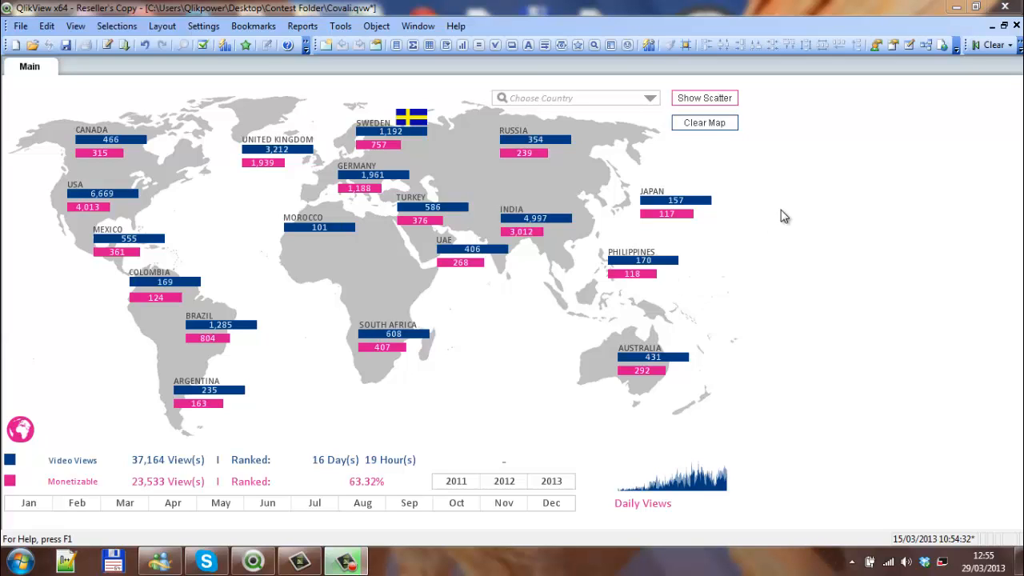
mouse_move(596, 187)
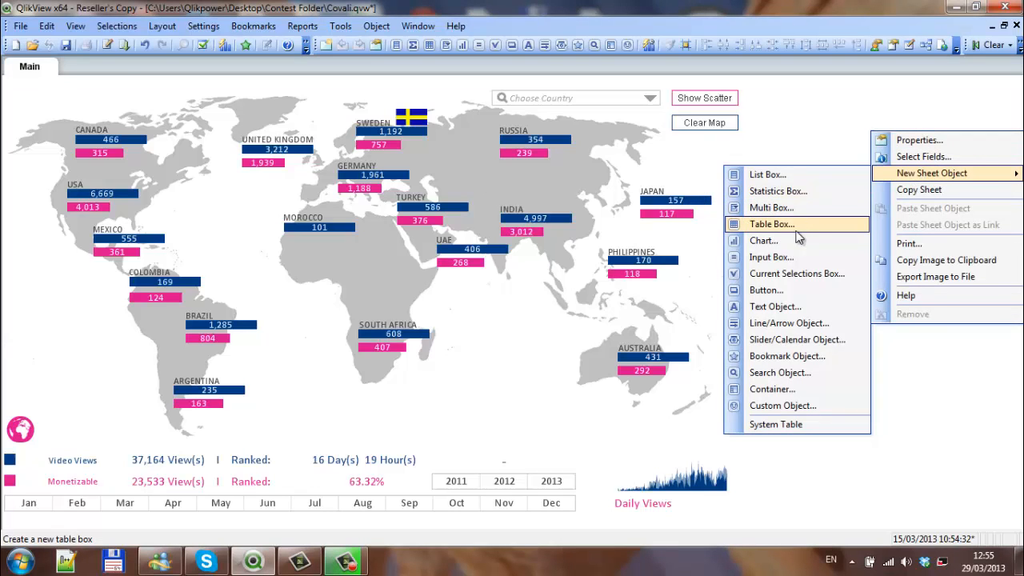
Create a new chart with Geography as dimension and Sum(Views) as its expression.
click(763, 240)
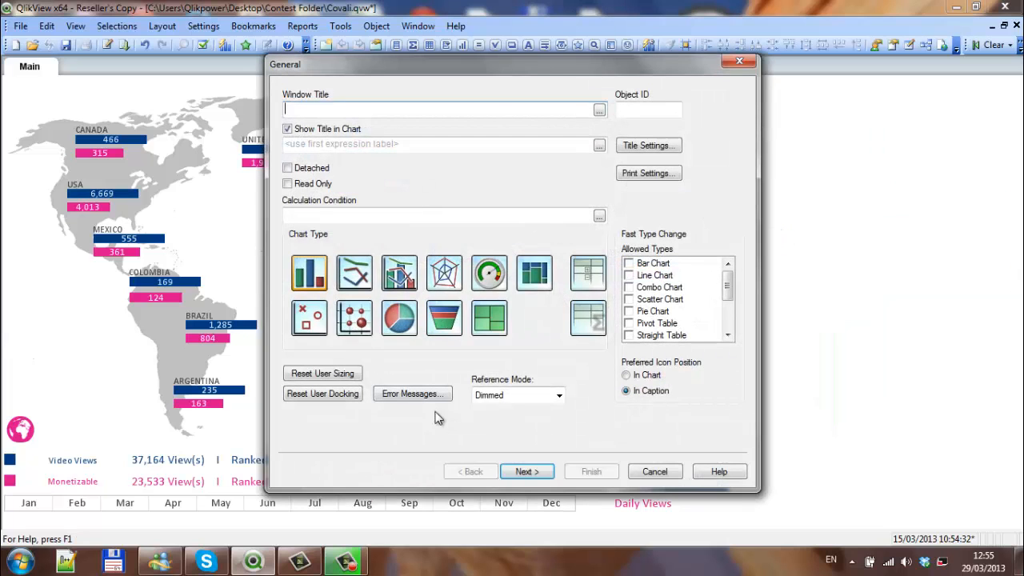
click(526, 470)
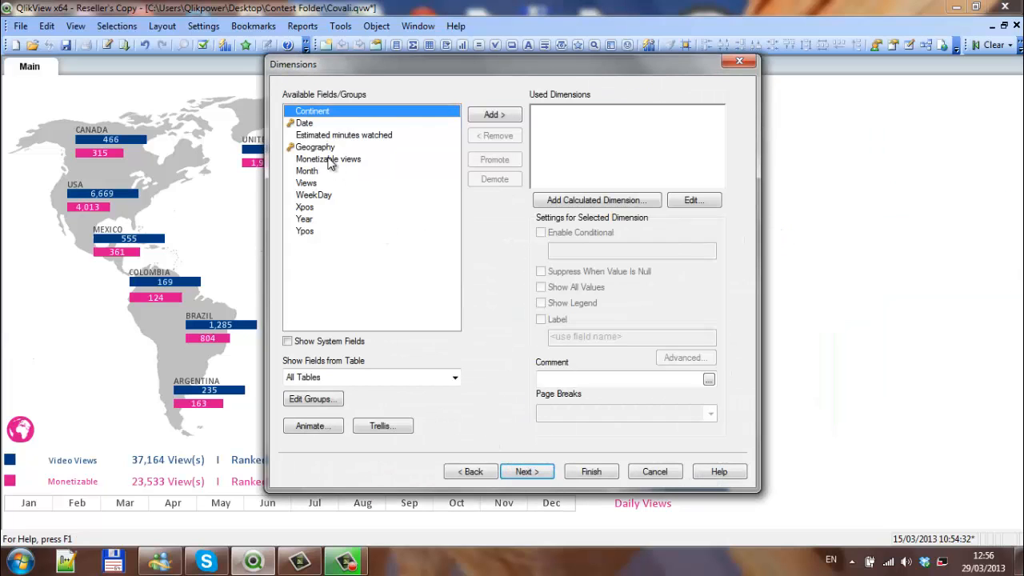
click(493, 115)
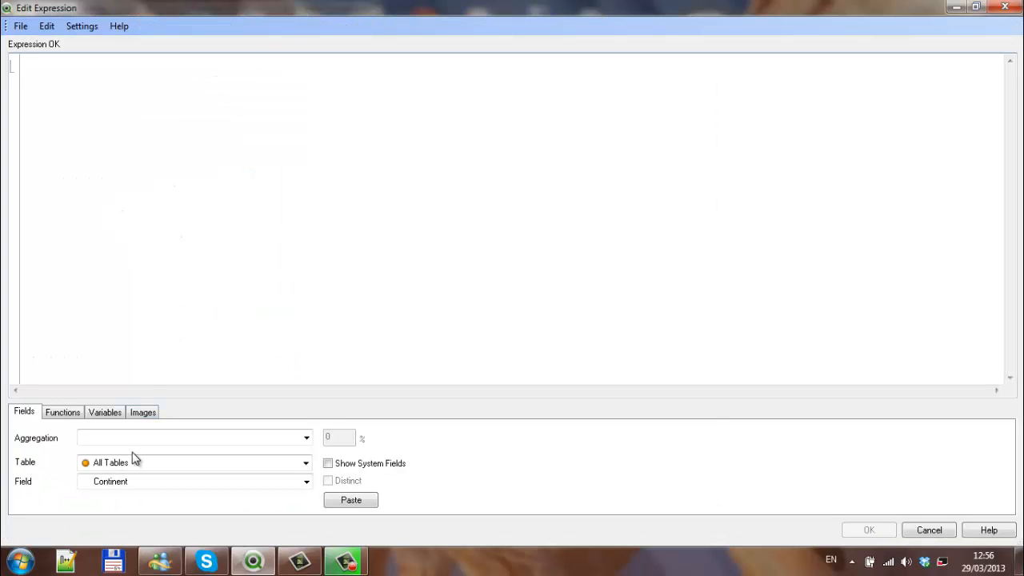
click(306, 438)
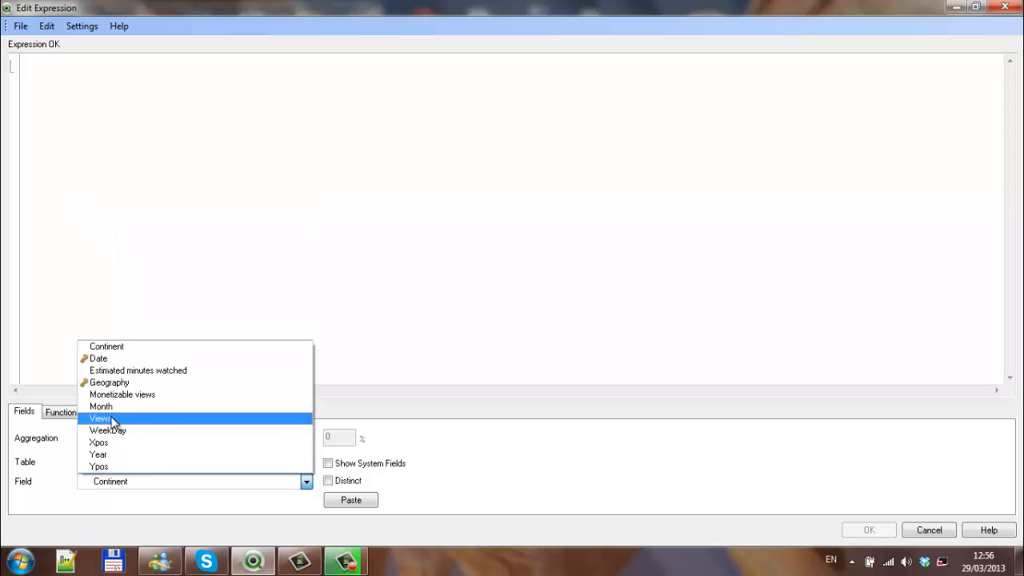
click(101, 419)
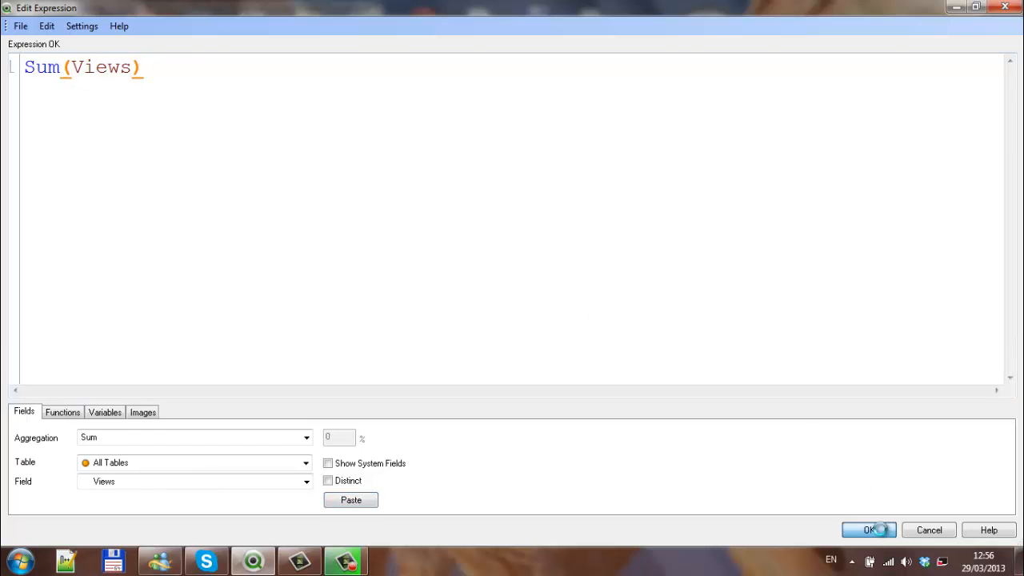
click(869, 530)
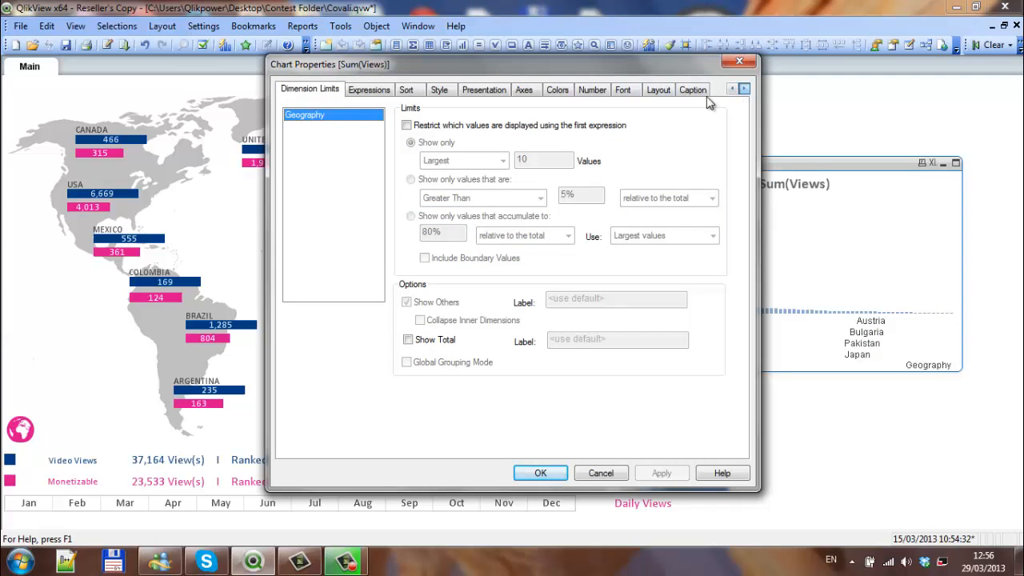
Add a second expression Sum([Monetizable views]) and finish the chart onto the sheet.
click(659, 90)
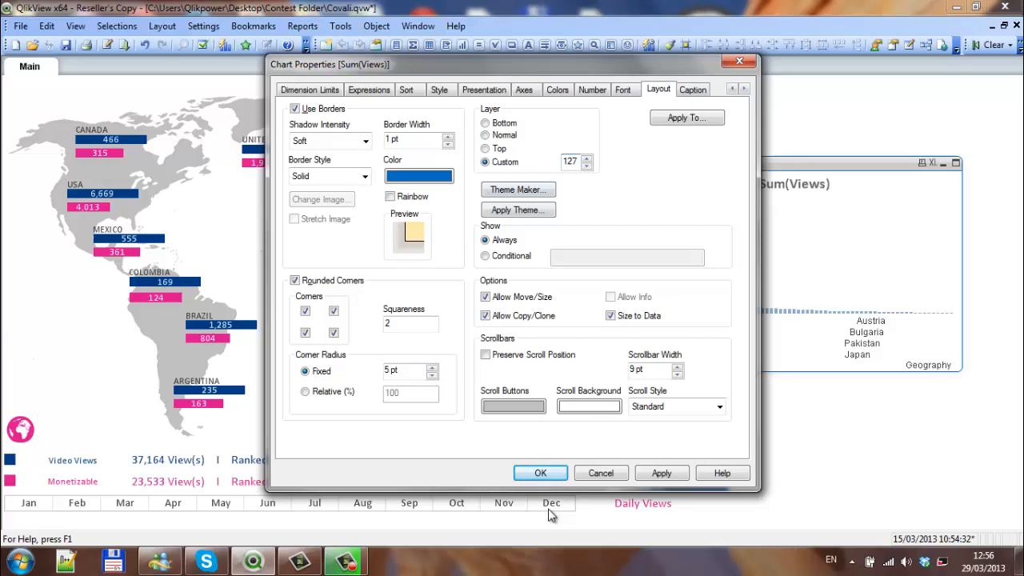
click(368, 89)
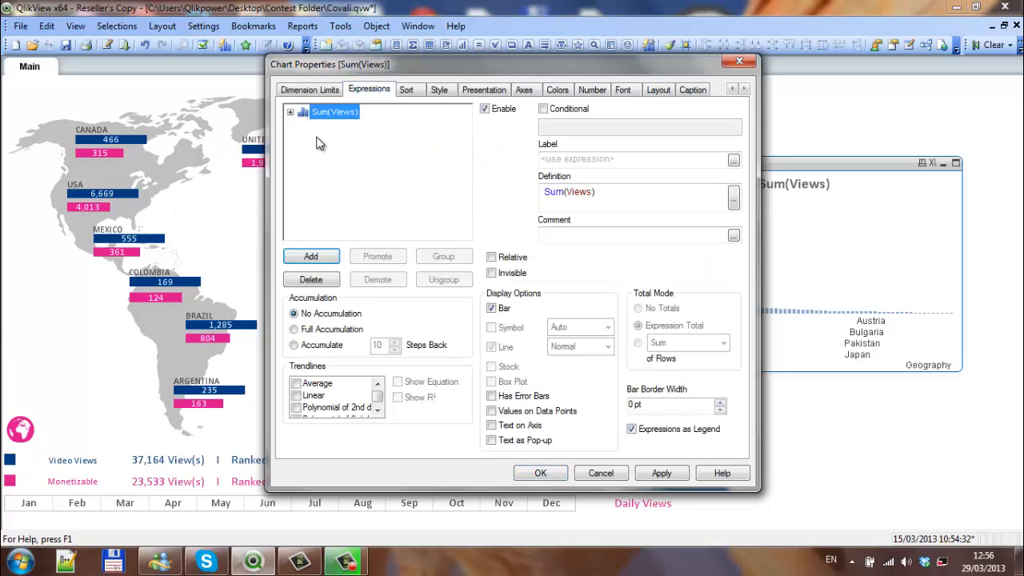
mouse_move(338, 178)
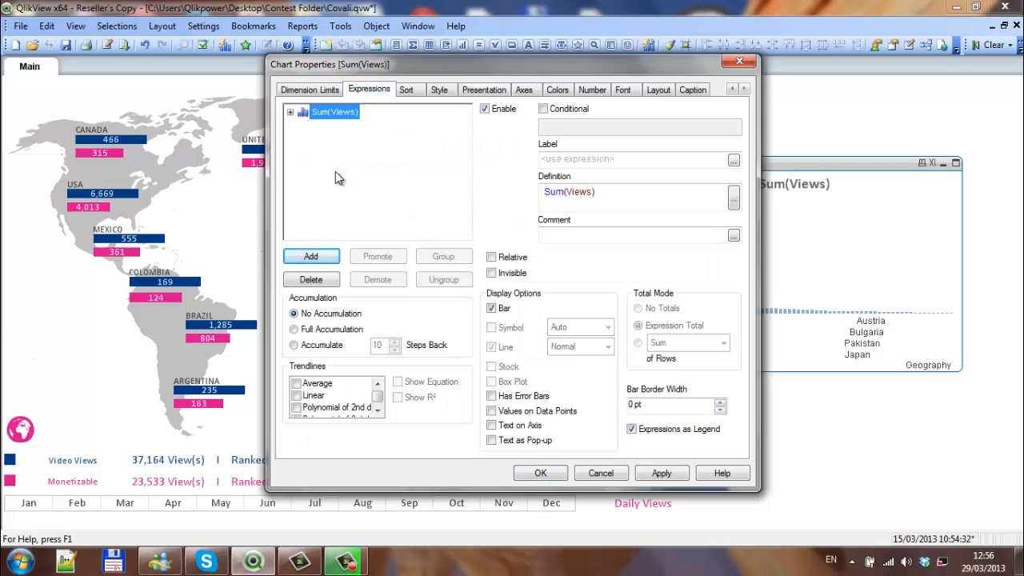
click(310, 256)
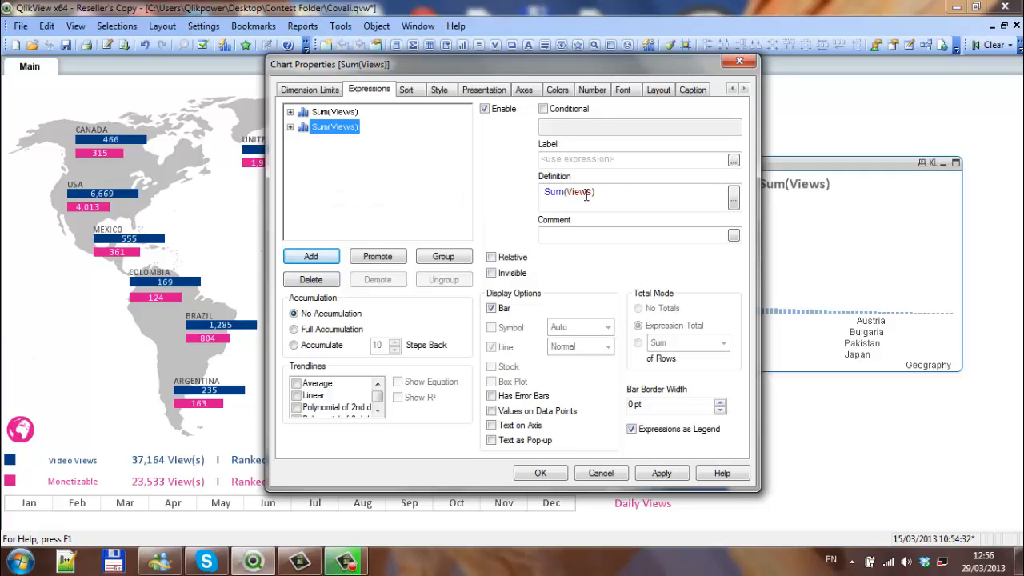
text(mO)
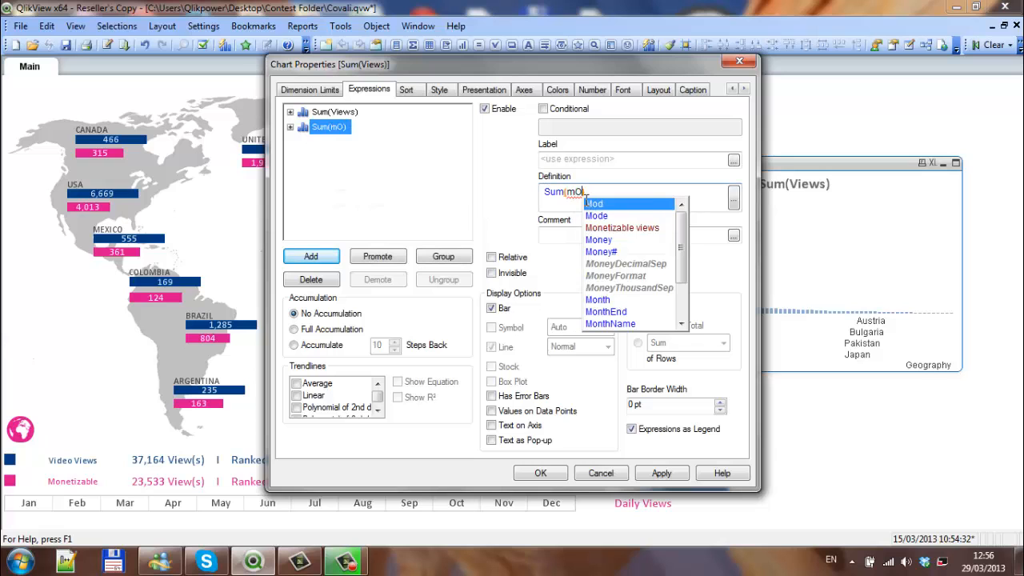
click(621, 228)
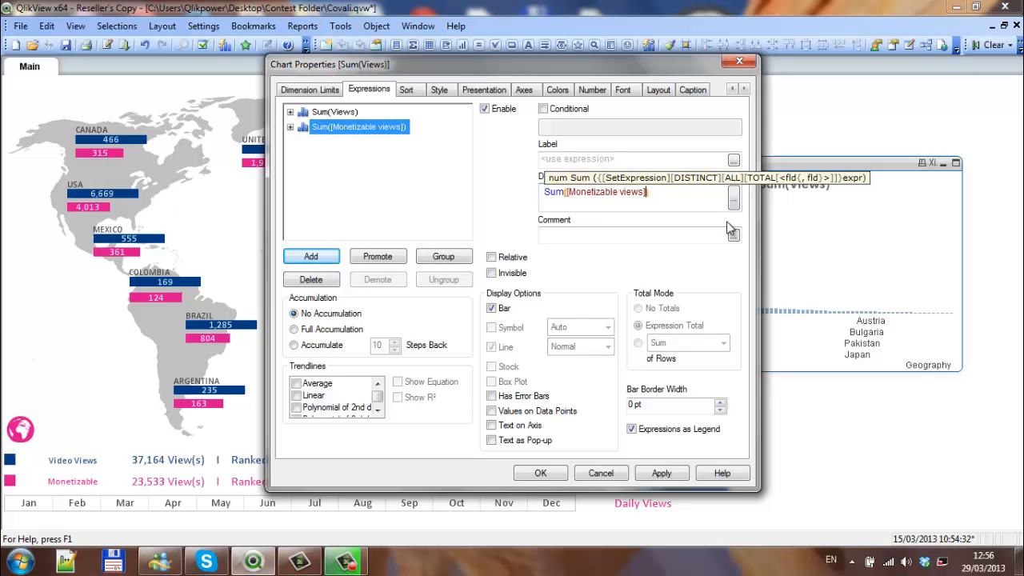
click(541, 474)
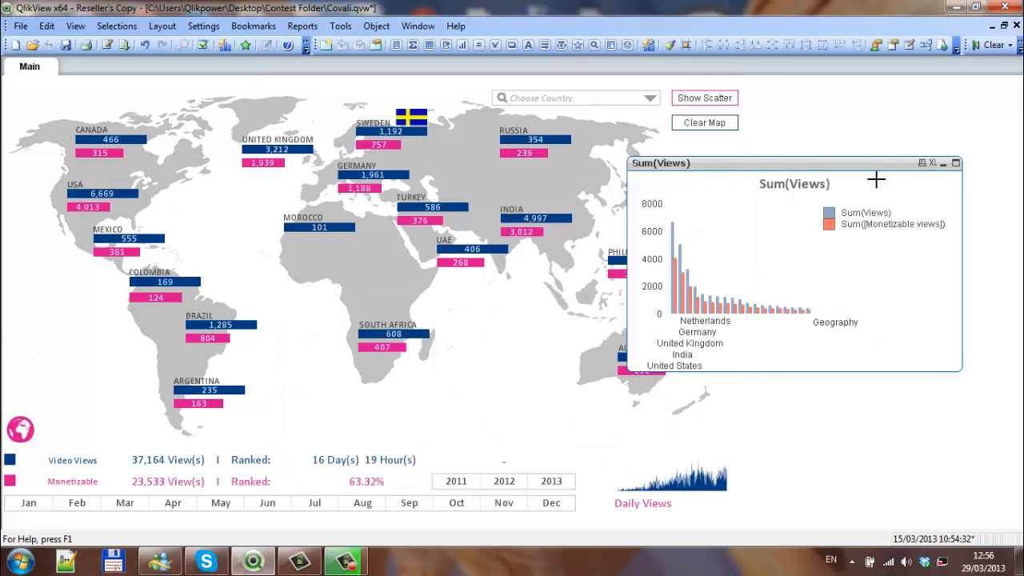
mouse_move(595, 208)
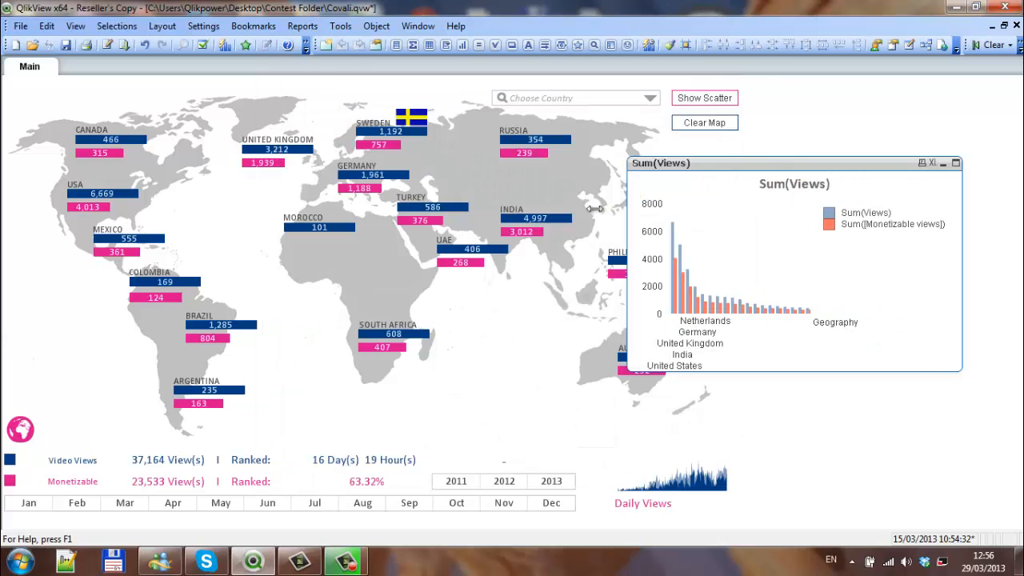
mouse_move(720, 169)
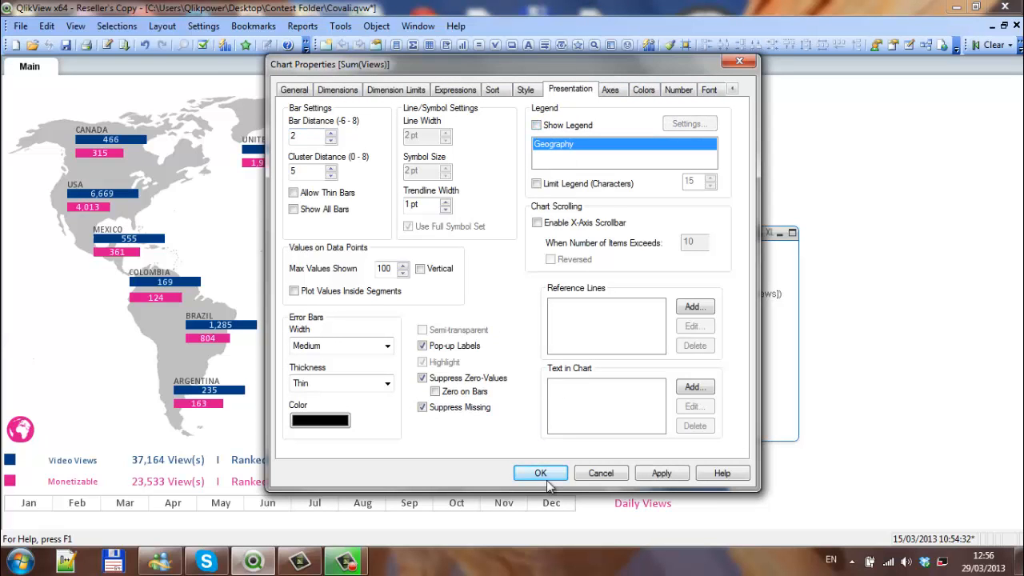
Apply pending changes and turn off Show Caption for the chart.
click(541, 474)
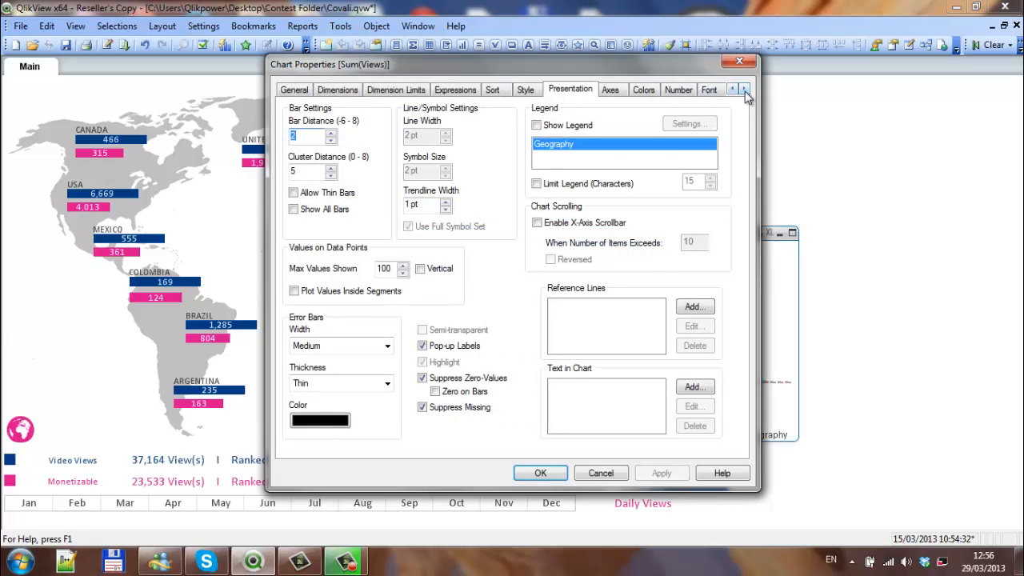
click(744, 88)
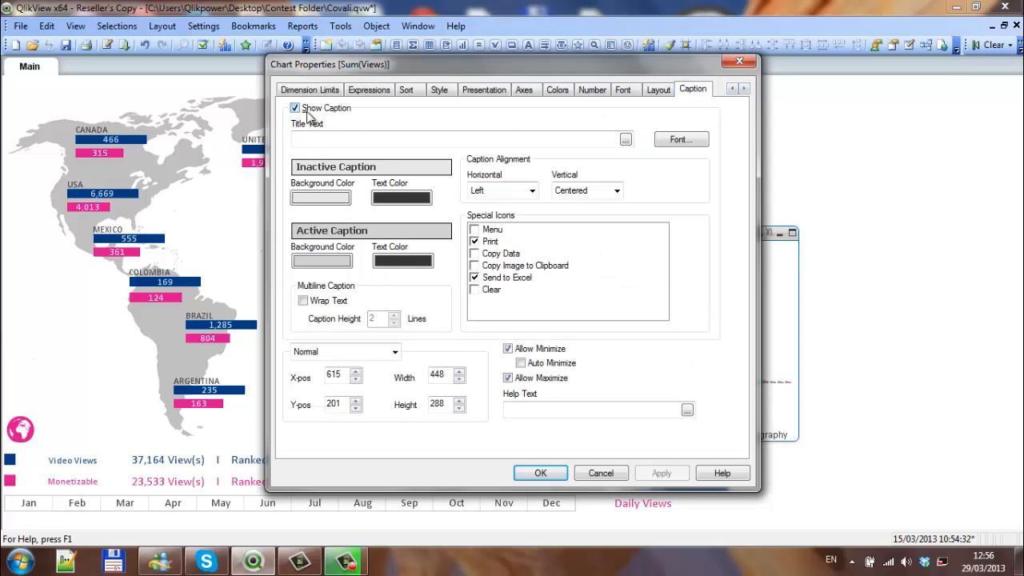
click(541, 474)
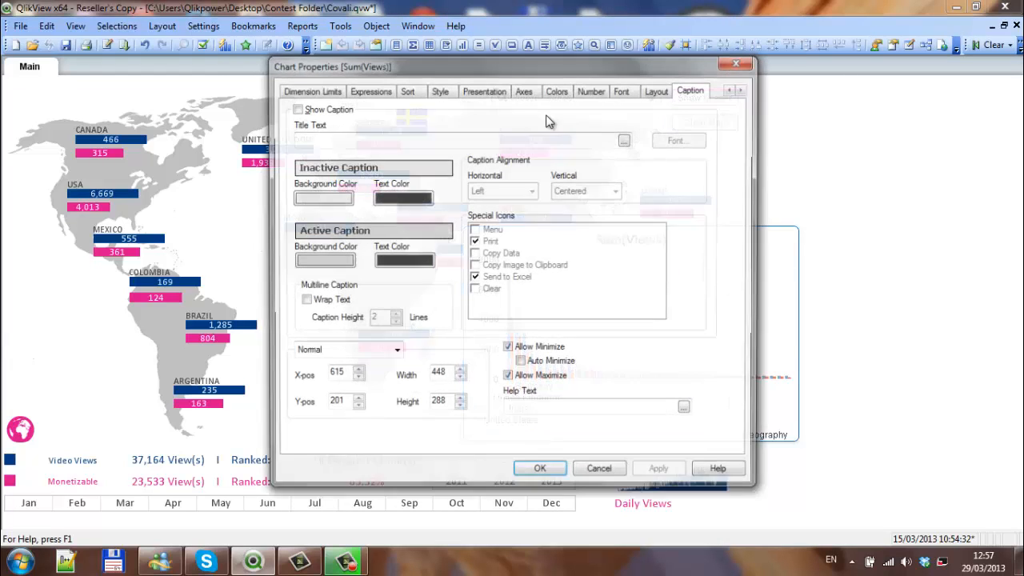
click(735, 90)
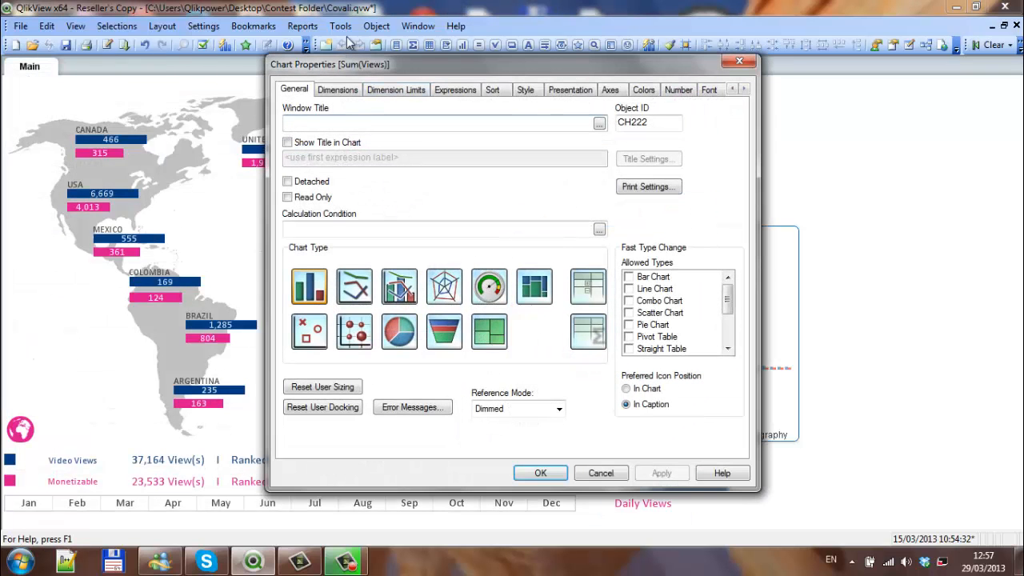
Set the expression axis font colour in the Axes settings.
click(611, 90)
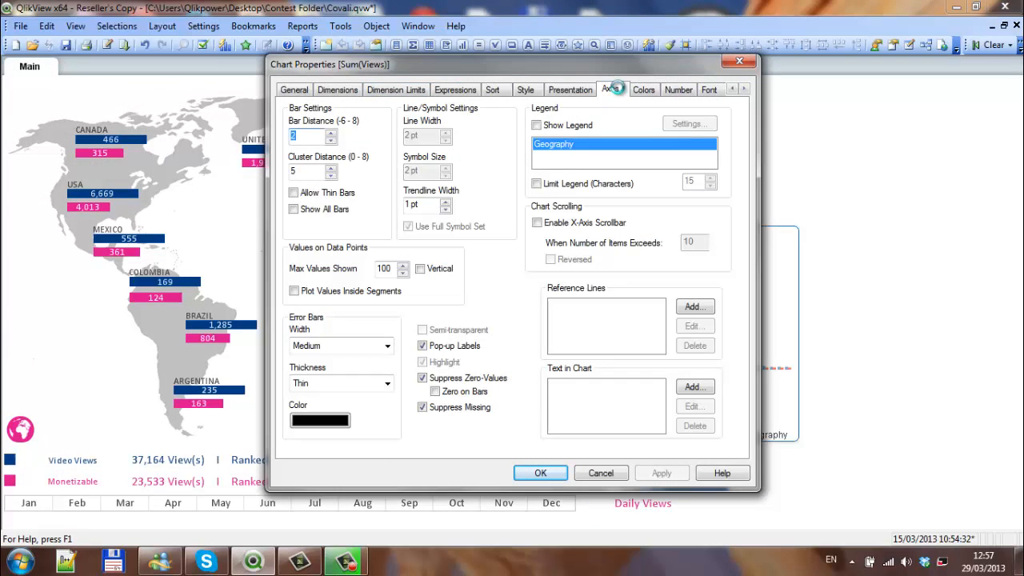
click(609, 90)
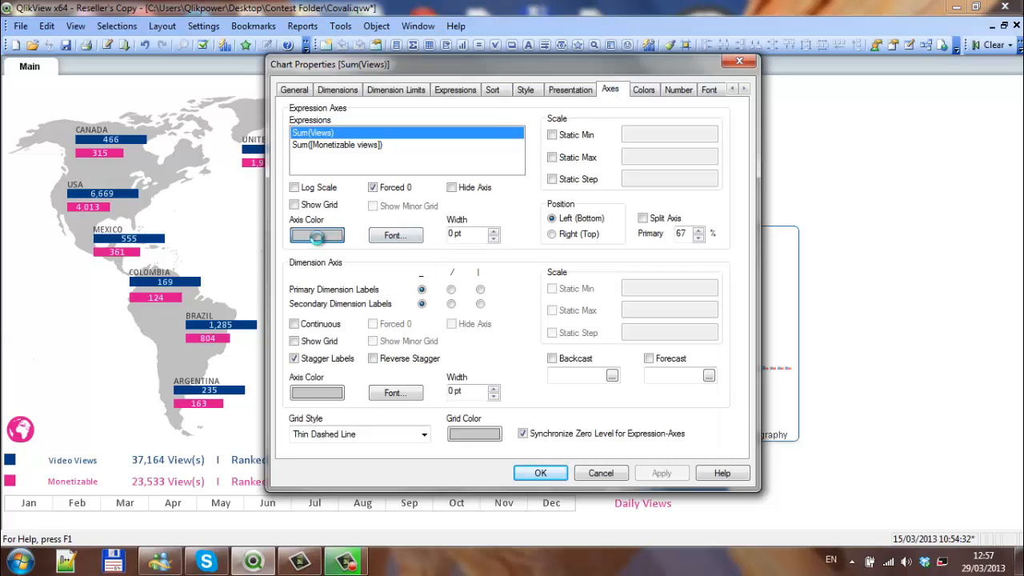
click(317, 234)
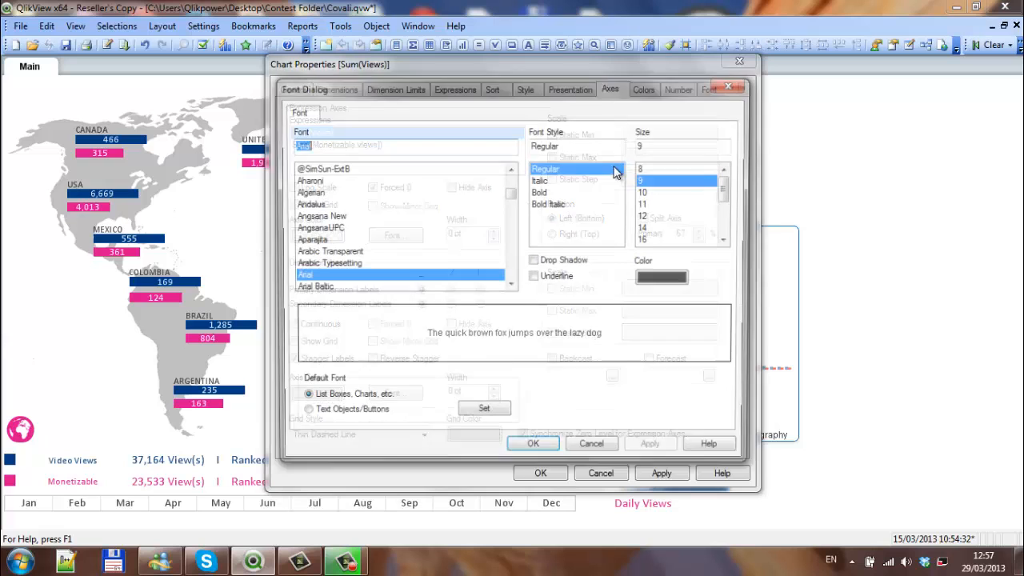
click(663, 276)
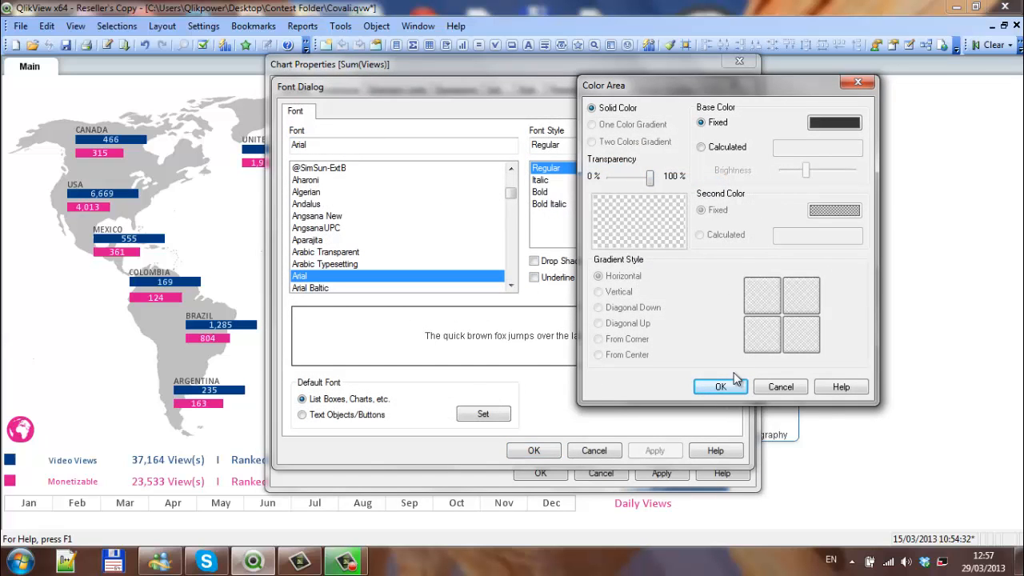
click(720, 386)
text(Calibri)
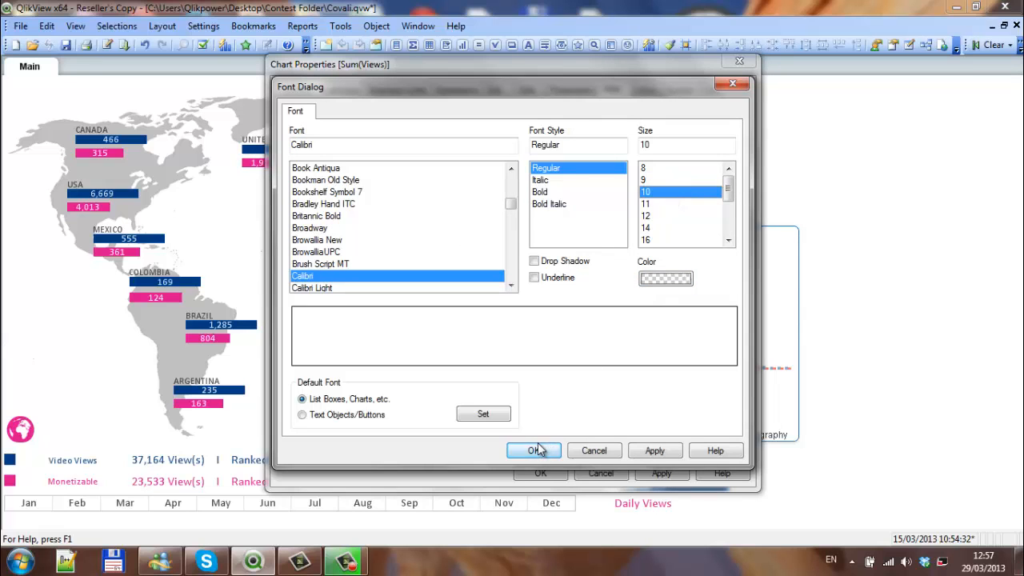
click(534, 452)
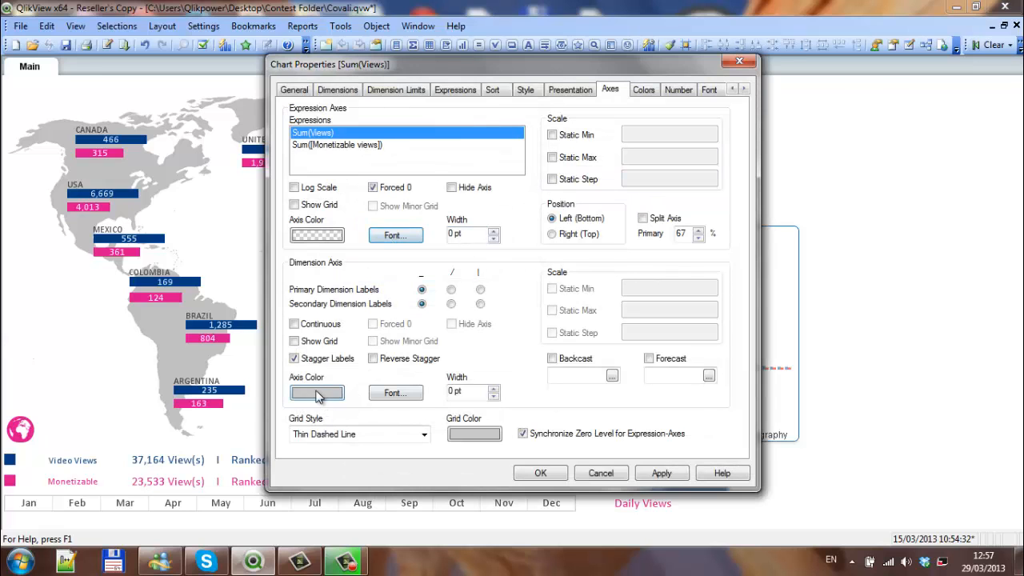
Set the dimension axis labels to Calibri size 9 and close Chart Properties.
click(317, 392)
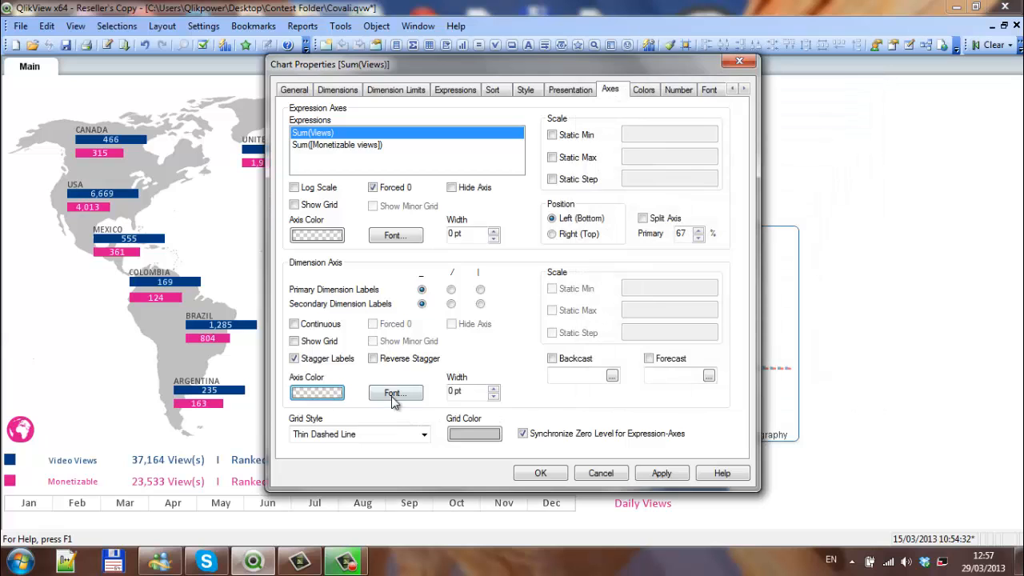
click(394, 393)
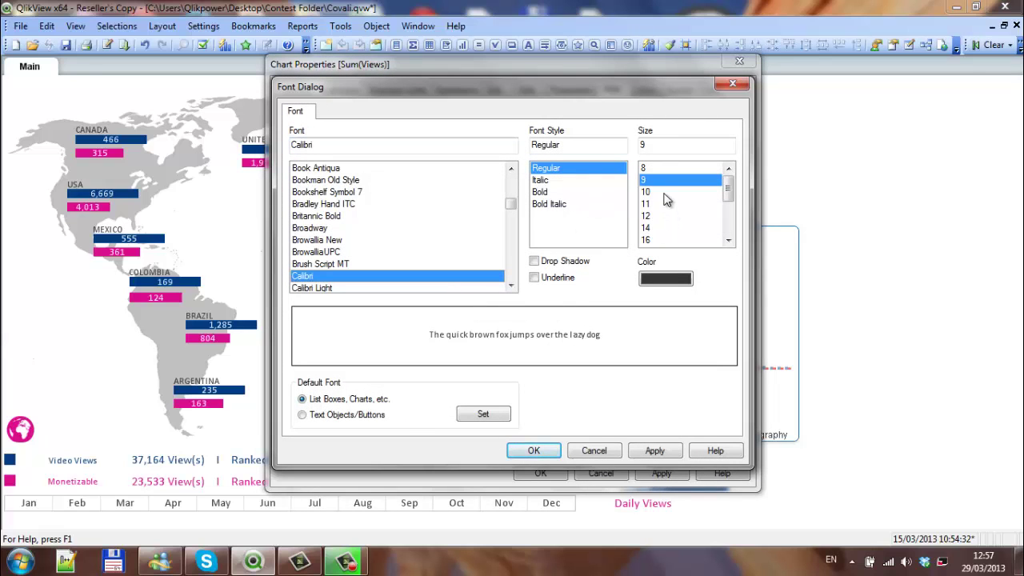
click(666, 278)
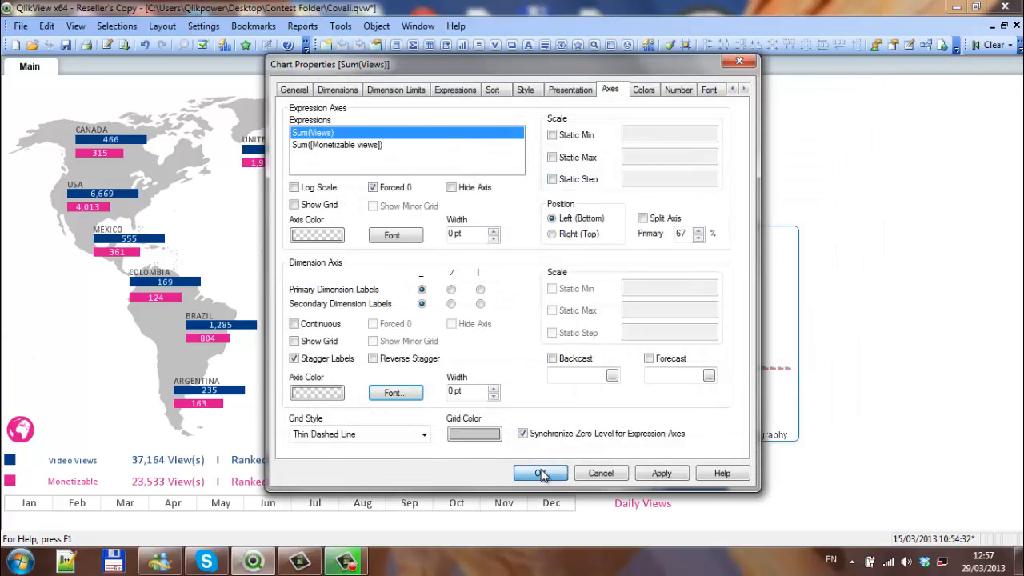
click(541, 474)
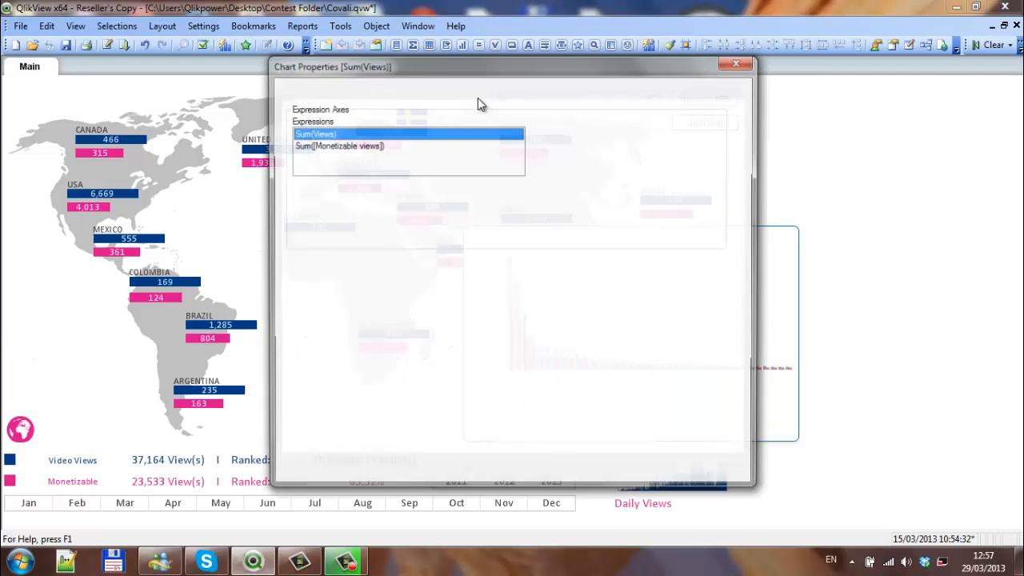
Wrap the Sum(Views) expression in num(...,'#,##0') for thousands separators.
click(455, 90)
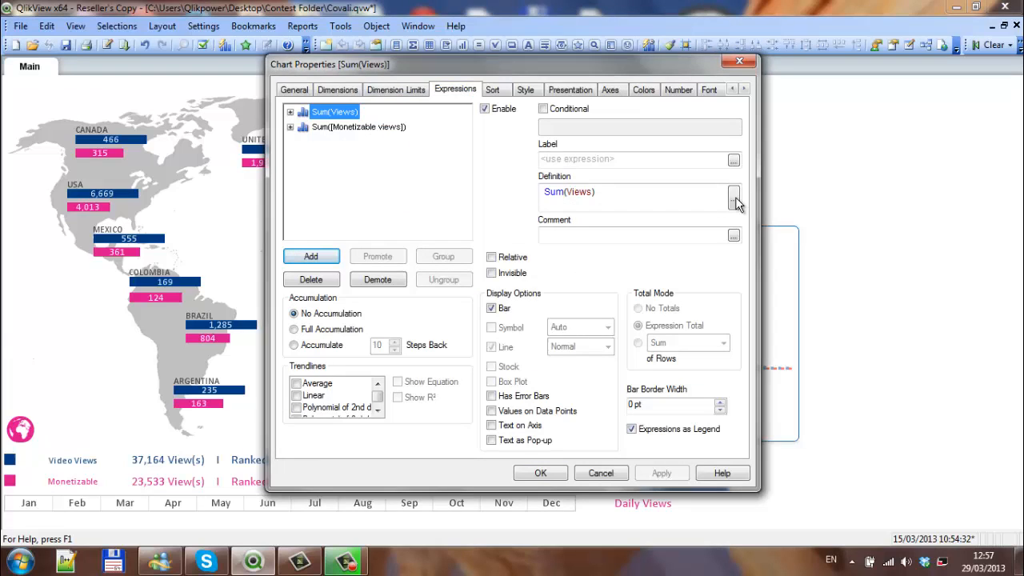
click(732, 197)
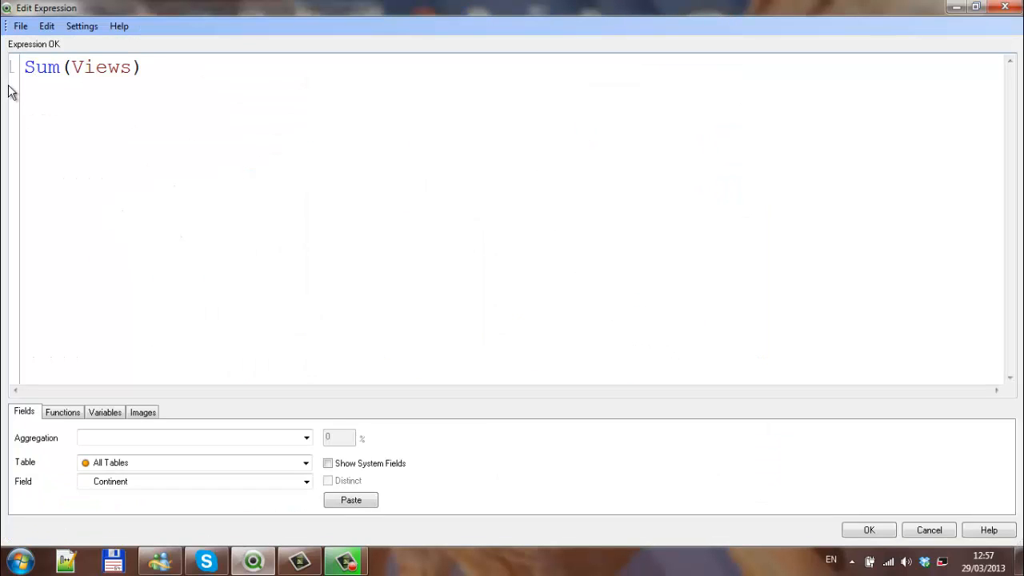
text(num()
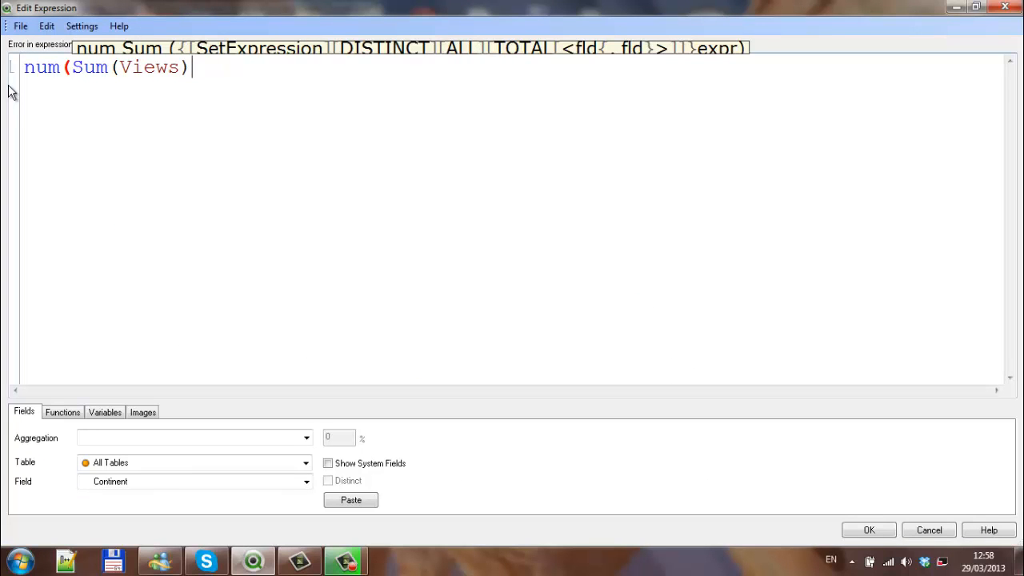
text(,'')
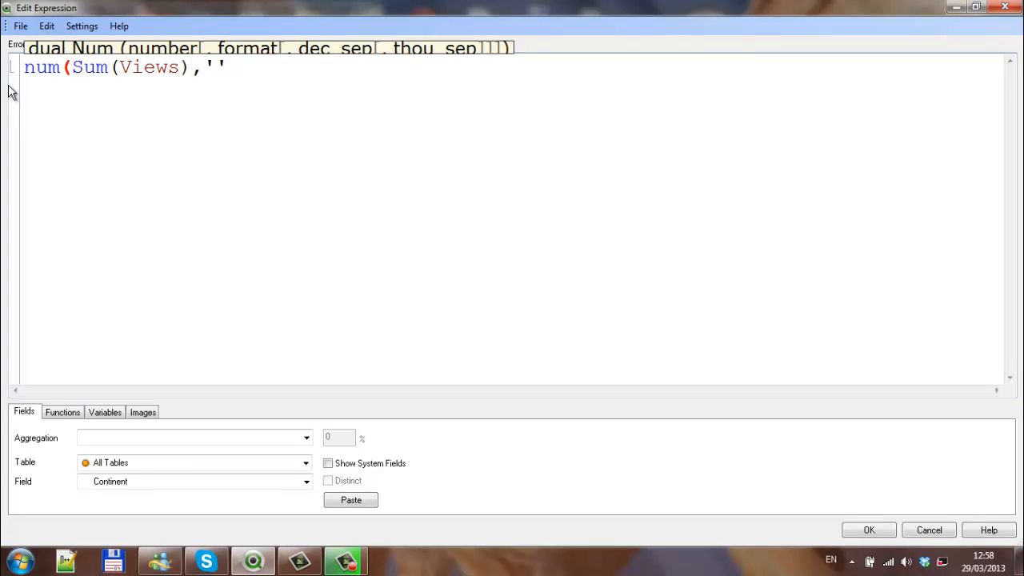
click(214, 67)
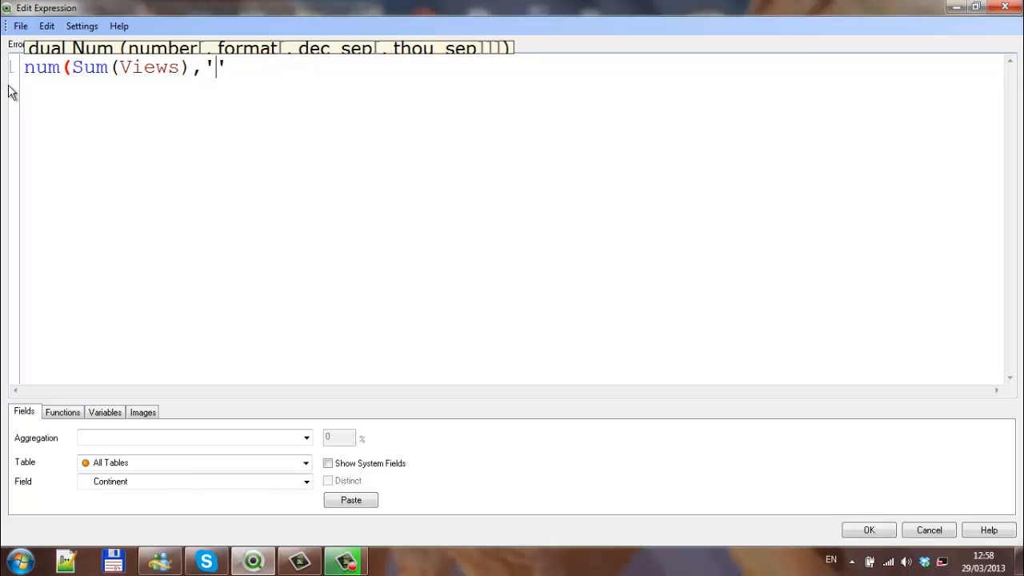
text(#,##0)
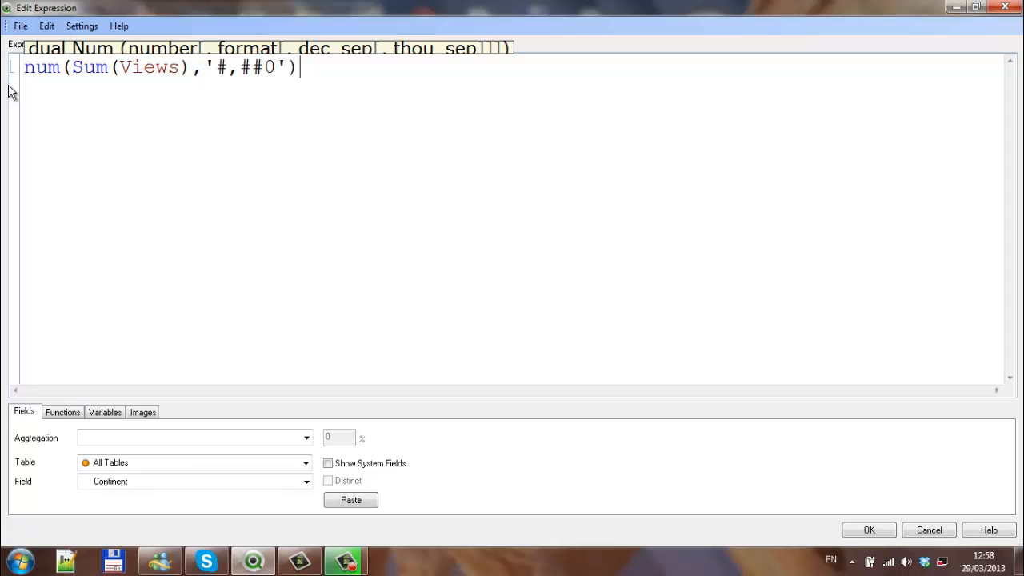
Add the set filter {<Geography={'Ireland'}>} inside Sum and confirm the expression.
click(176, 165)
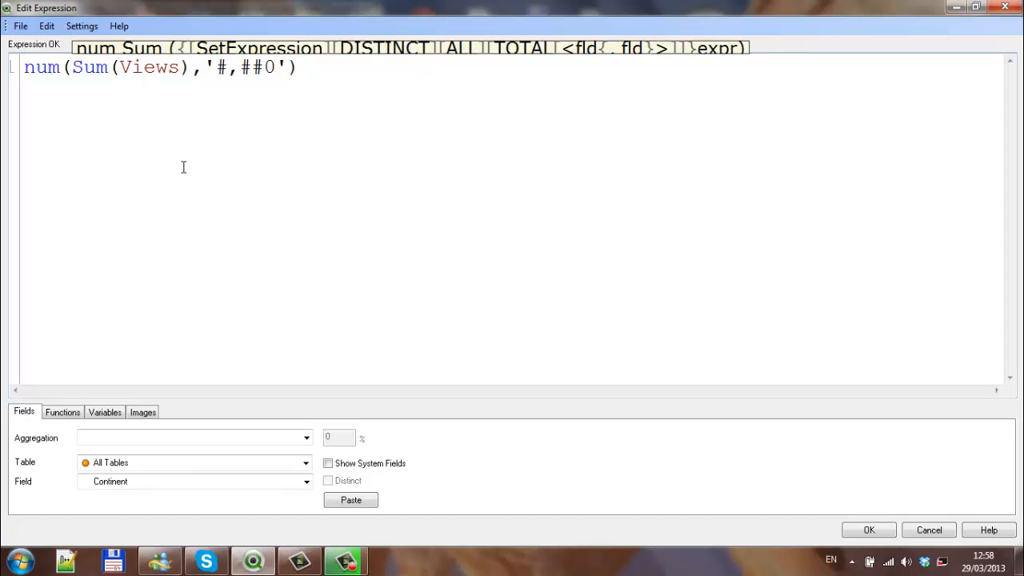
text({})
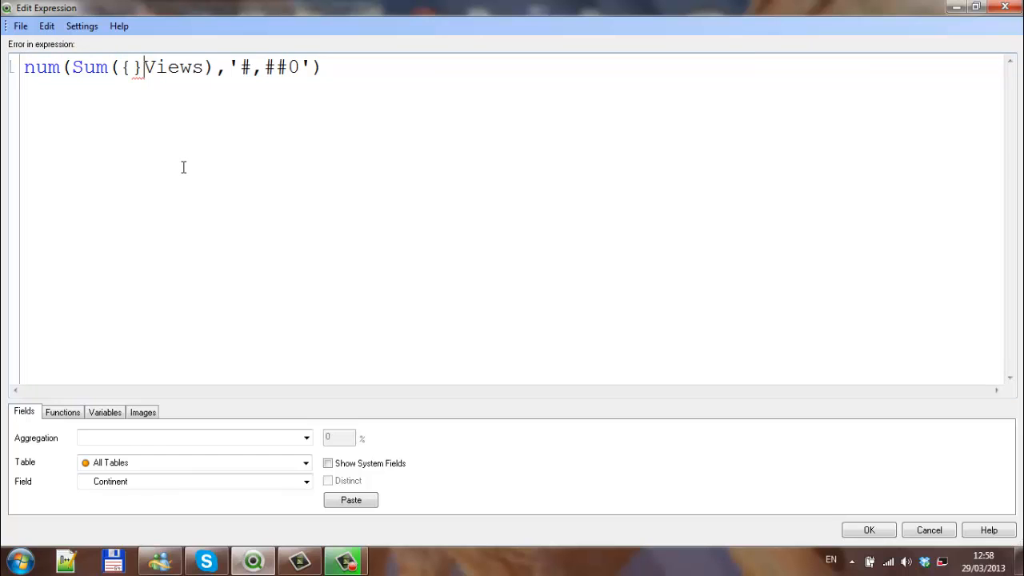
text(<>)
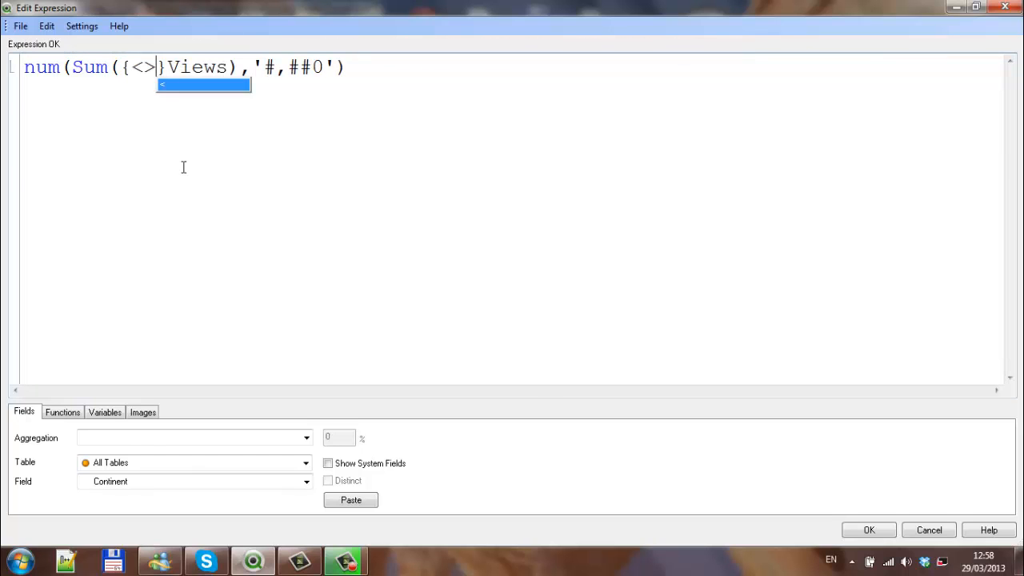
text(Geography)
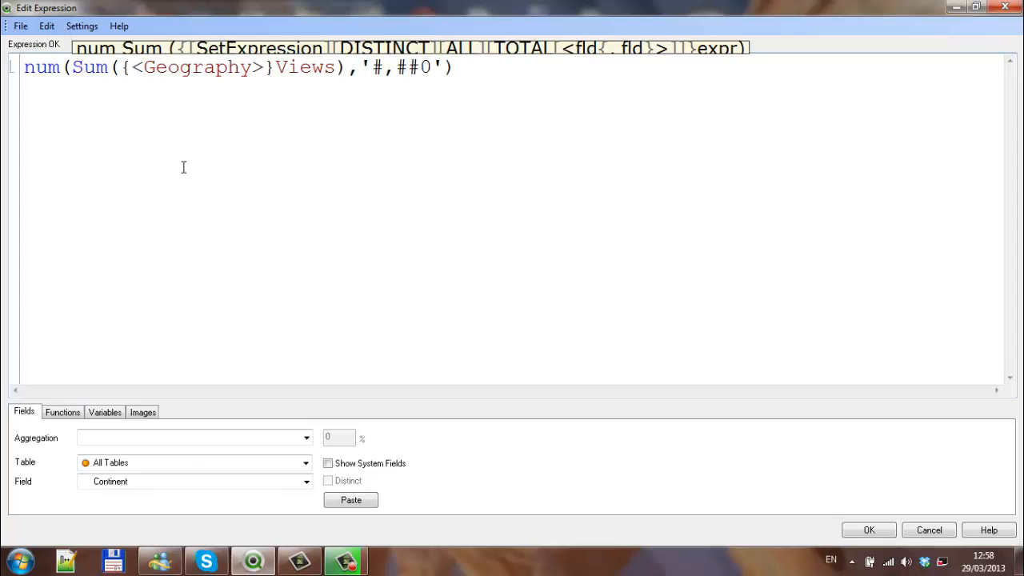
text(={')
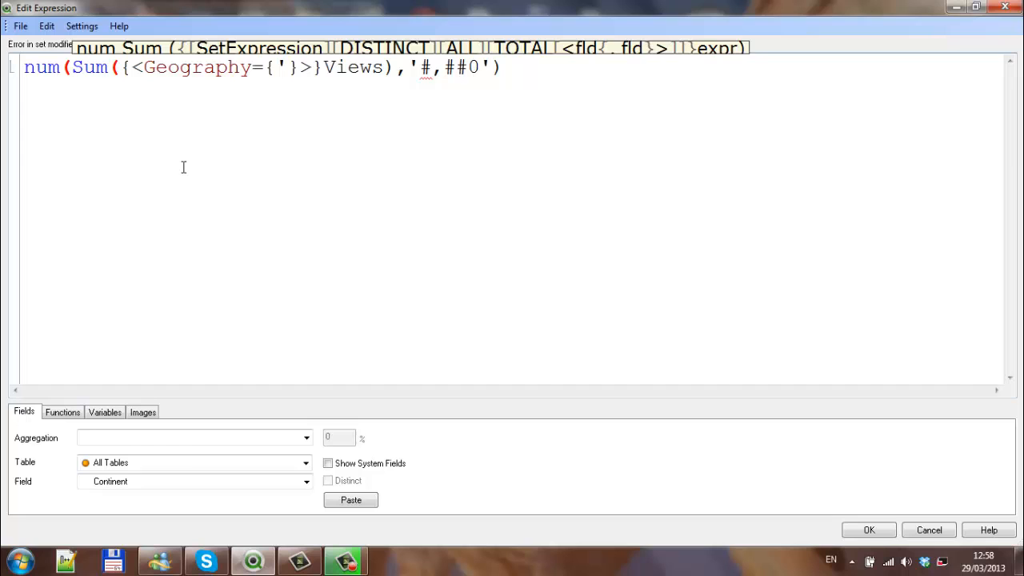
text(I')
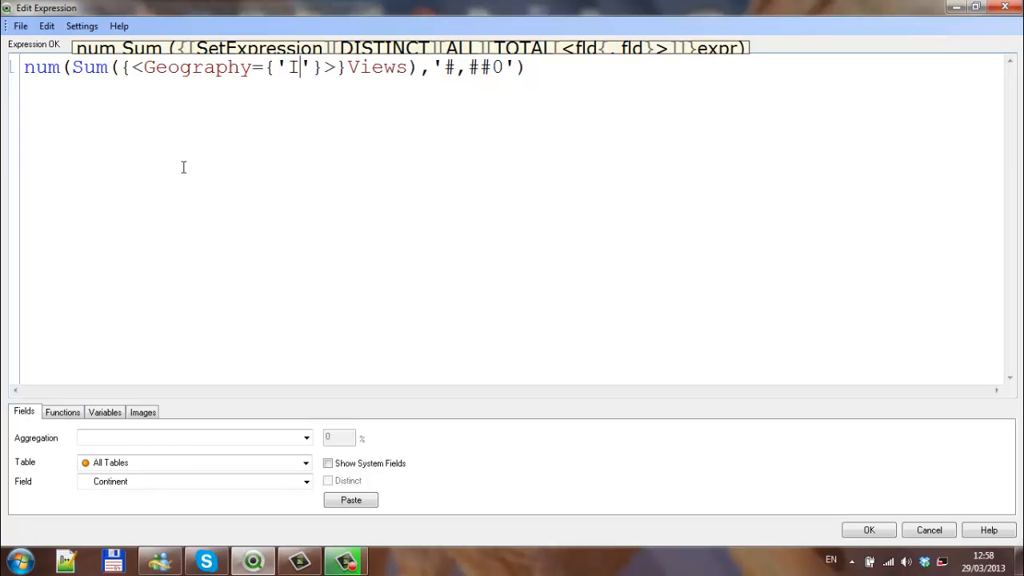
text(reland)
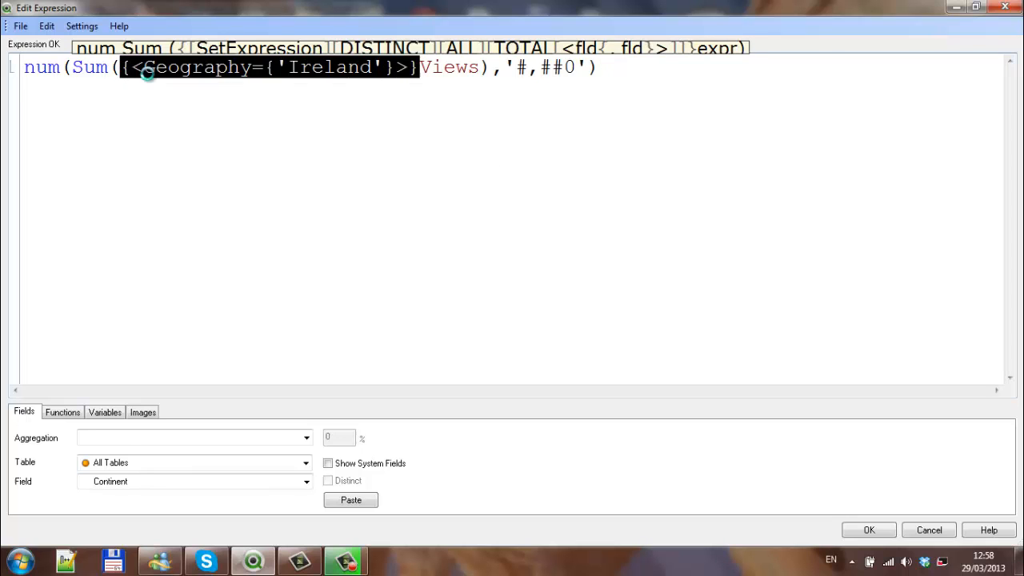
click(867, 530)
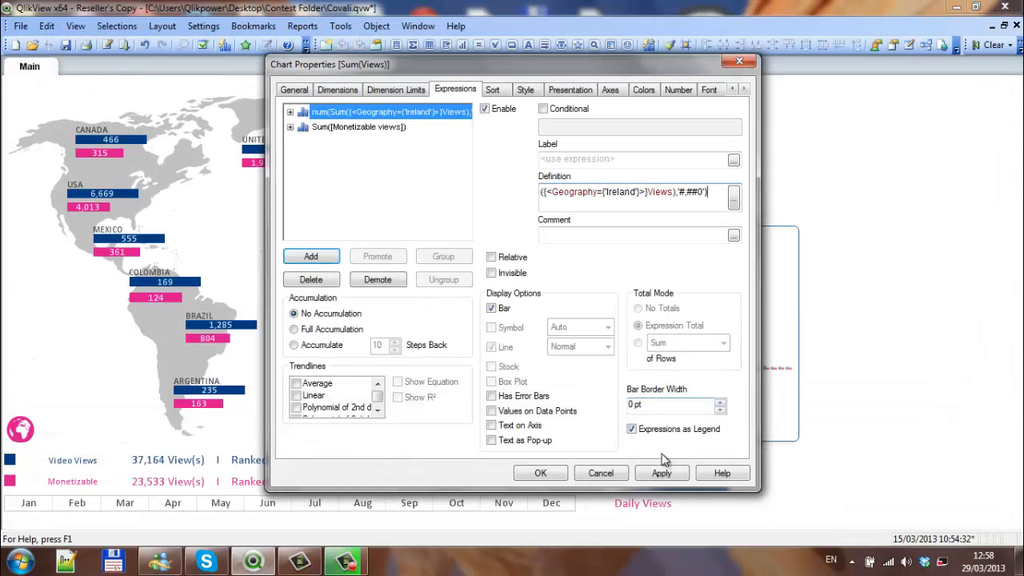
Apply, then add the {<Geography={'Ireland'}>} filter to the Monetizable views Sum.
click(661, 474)
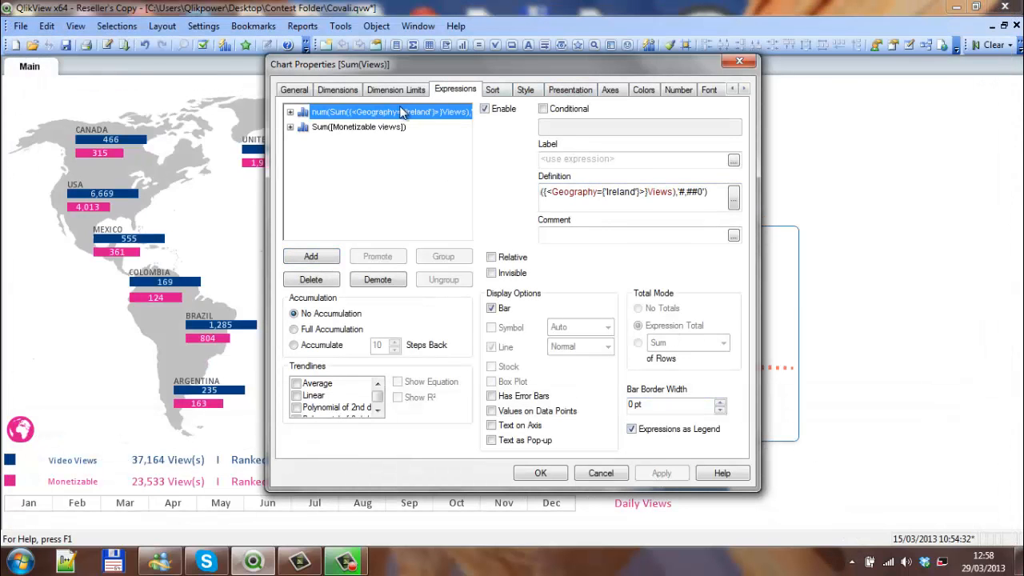
click(358, 127)
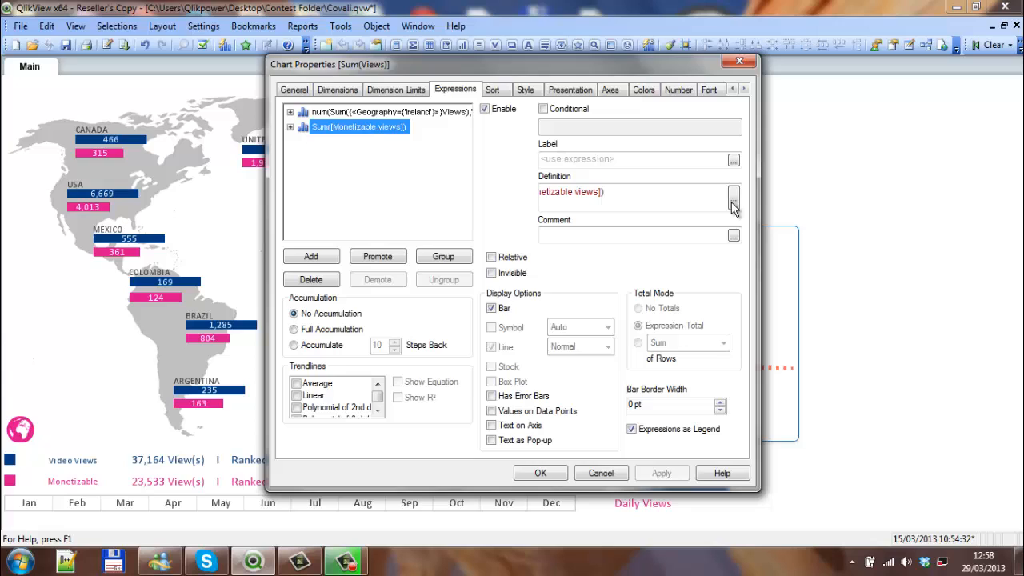
click(733, 199)
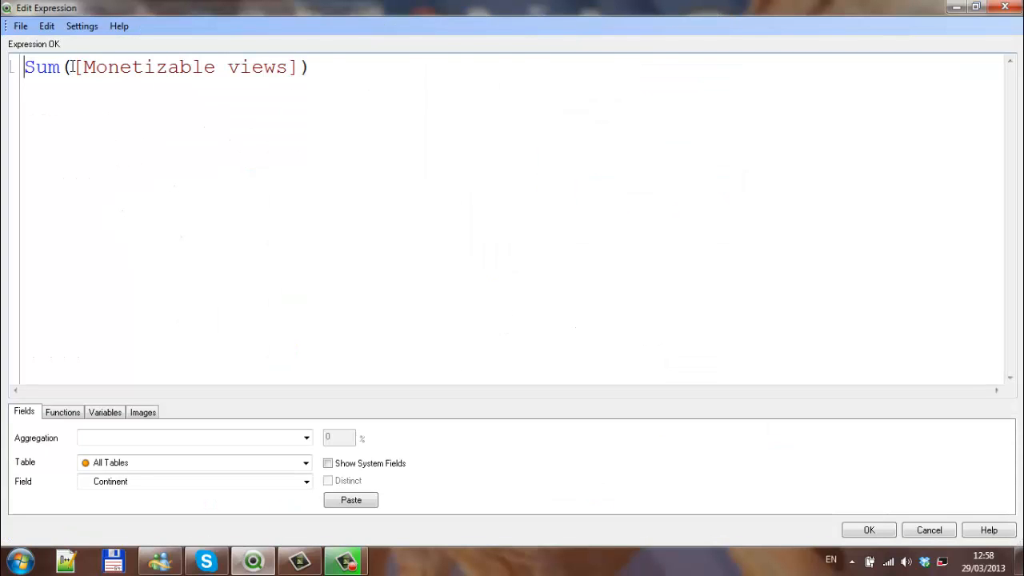
click(72, 67)
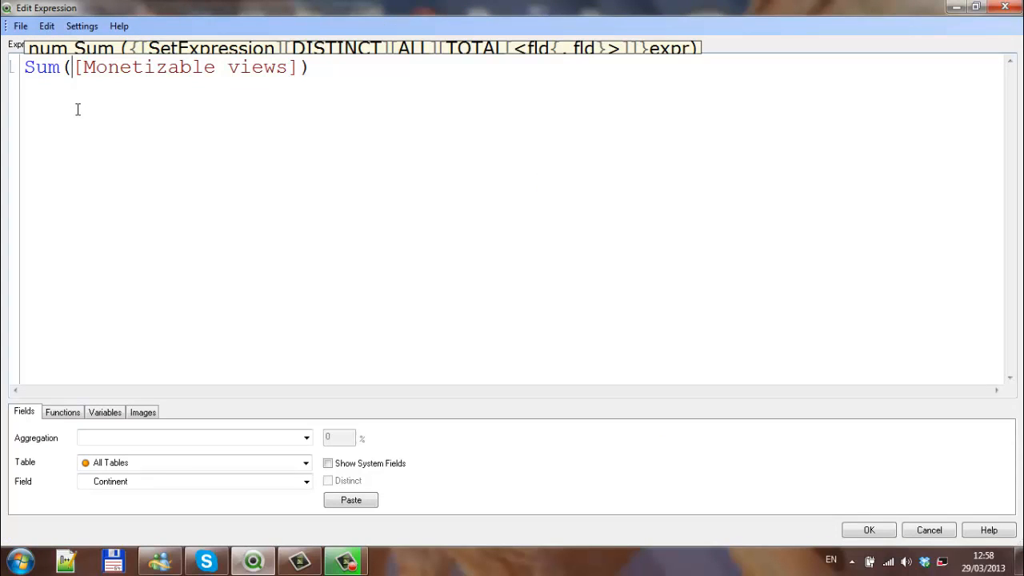
text(({<Geography={'Ireland'}>})
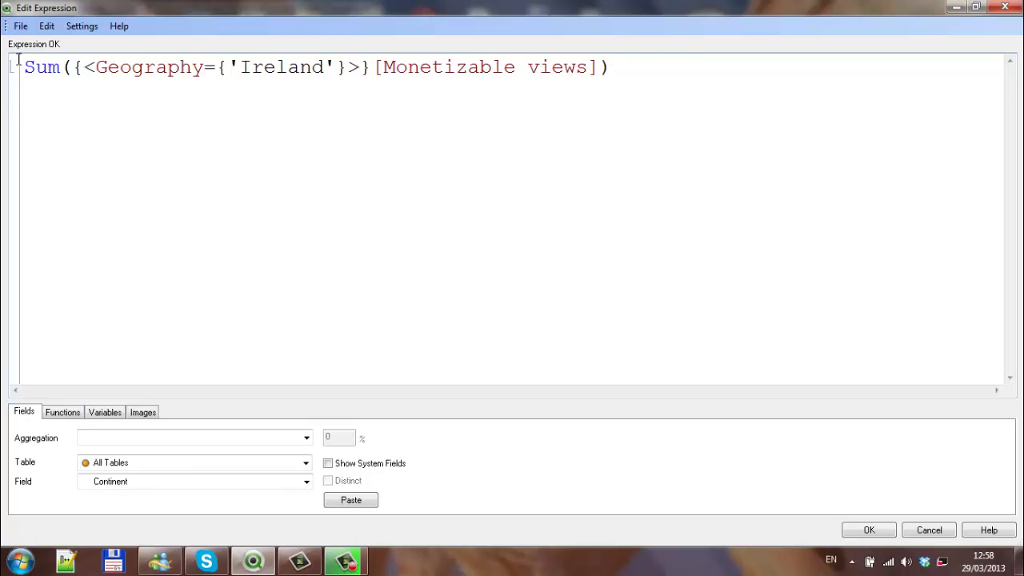
Wrap the monetizable expression in NUM(...,'#,##0') and confirm it.
text(NUM()
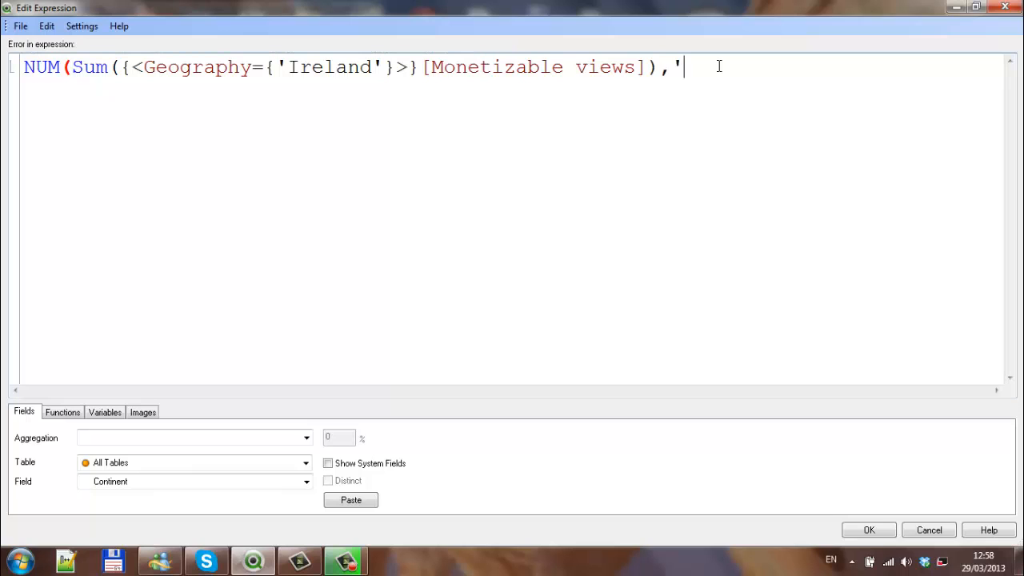
text(#')
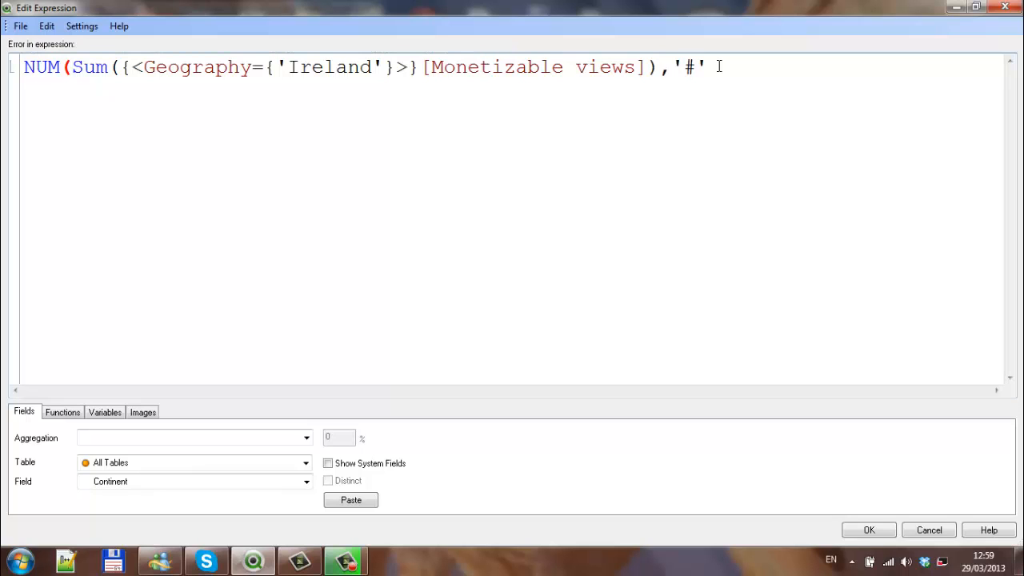
text(,###)
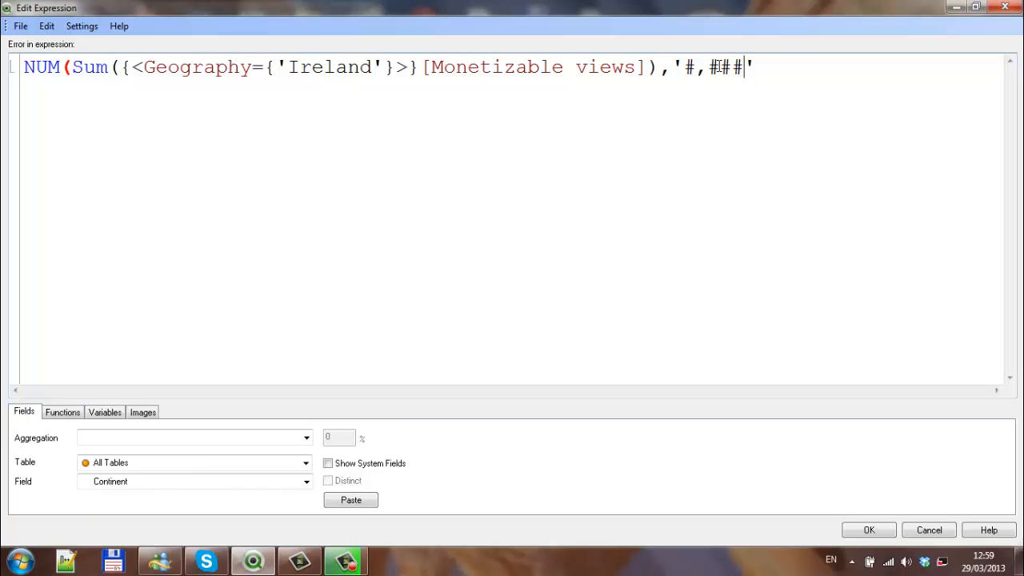
text(0)
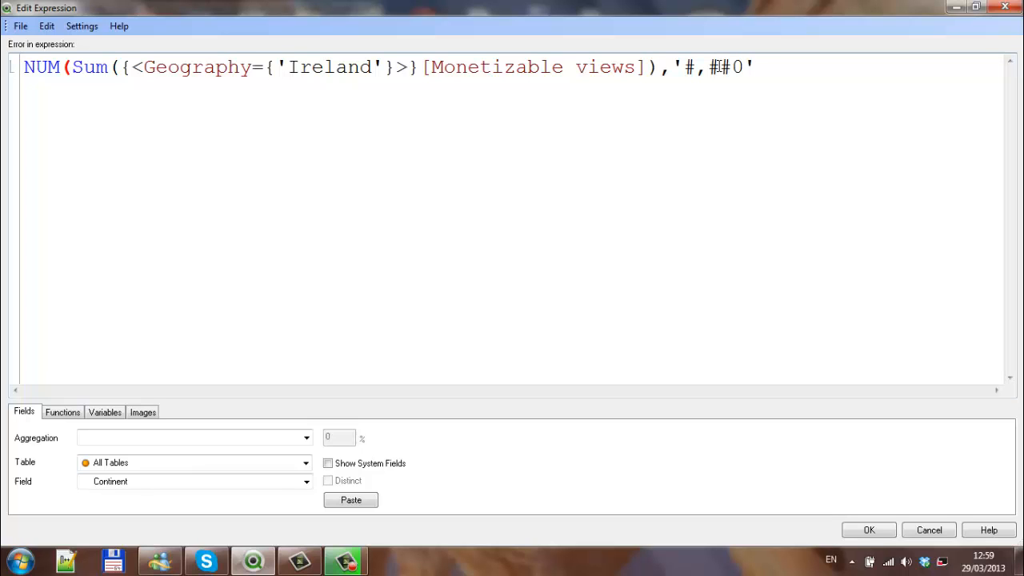
click(752, 67)
text())
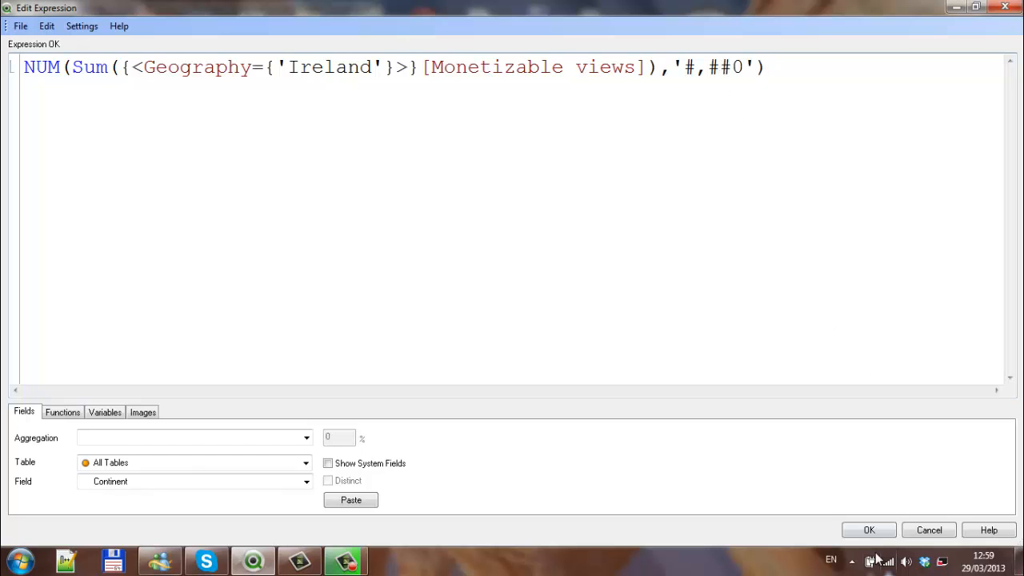
click(869, 529)
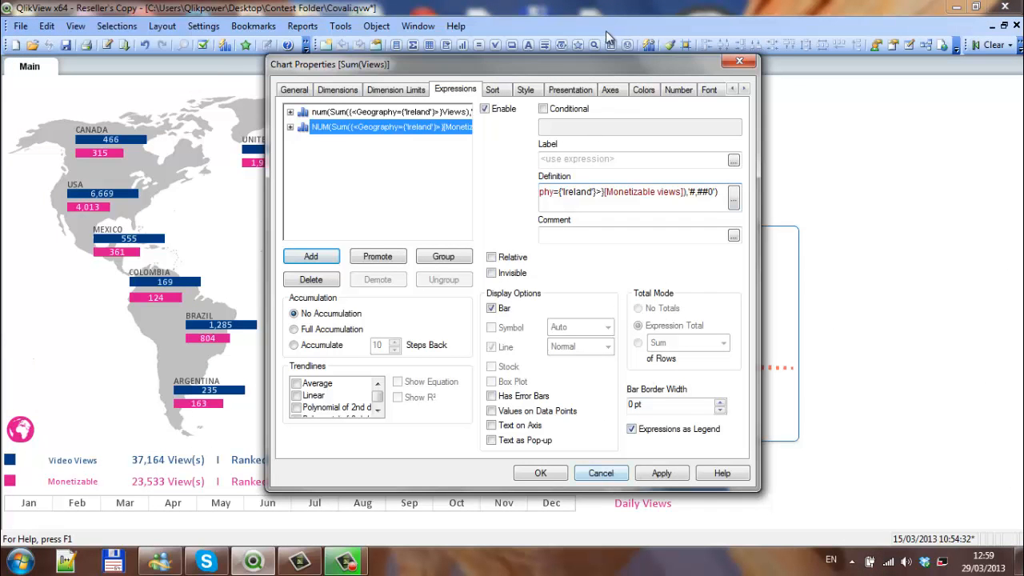
Apply the expressions and open the label editor for the Ireland views expression.
click(663, 473)
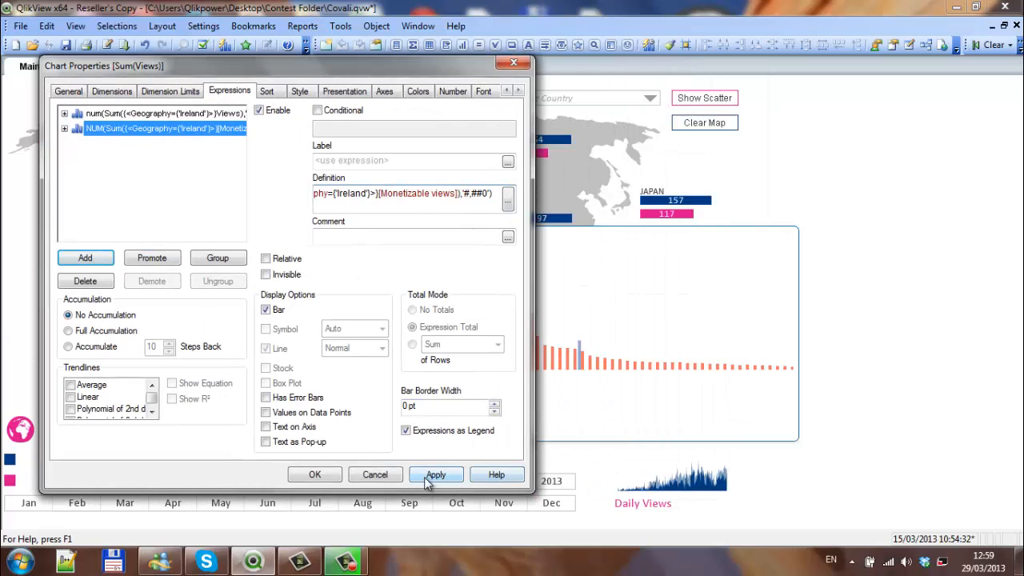
click(435, 474)
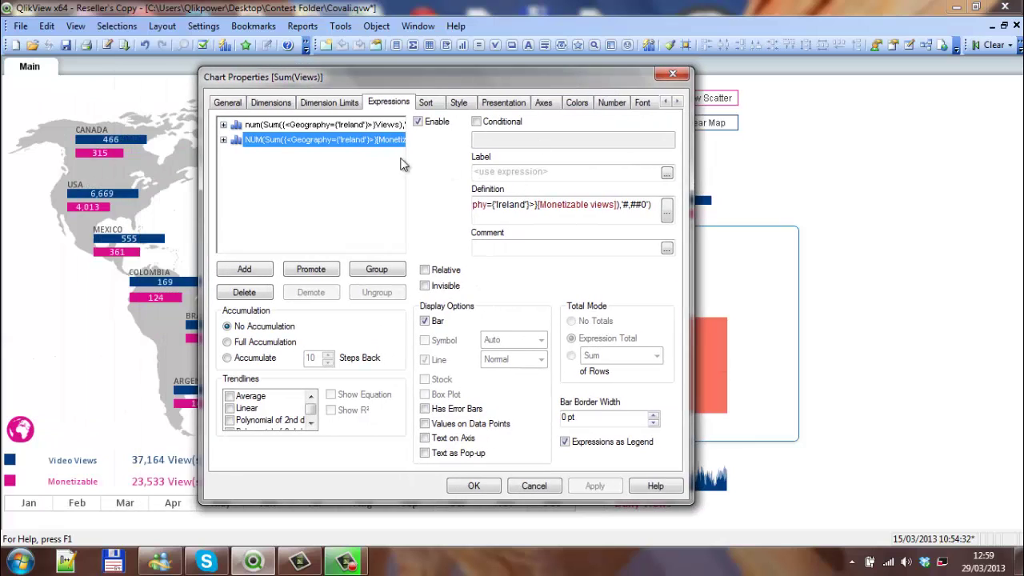
click(320, 125)
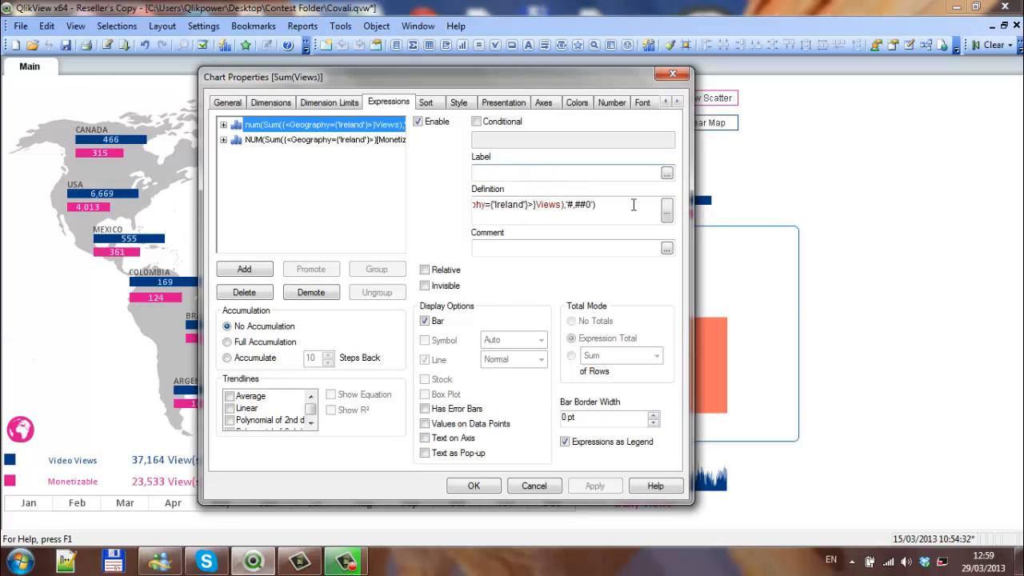
click(666, 212)
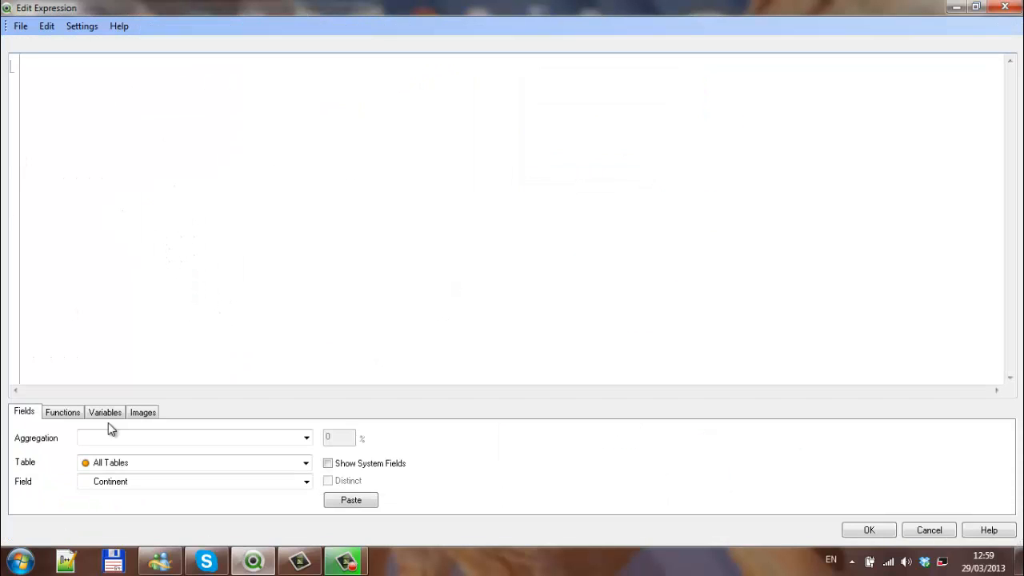
Insert variable vV and set the label to =$(vV).
click(105, 412)
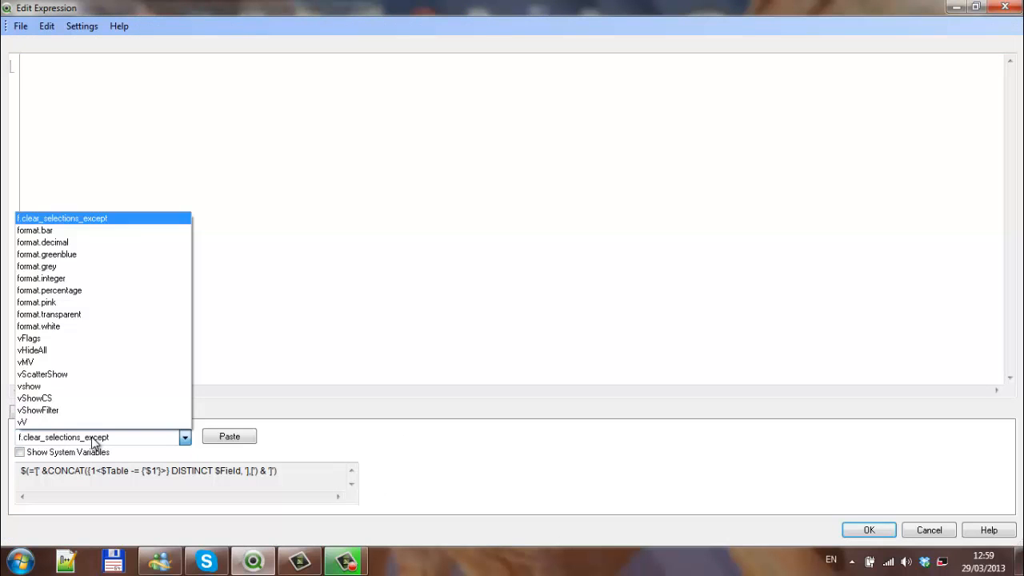
click(23, 423)
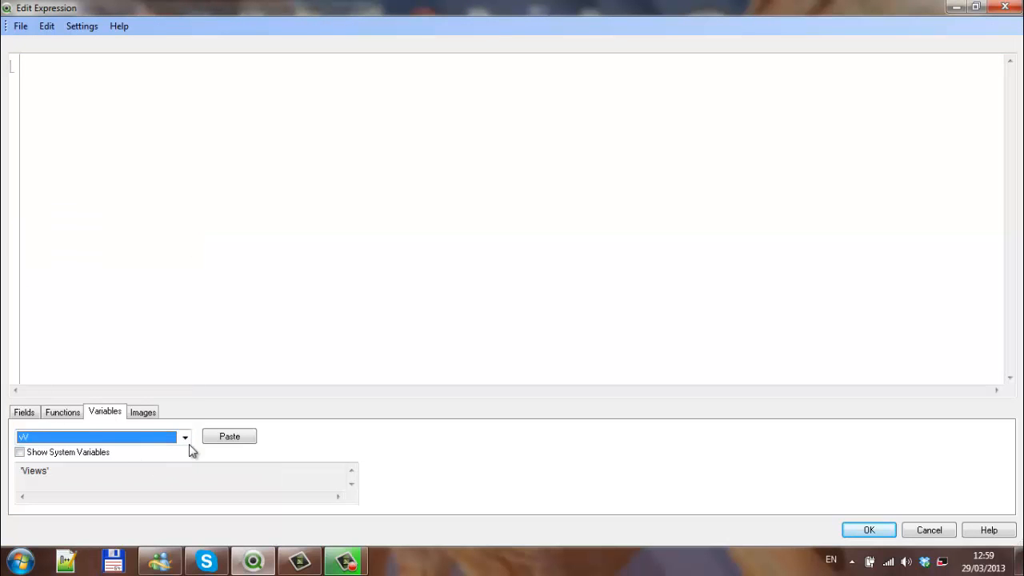
click(231, 435)
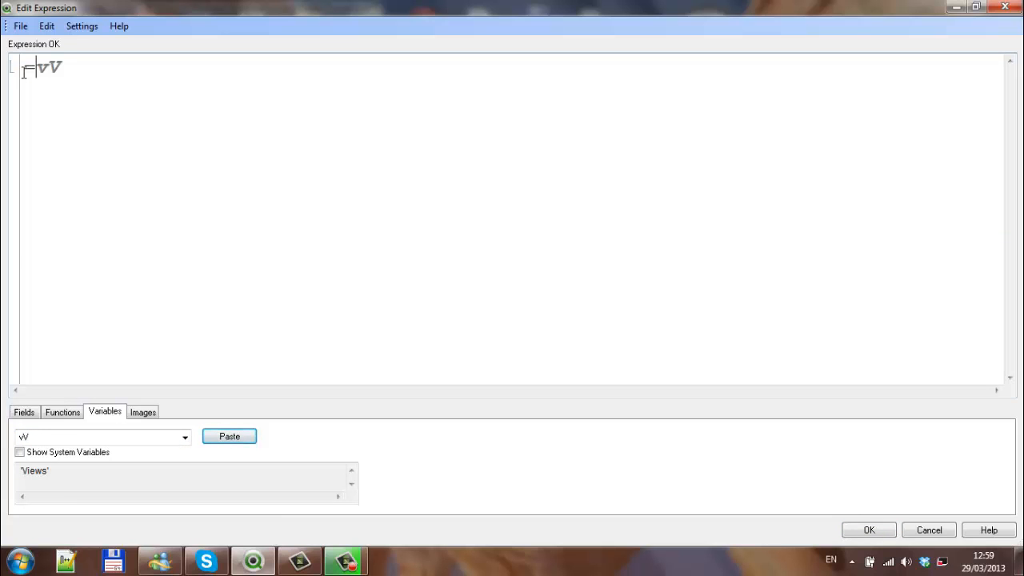
text($(vV)
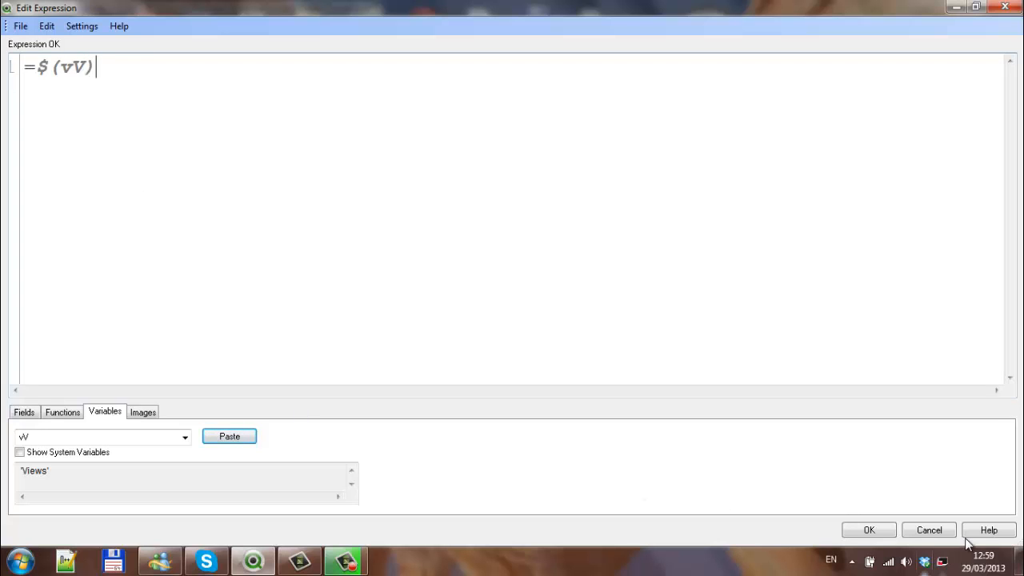
click(869, 529)
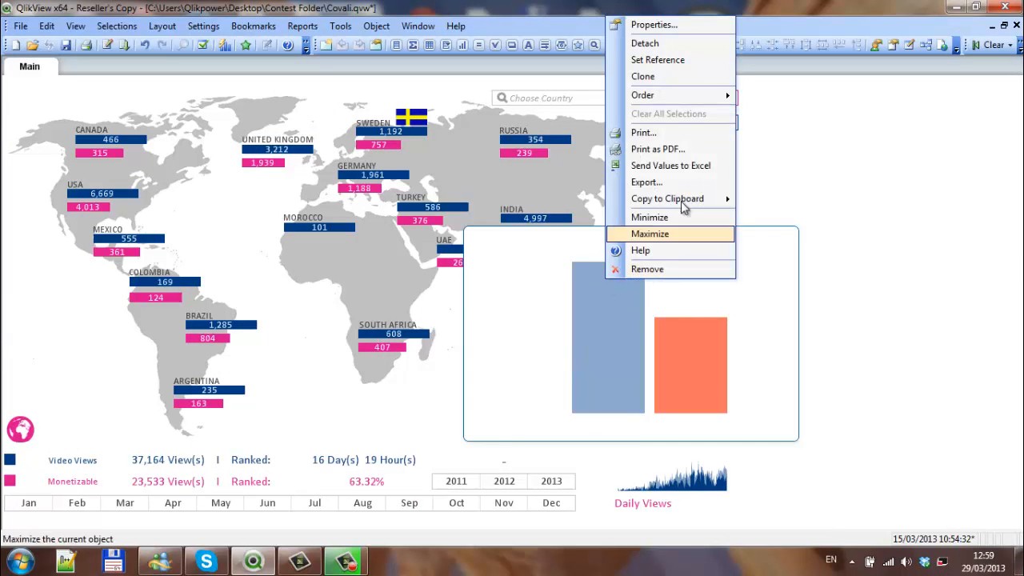
Reopen properties and copy the =$(vV) label text from the views expression.
click(653, 24)
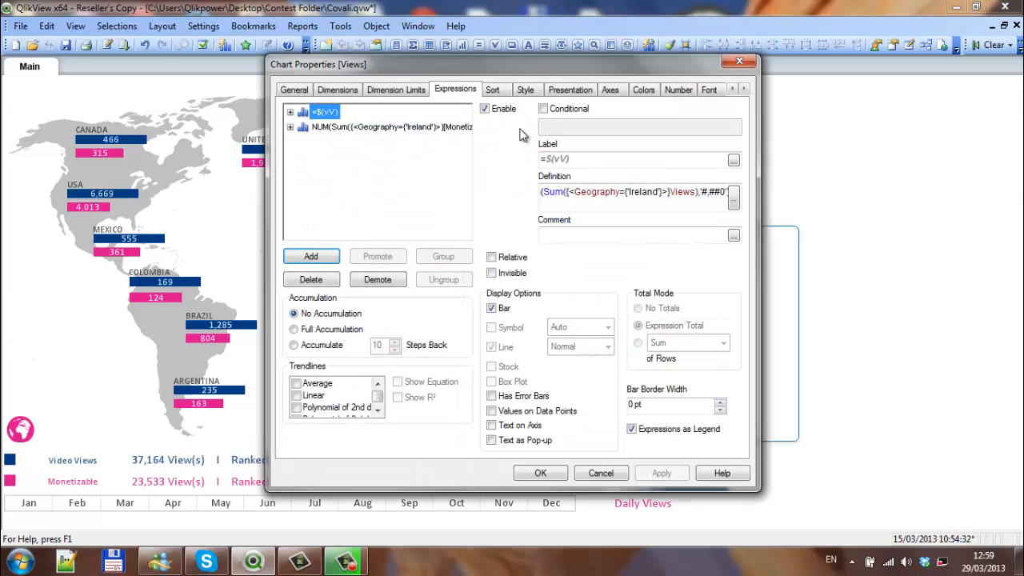
mouse_move(356, 134)
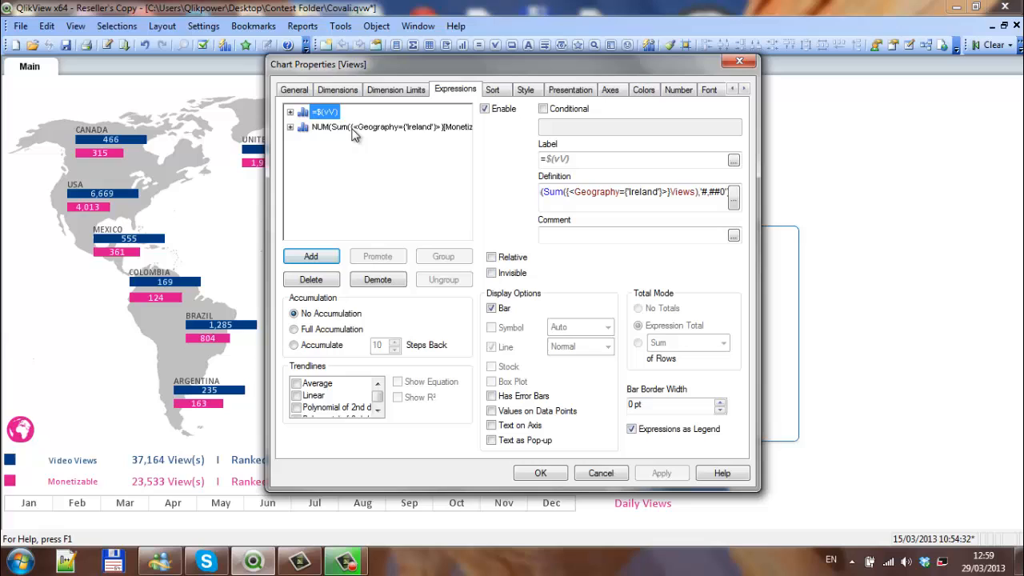
click(391, 127)
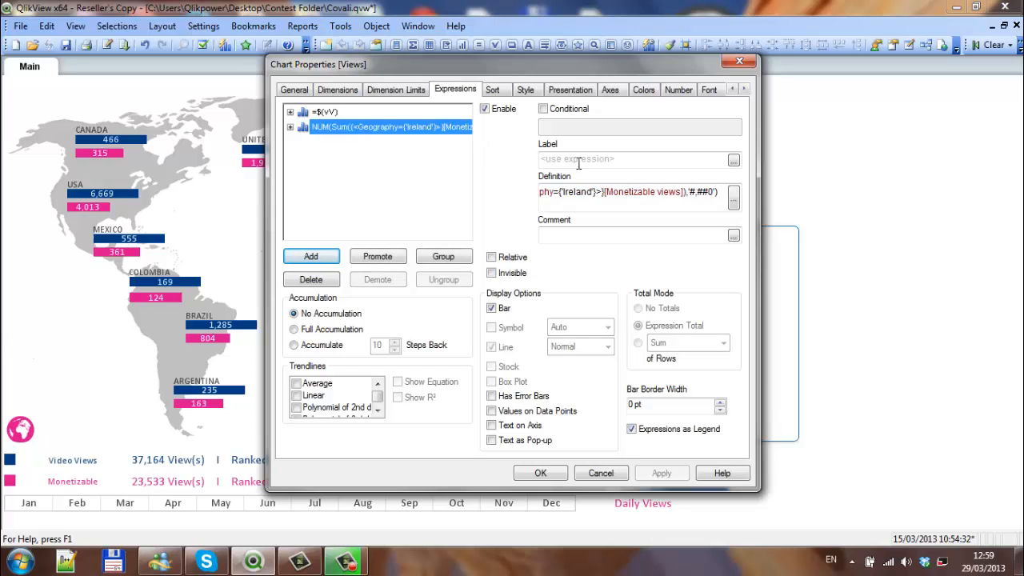
click(632, 158)
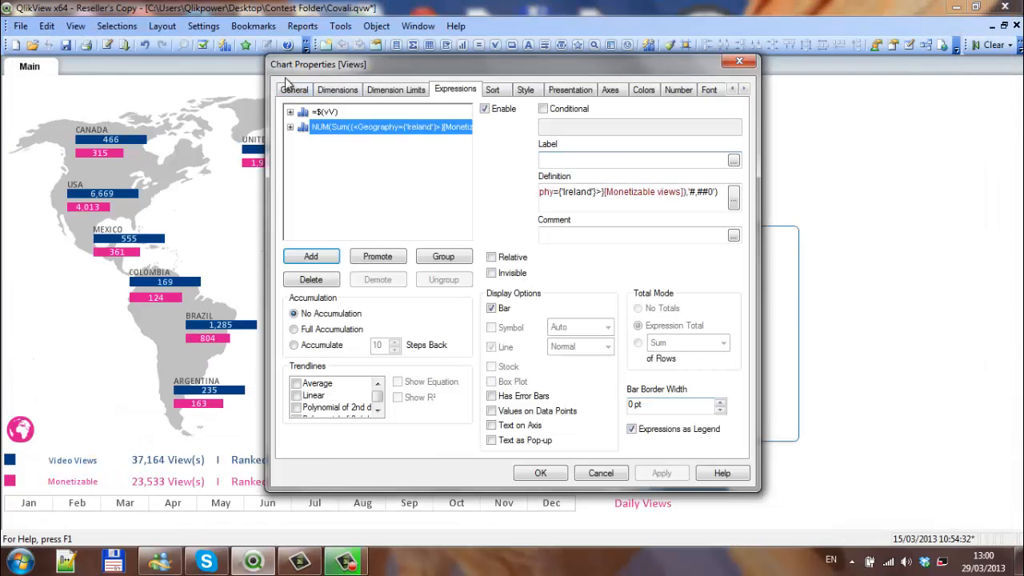
click(326, 112)
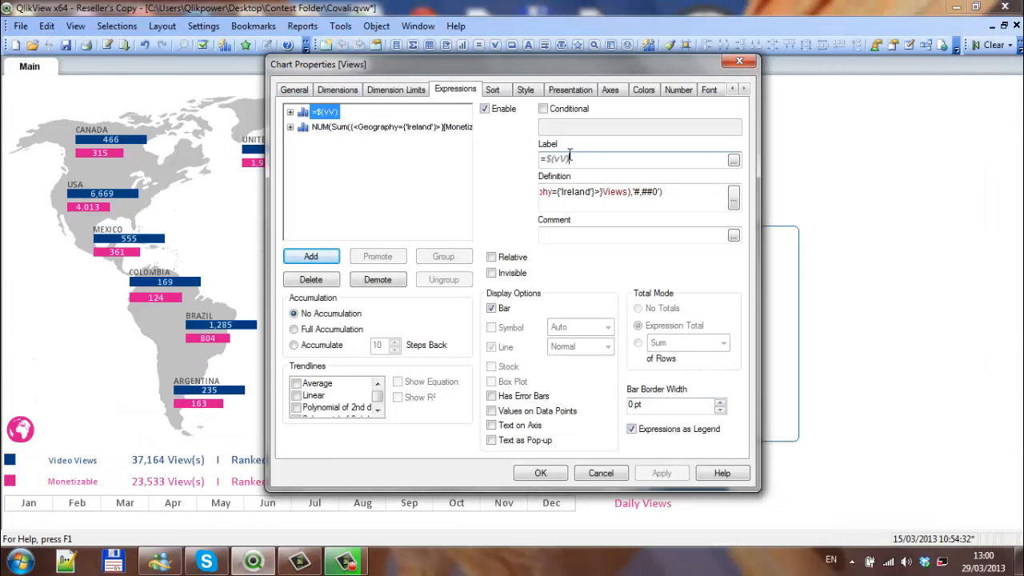
triple_click(632, 159)
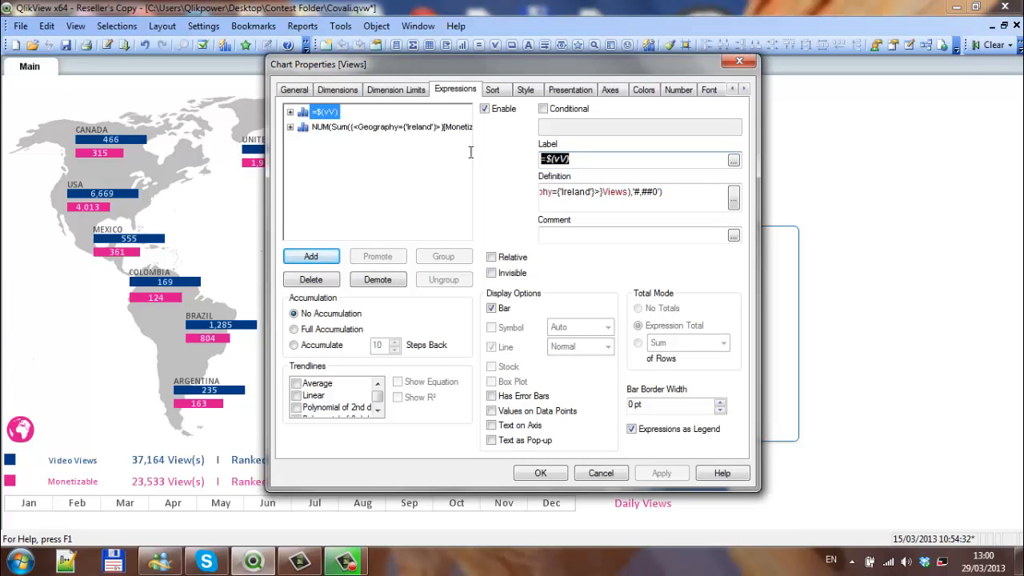
Label the monetizable views expression =$(vMV) and close Chart Properties.
click(384, 126)
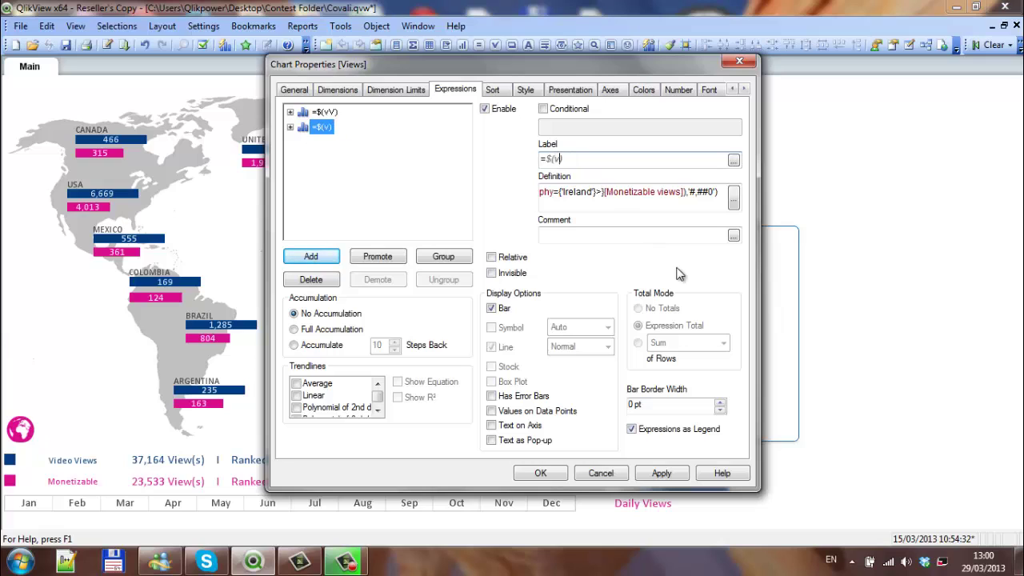
text(MV)
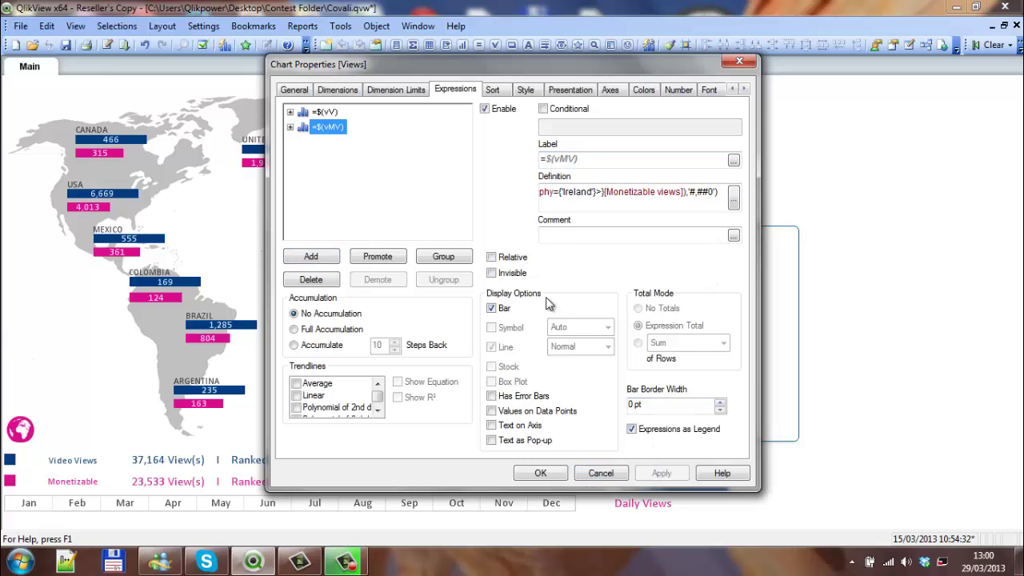
click(541, 473)
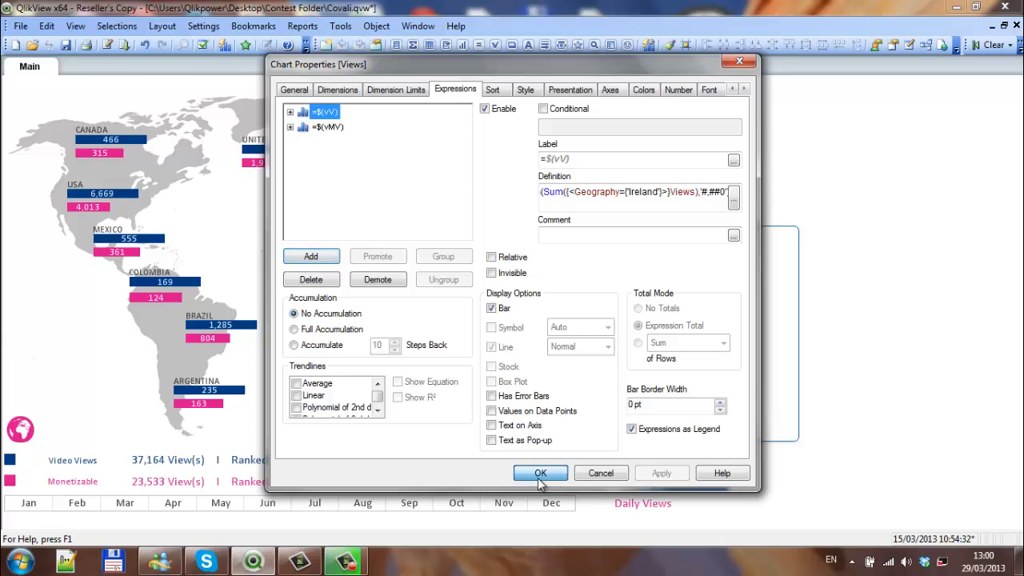
click(541, 473)
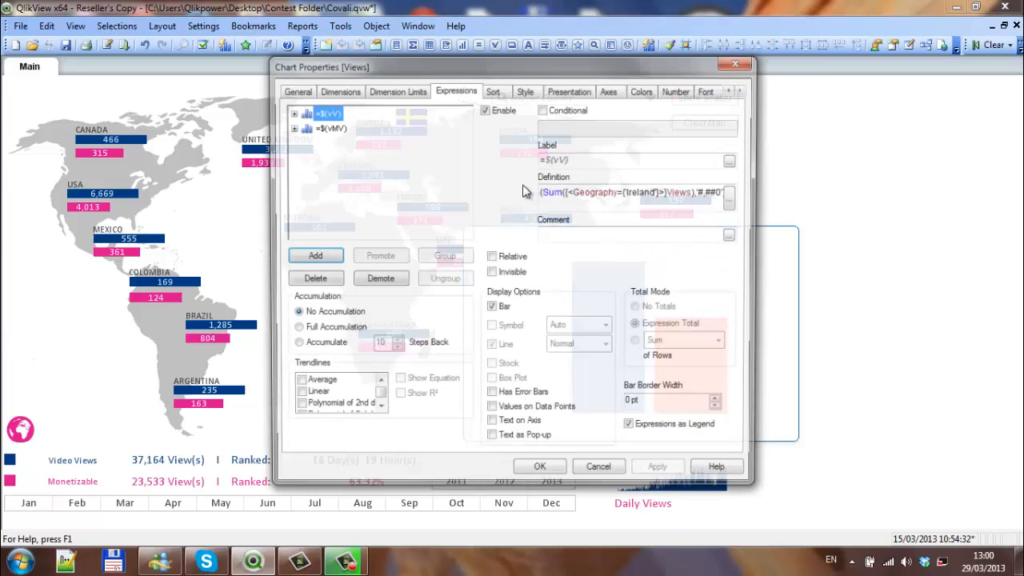
Make the bars horizontal with Bar Distance 8 and Cluster Distance 1, then close properties.
click(525, 89)
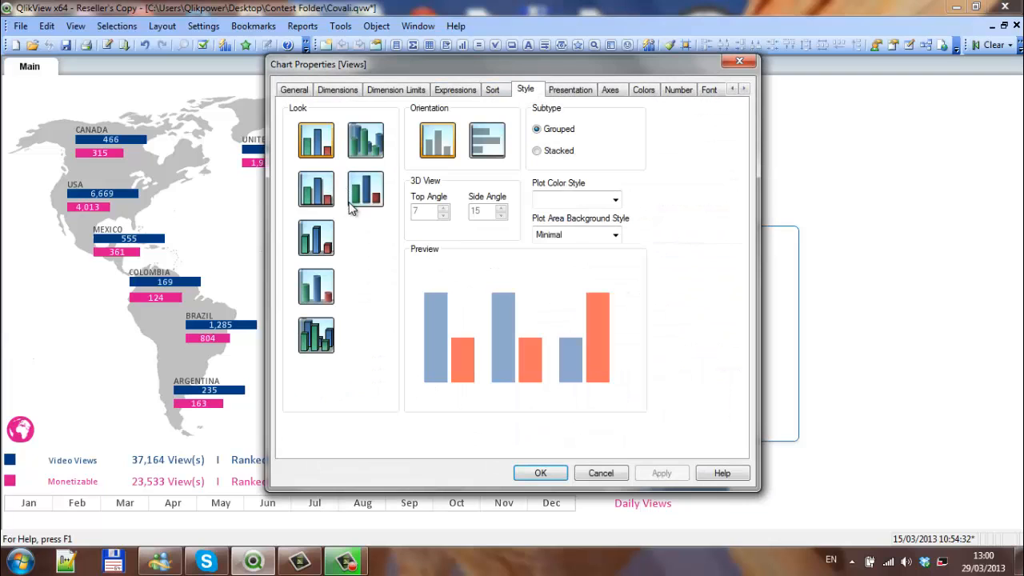
click(487, 141)
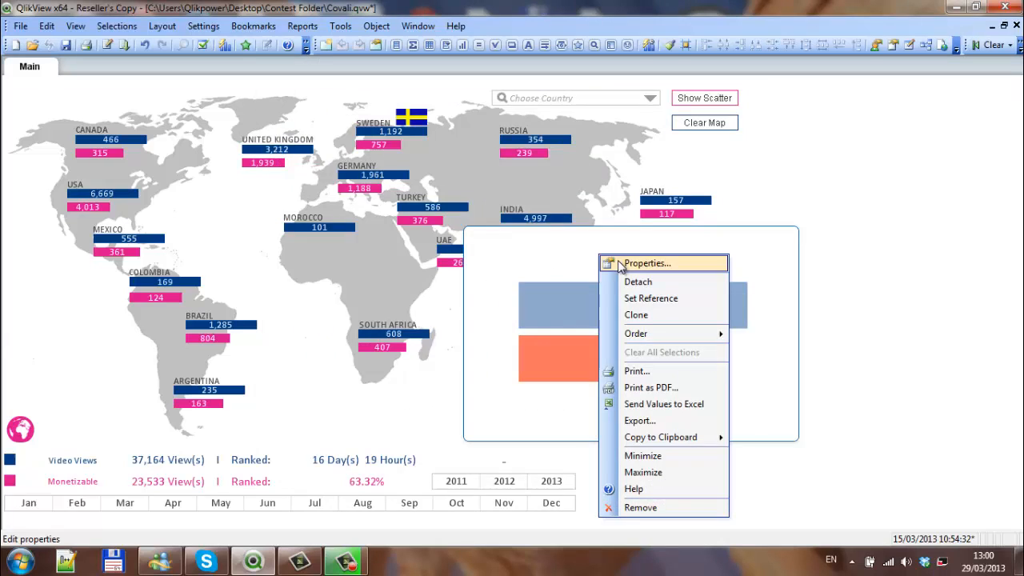
click(646, 262)
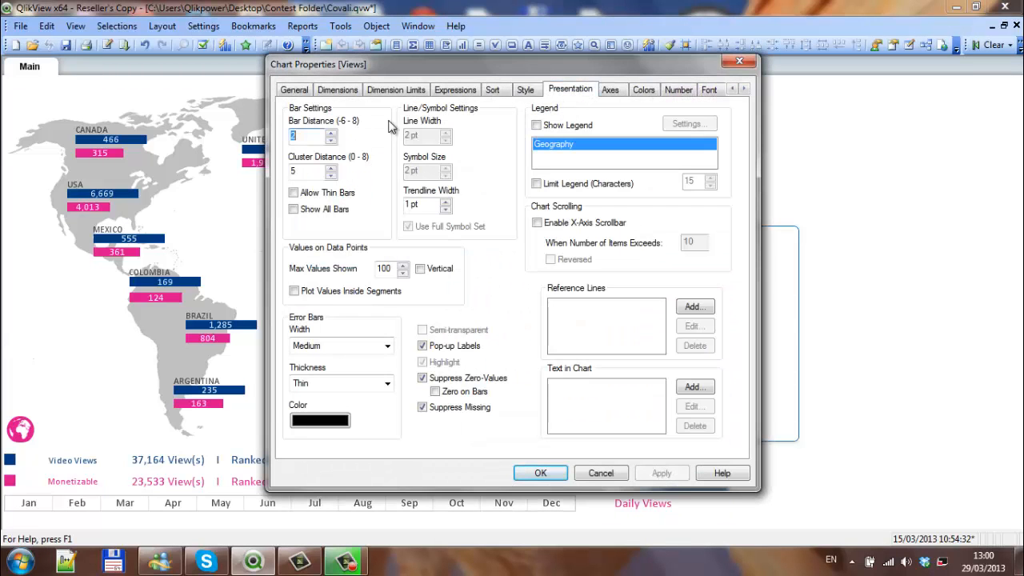
mouse_move(276, 145)
text(8)
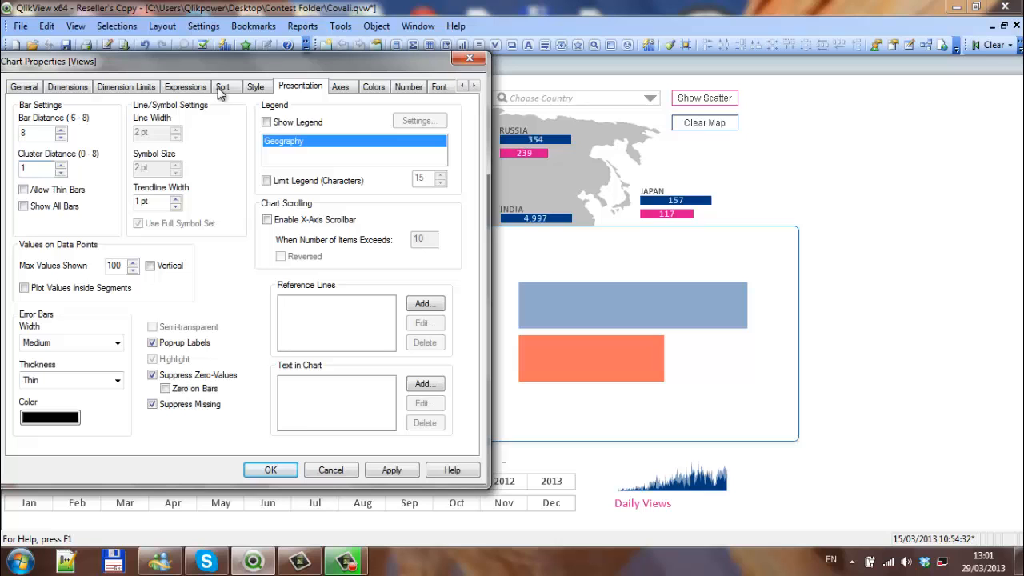
click(392, 470)
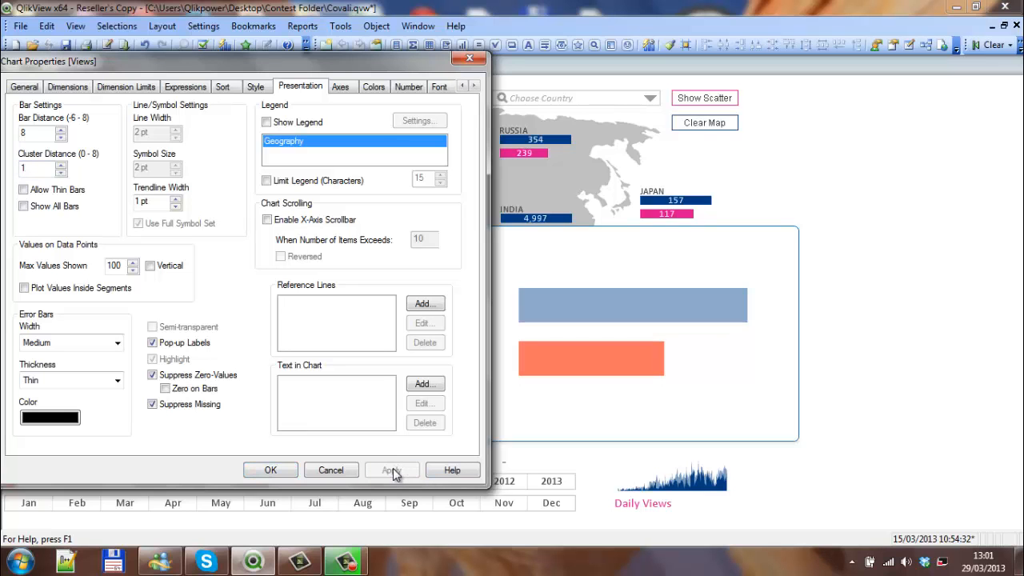
click(269, 470)
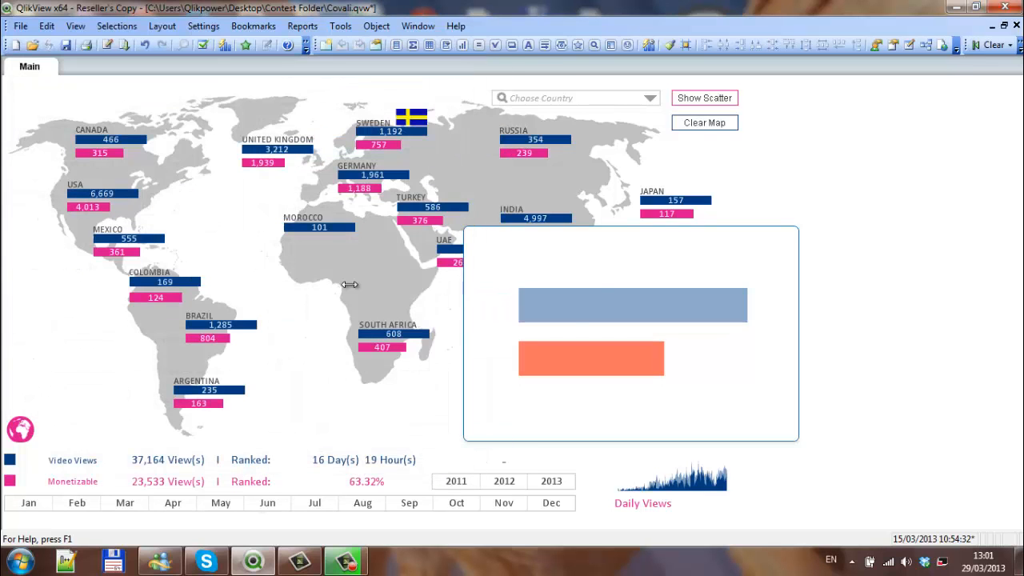
right_click(633, 331)
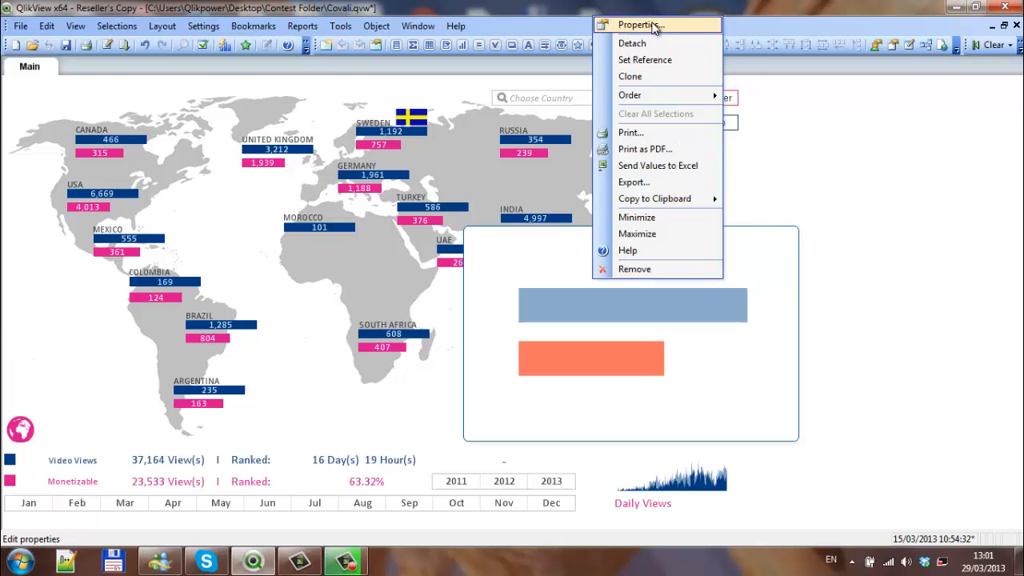
Set the views bar colour to a calculated expression using the format.greenblue variable.
click(637, 26)
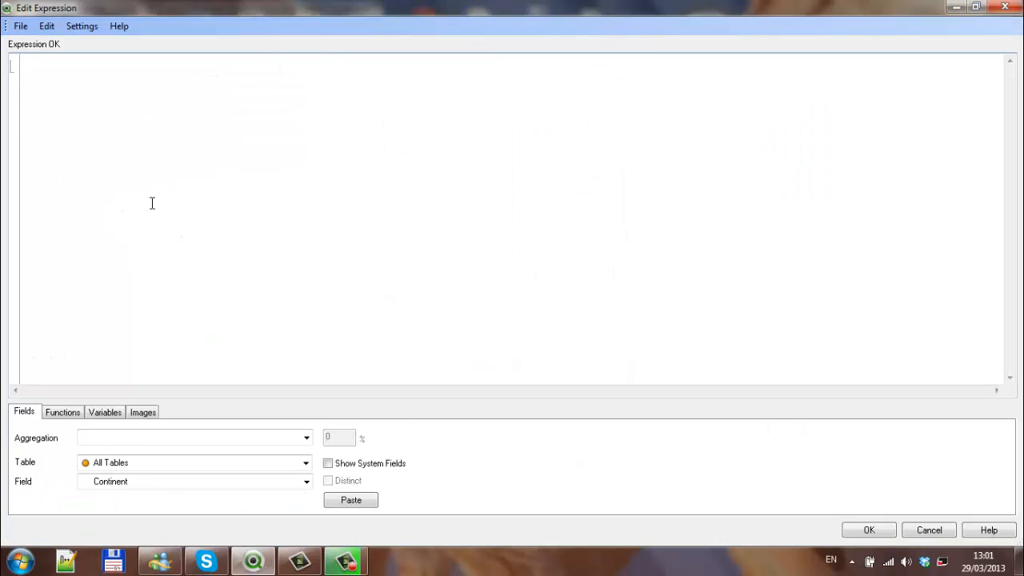
click(106, 413)
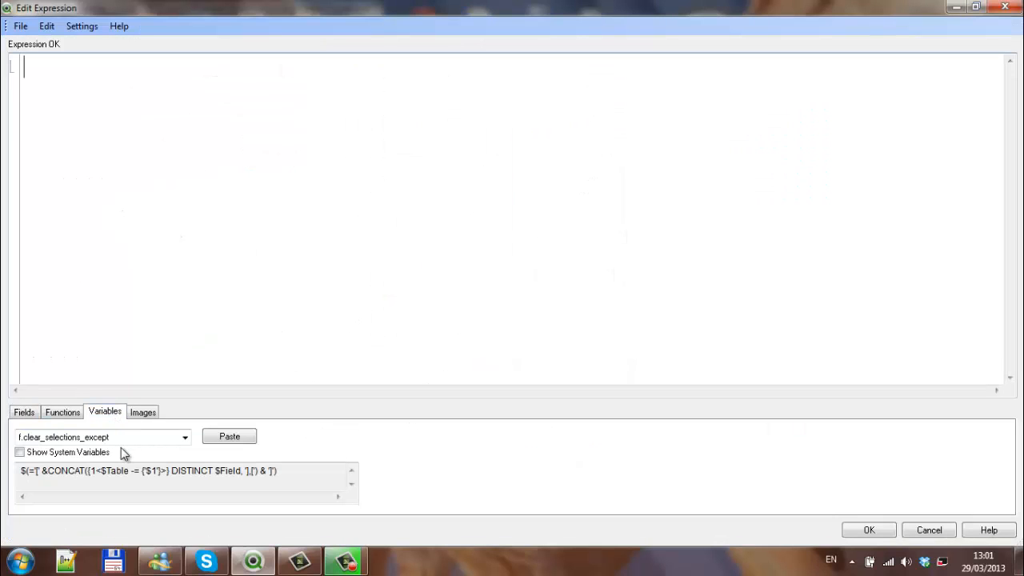
click(186, 436)
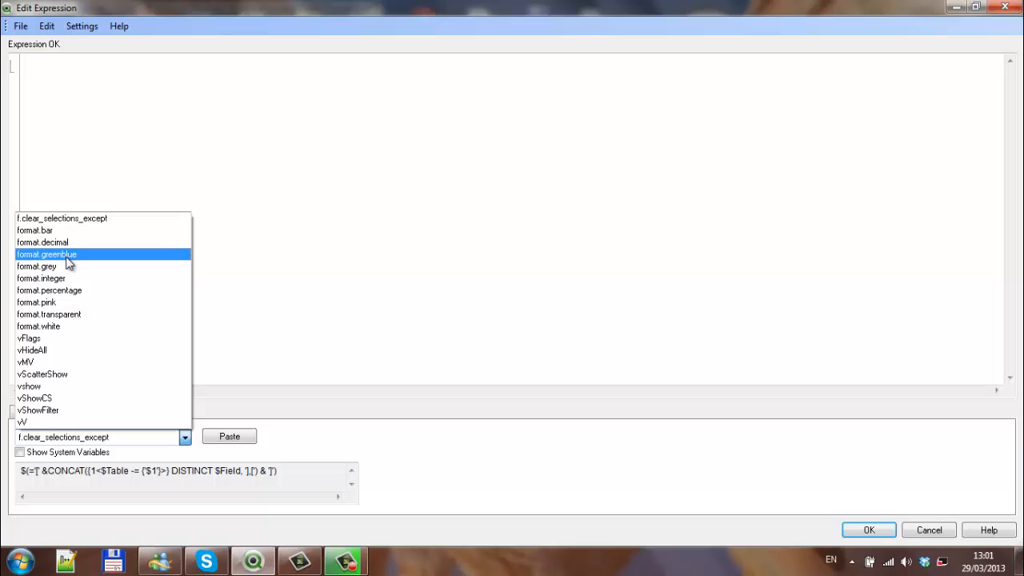
click(46, 253)
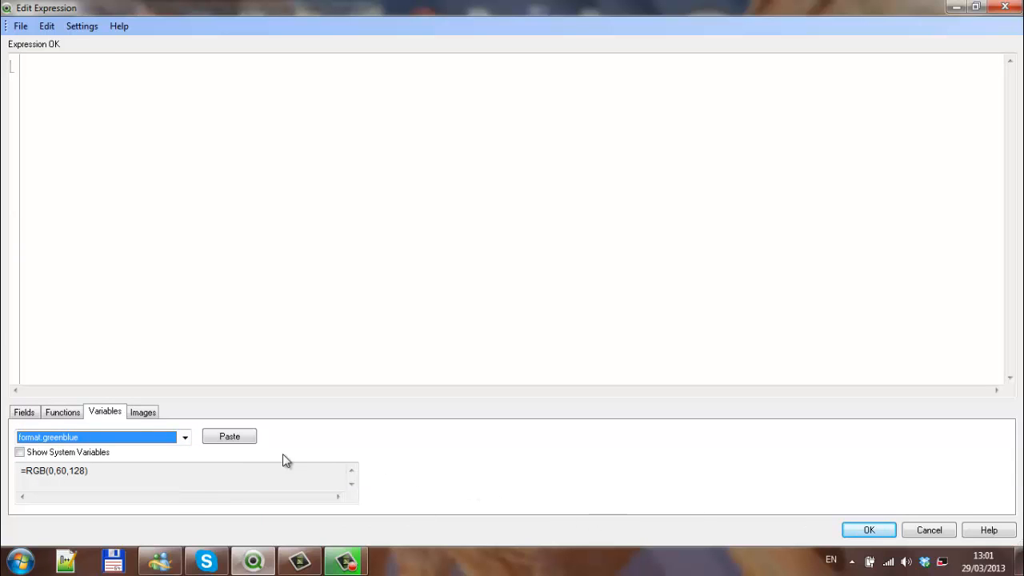
click(231, 435)
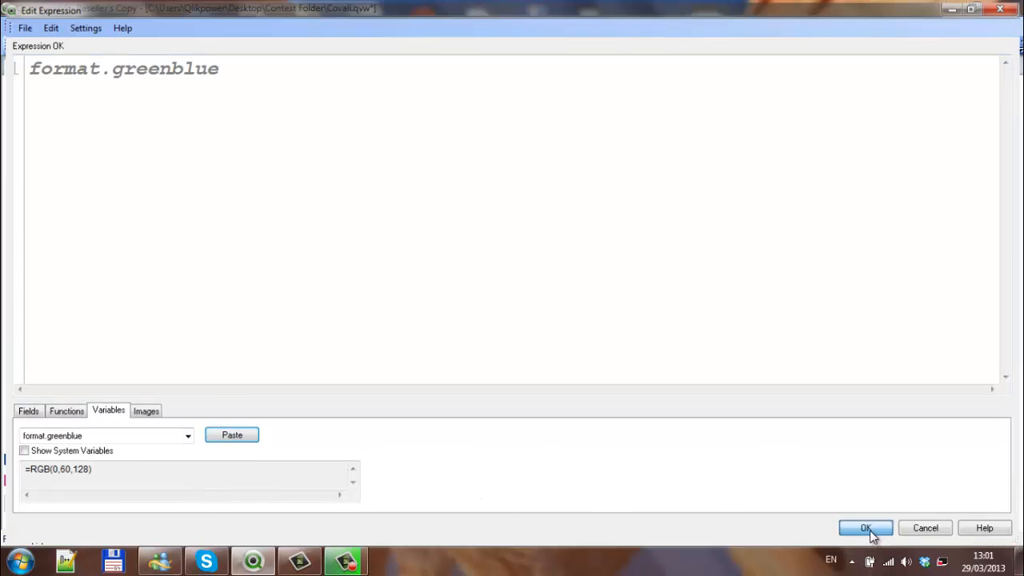
click(864, 528)
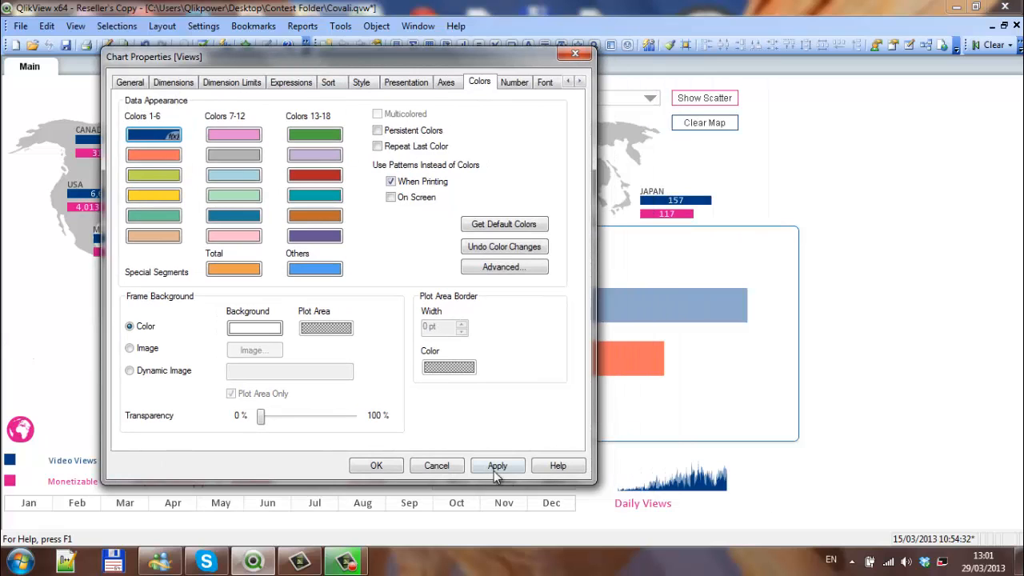
click(497, 466)
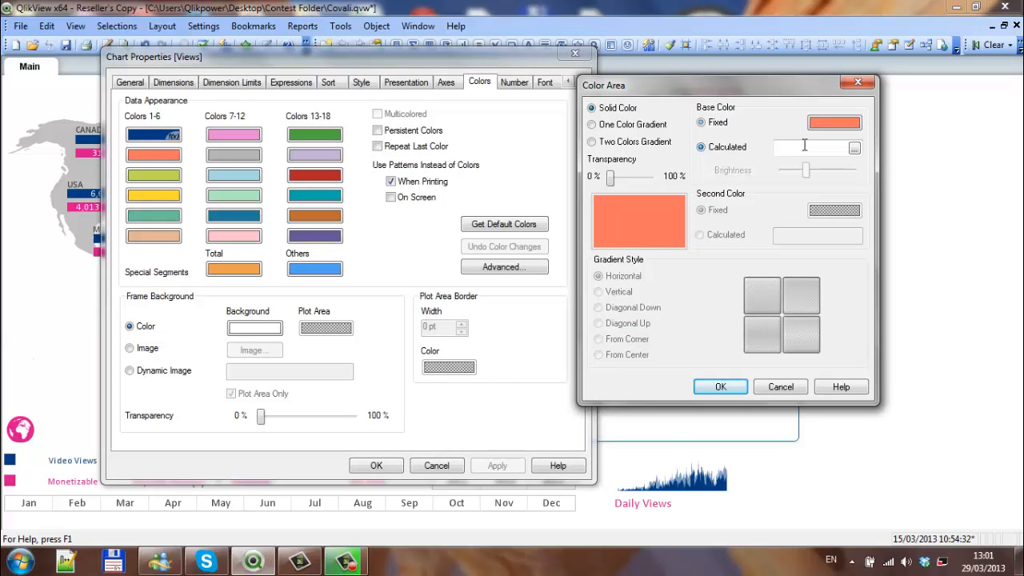
Start a calculated colour expression for the monetizable bar using the pink format variable.
click(854, 148)
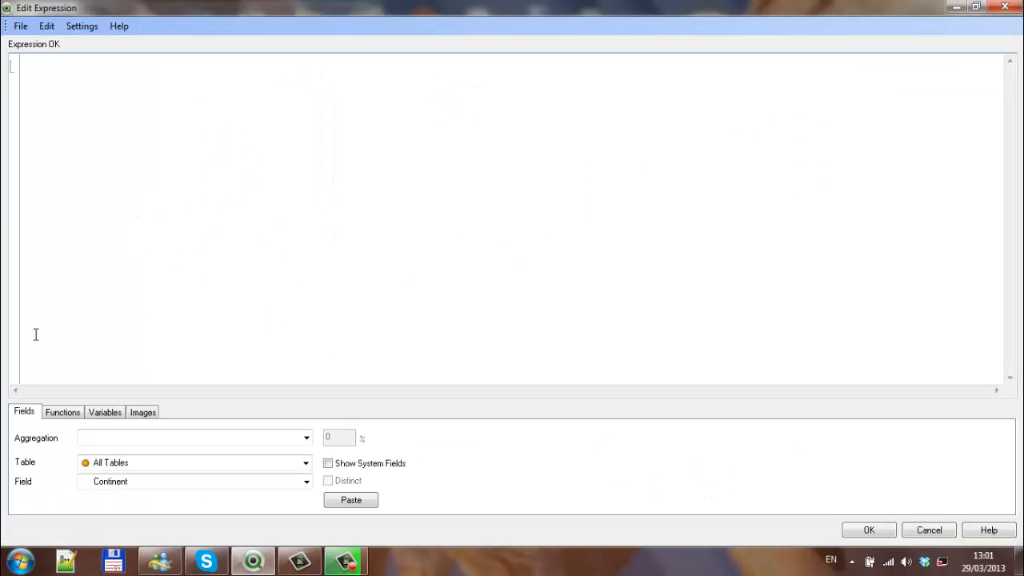
mouse_move(66, 403)
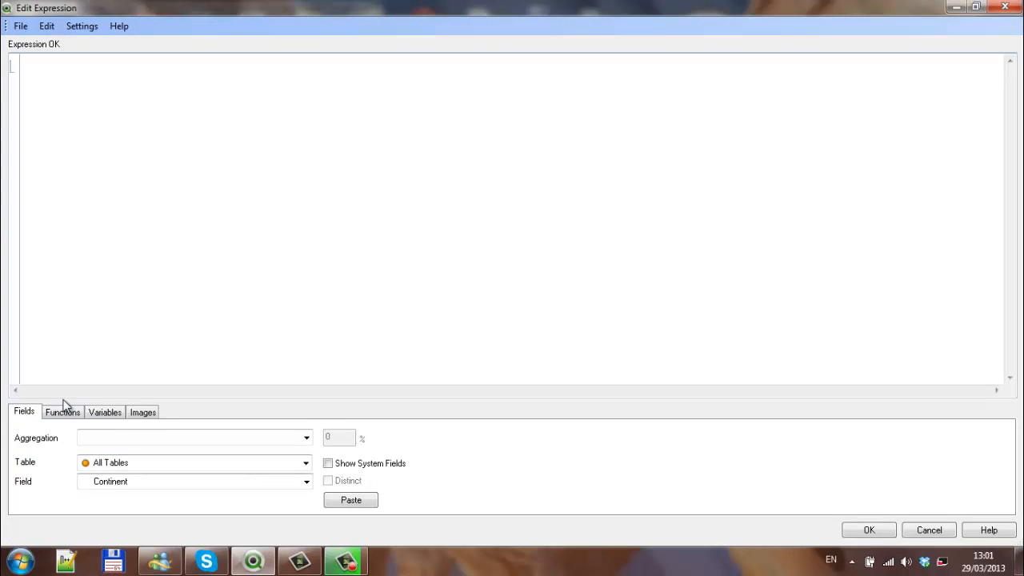
click(106, 412)
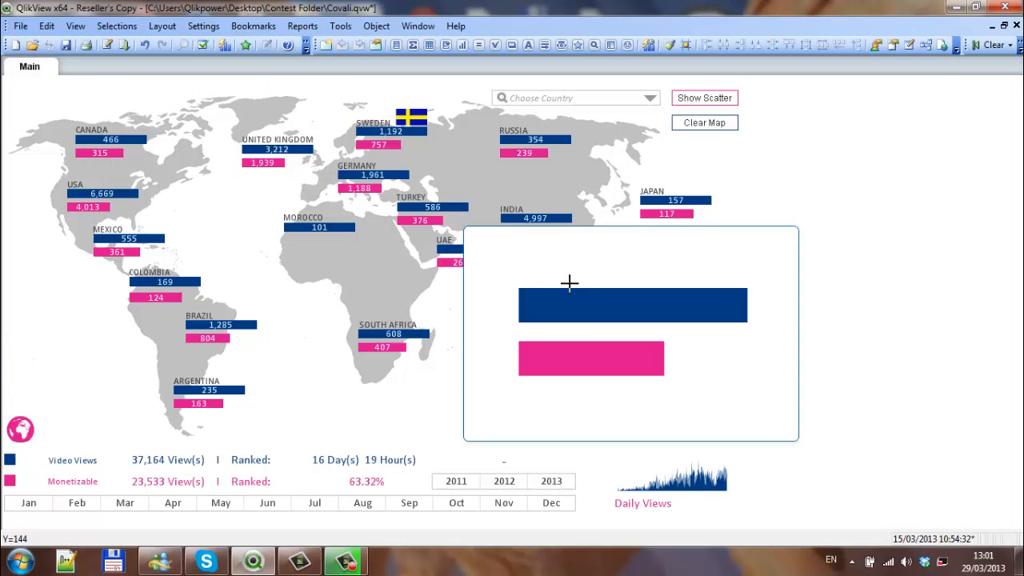
mouse_move(788, 427)
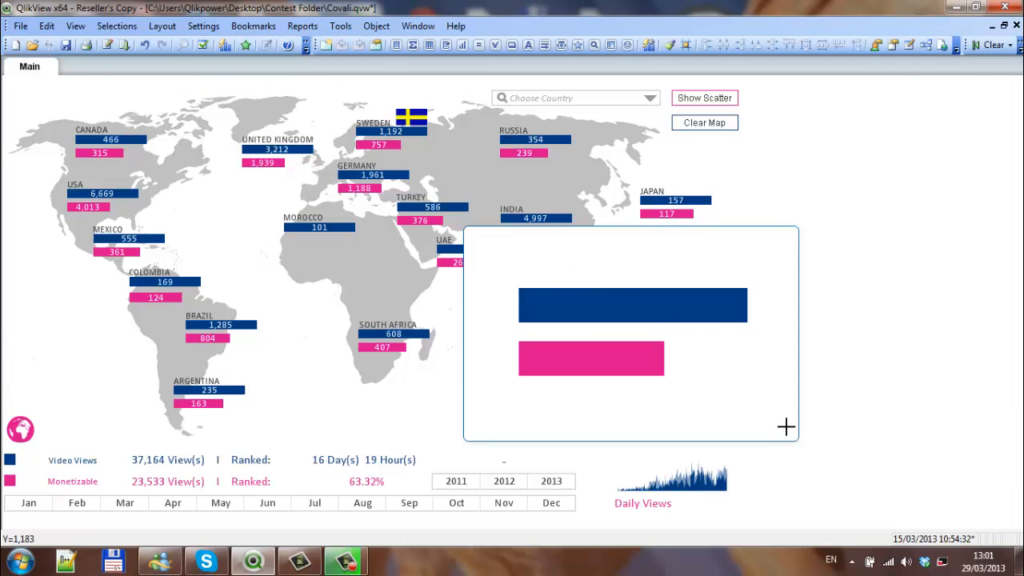
mouse_move(797, 441)
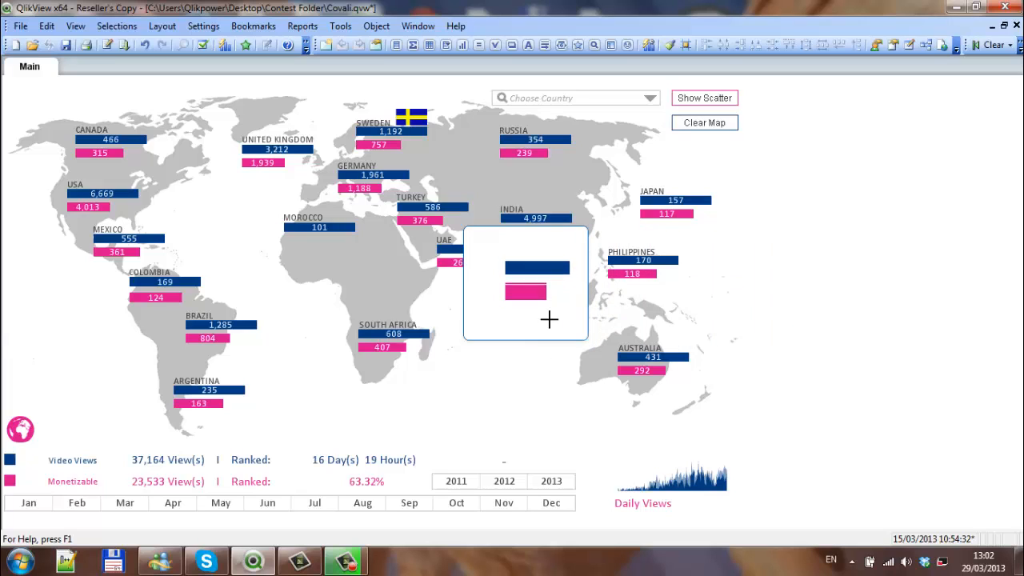
mouse_move(553, 307)
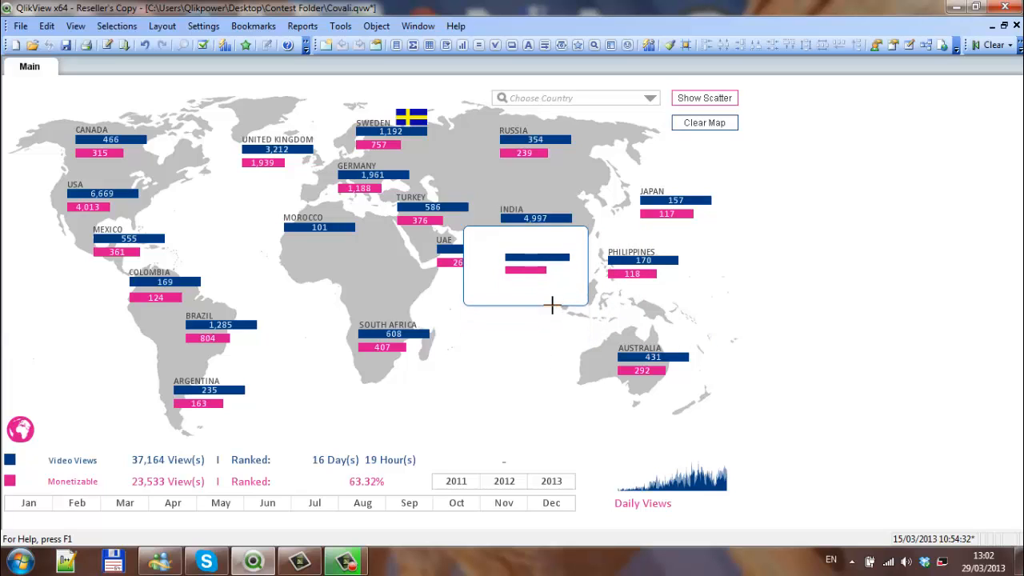
mouse_move(547, 224)
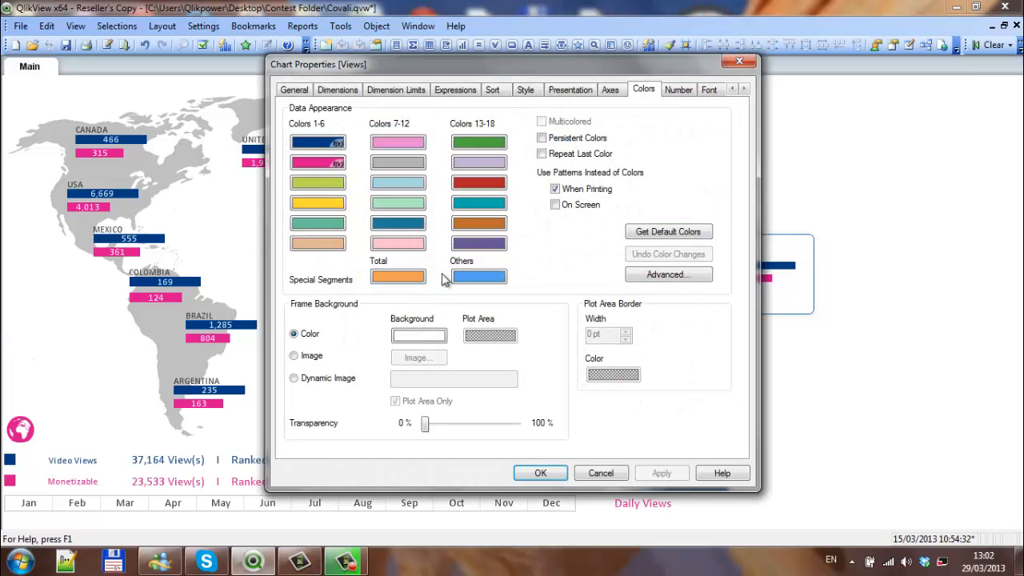
Enter format.bar as the Text Color definition for the views and monetizable expressions and confirm.
click(454, 90)
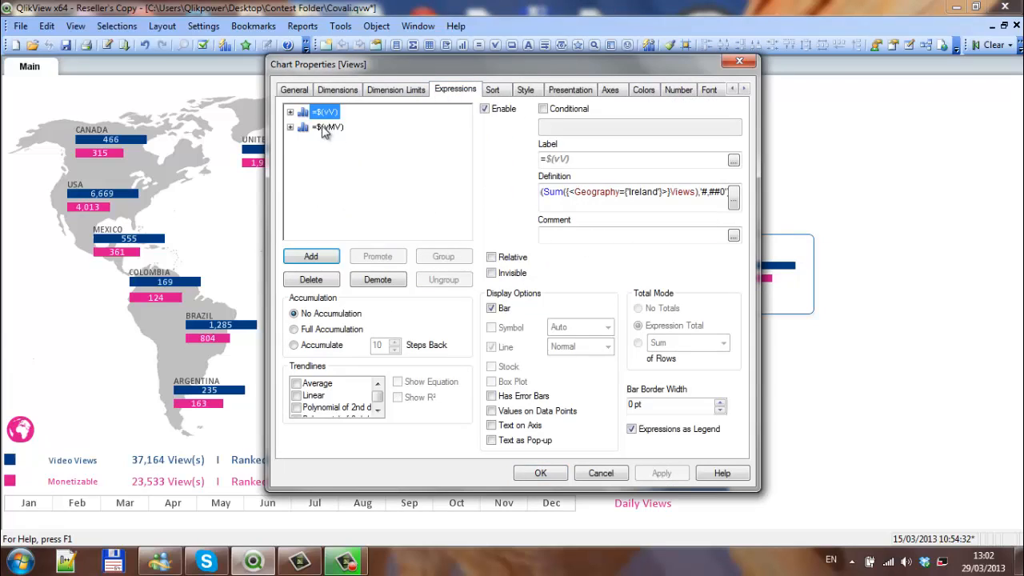
click(292, 112)
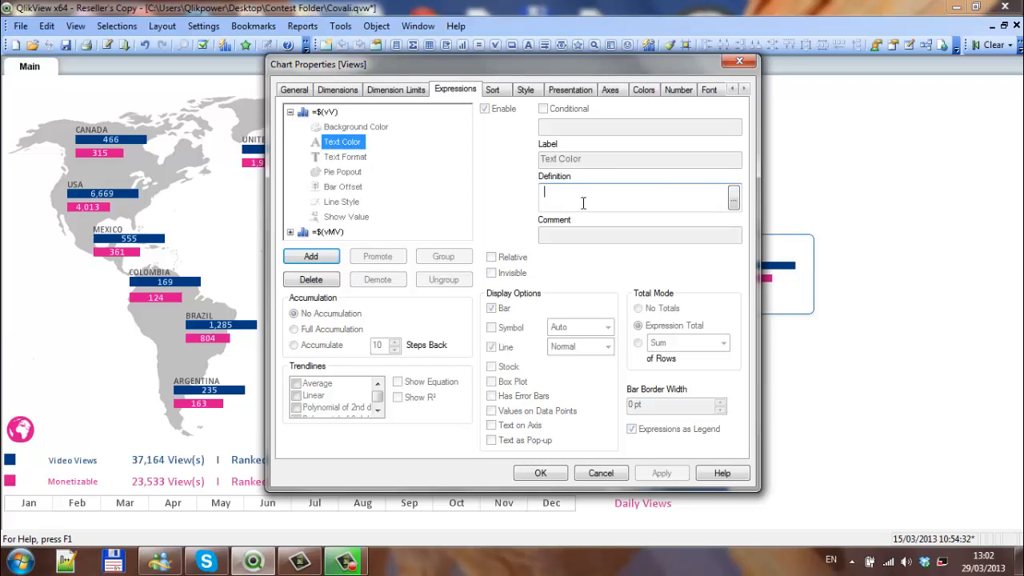
text(format.bar)
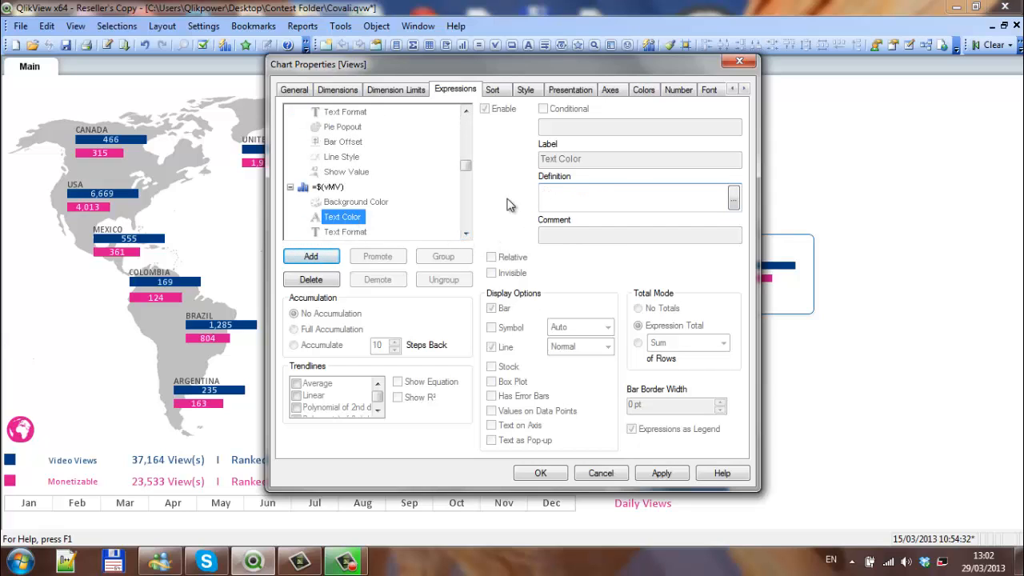
text(FORMAT)
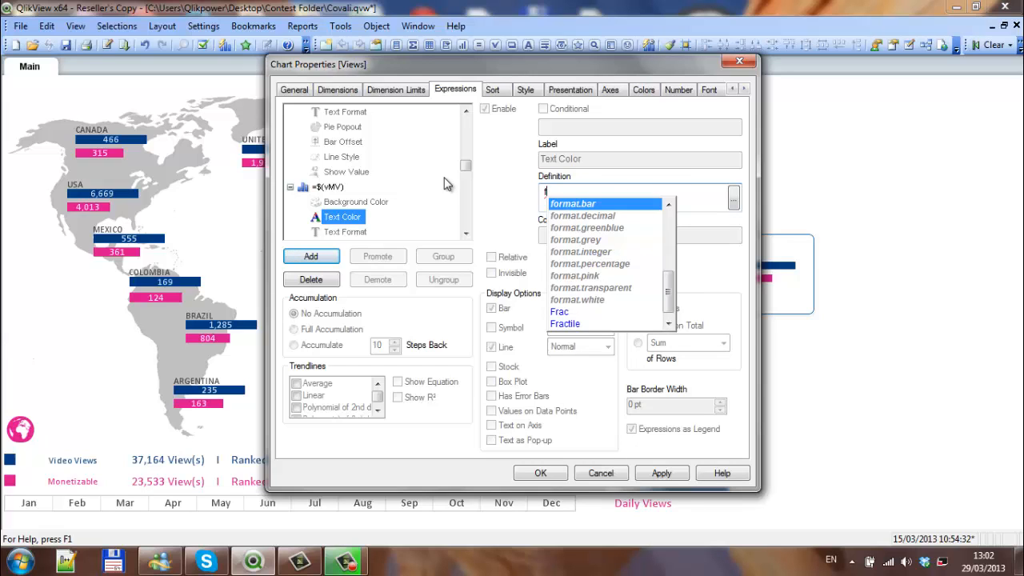
click(573, 203)
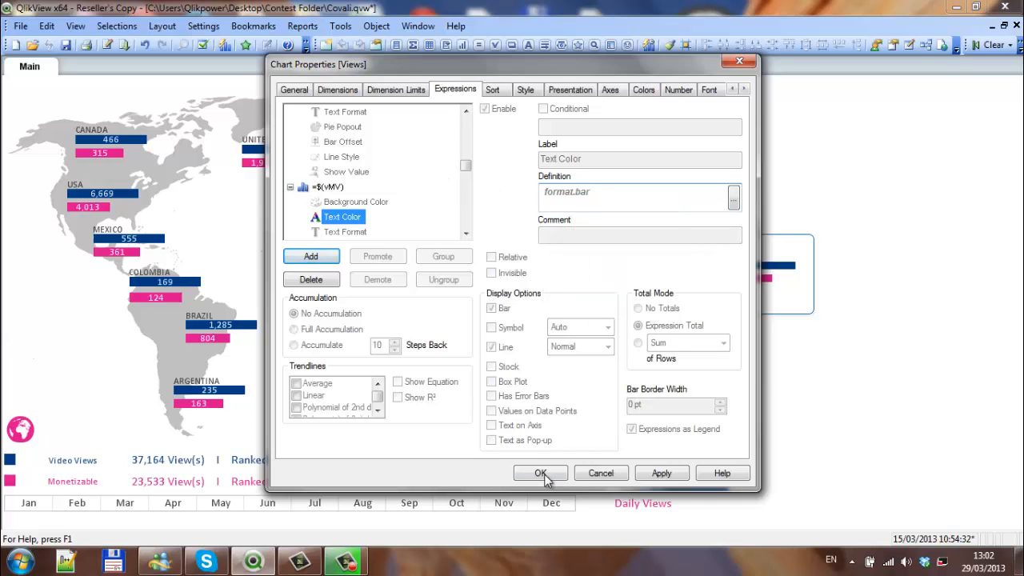
click(540, 474)
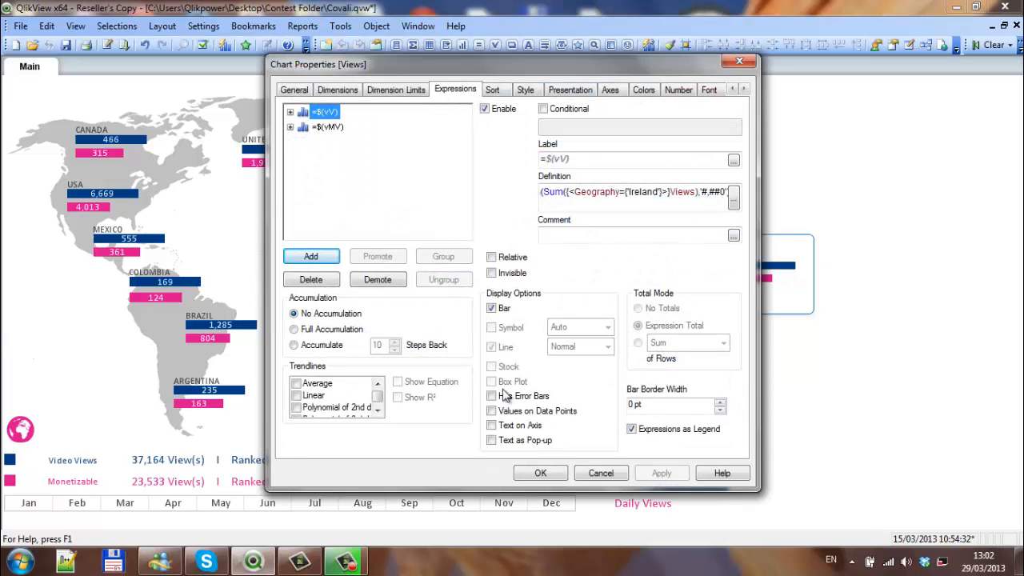
Show the views value on its data points, plotted inside the bar segments.
click(491, 409)
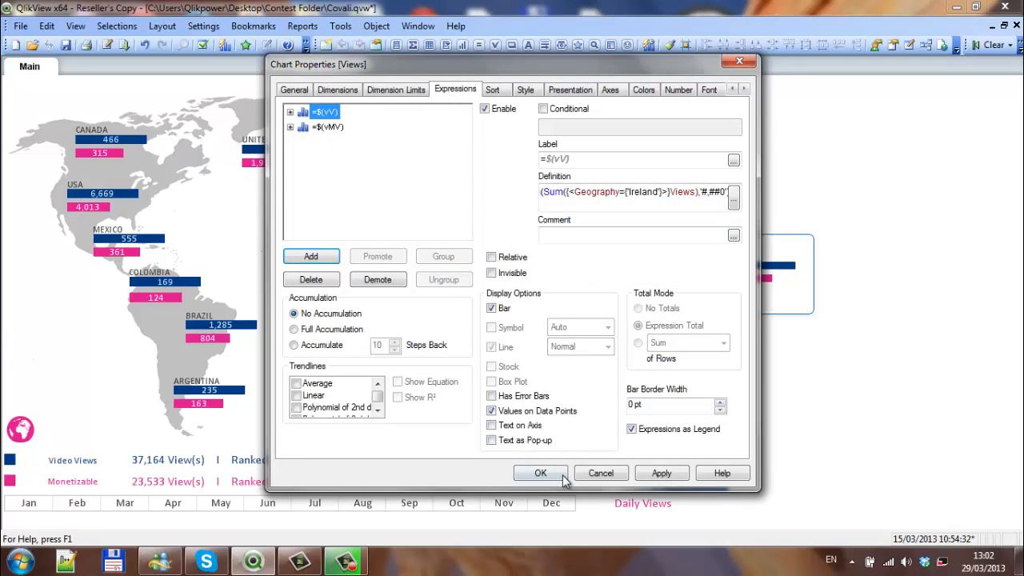
click(541, 474)
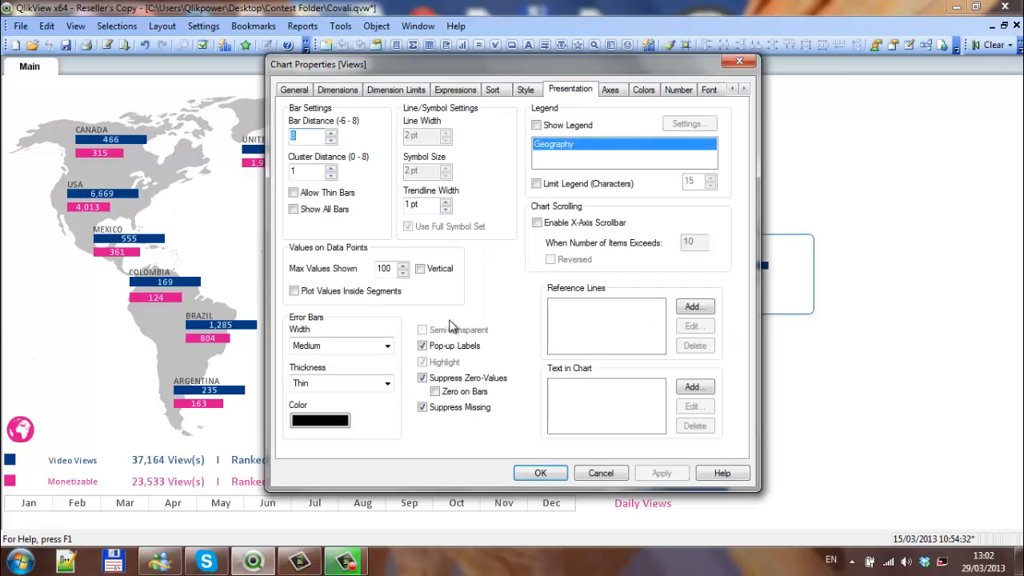
click(294, 291)
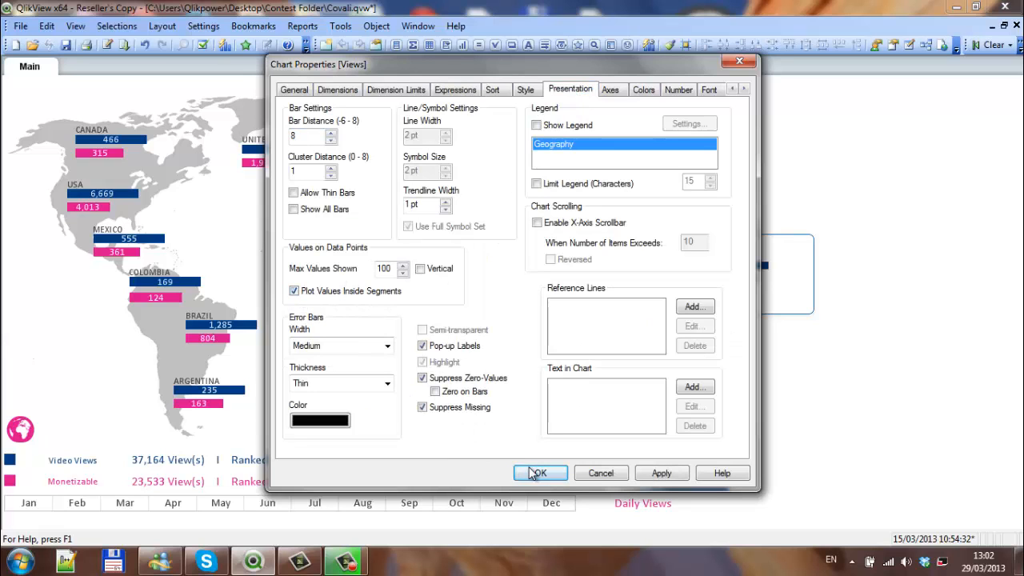
click(539, 473)
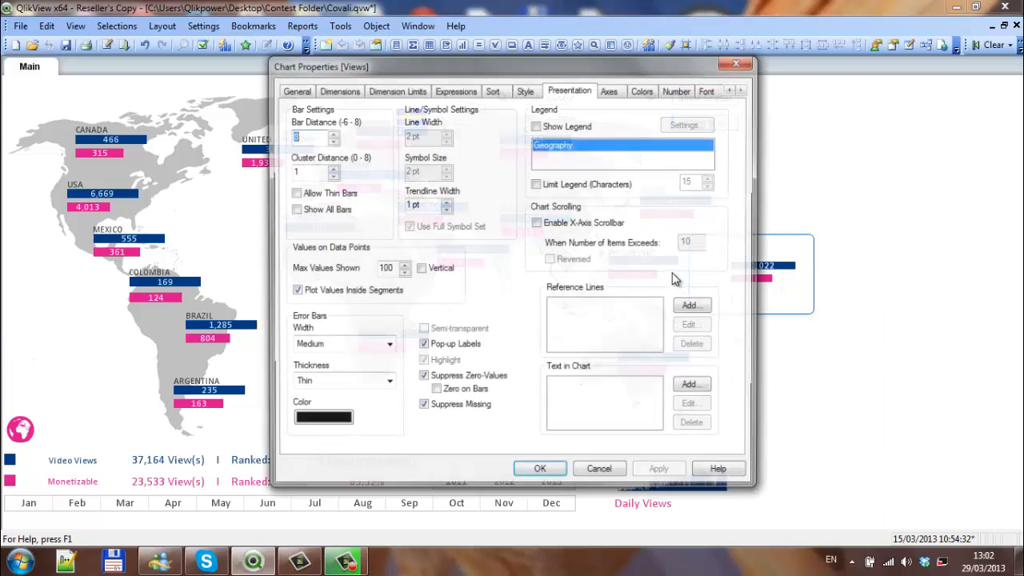
Enable Values on Data Points for the monetizable views expression too and close Chart Properties.
click(454, 89)
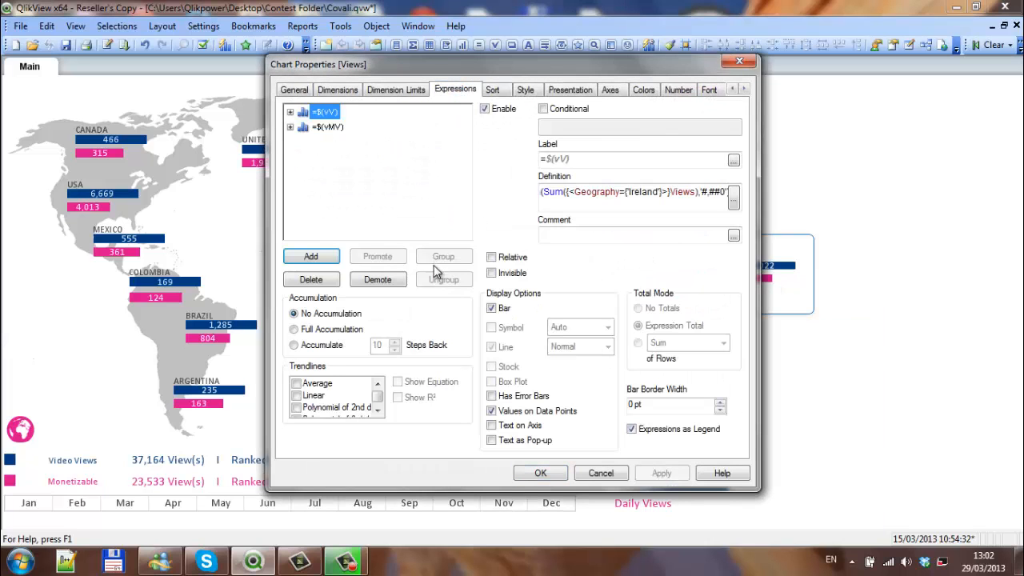
click(326, 127)
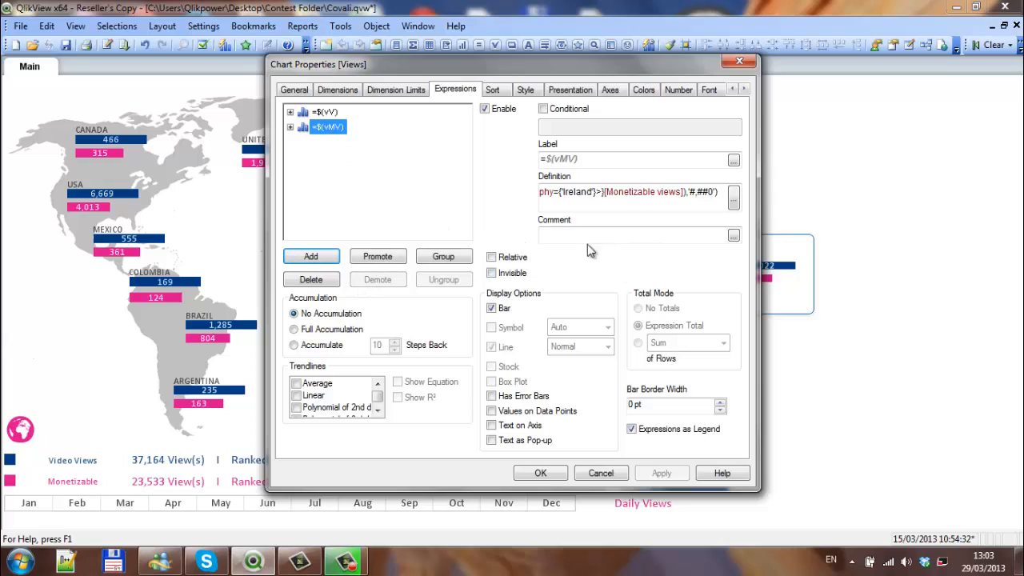
click(491, 409)
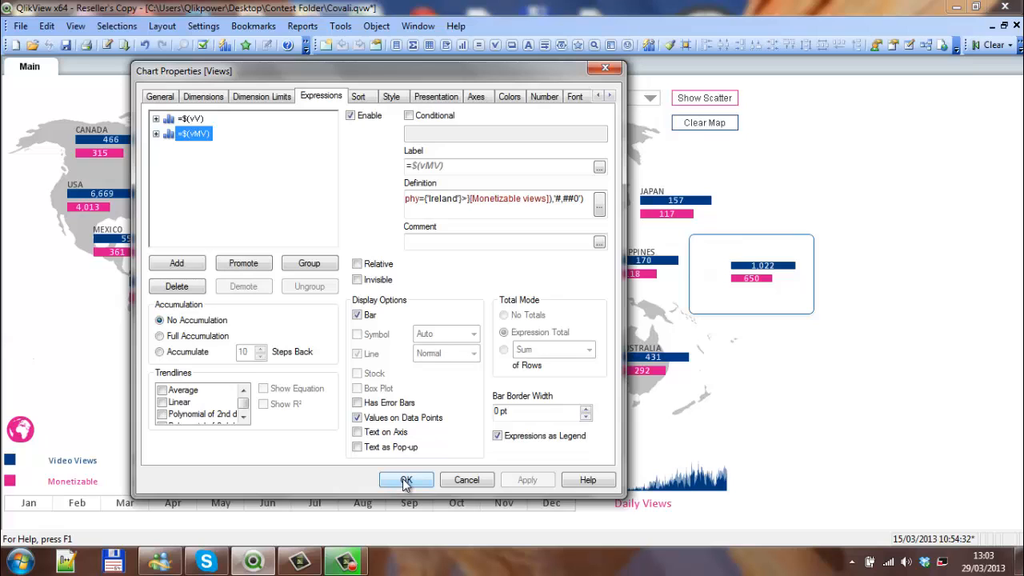
click(407, 480)
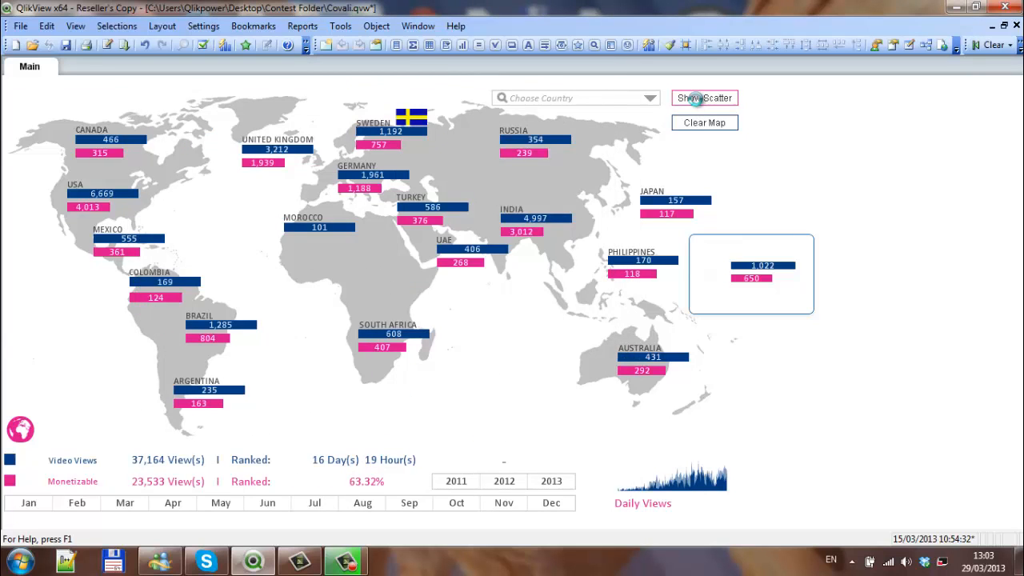
Toggle the map to bubbles and back to per-country bars, then reach the small Views chart's context menu.
click(704, 98)
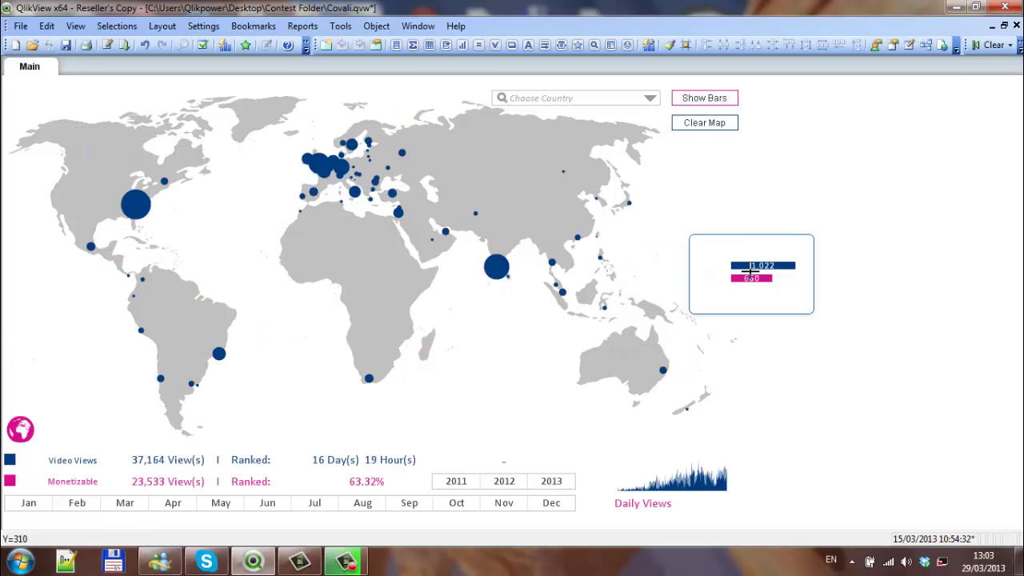
mouse_move(760, 251)
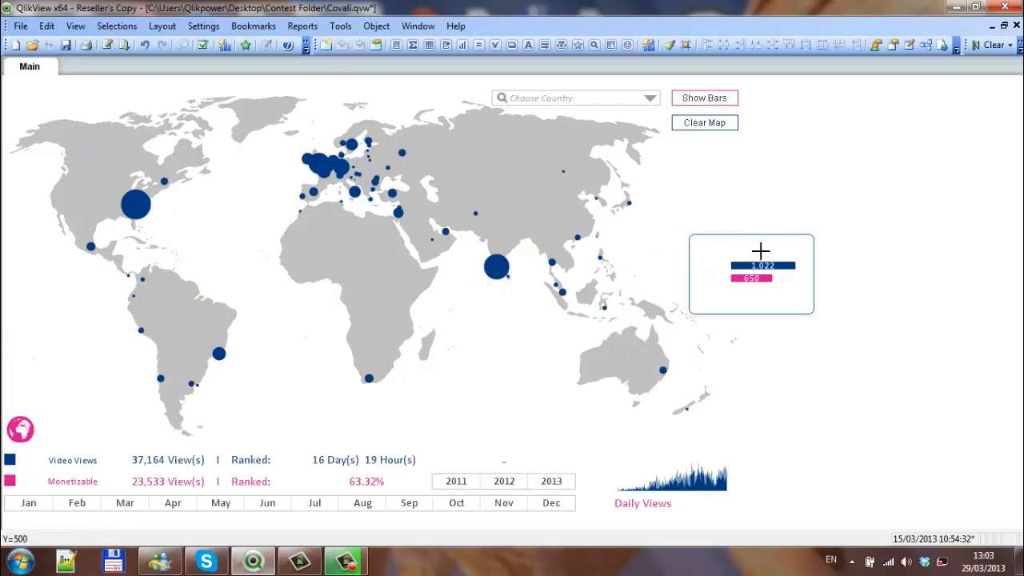
mouse_move(723, 128)
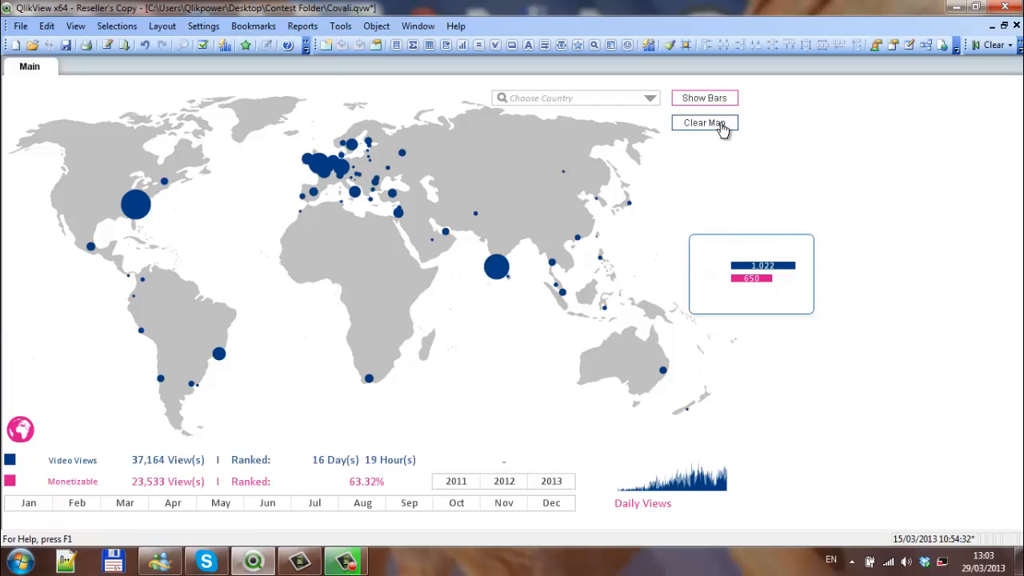
mouse_move(765, 112)
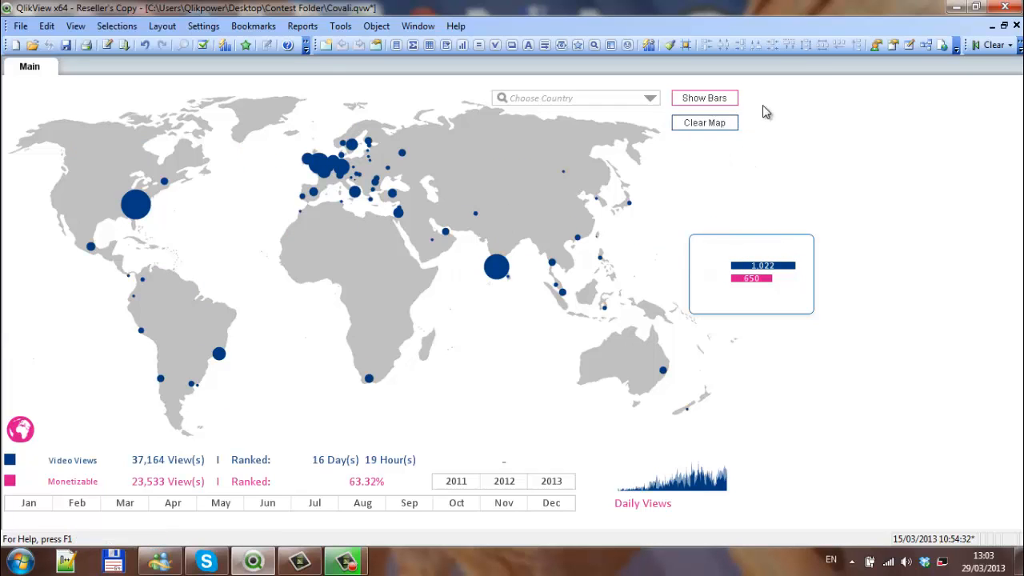
click(704, 97)
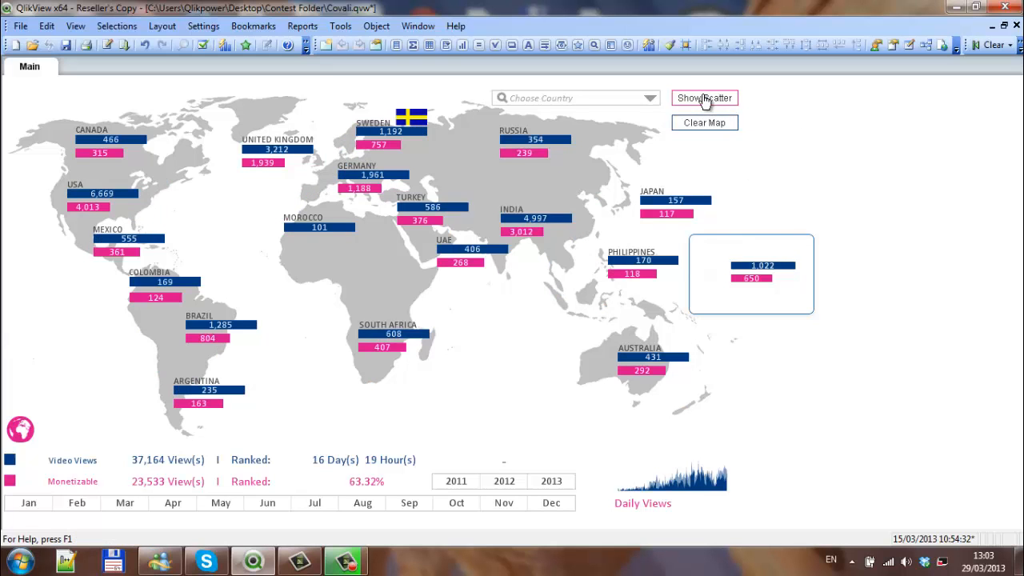
right_click(765, 258)
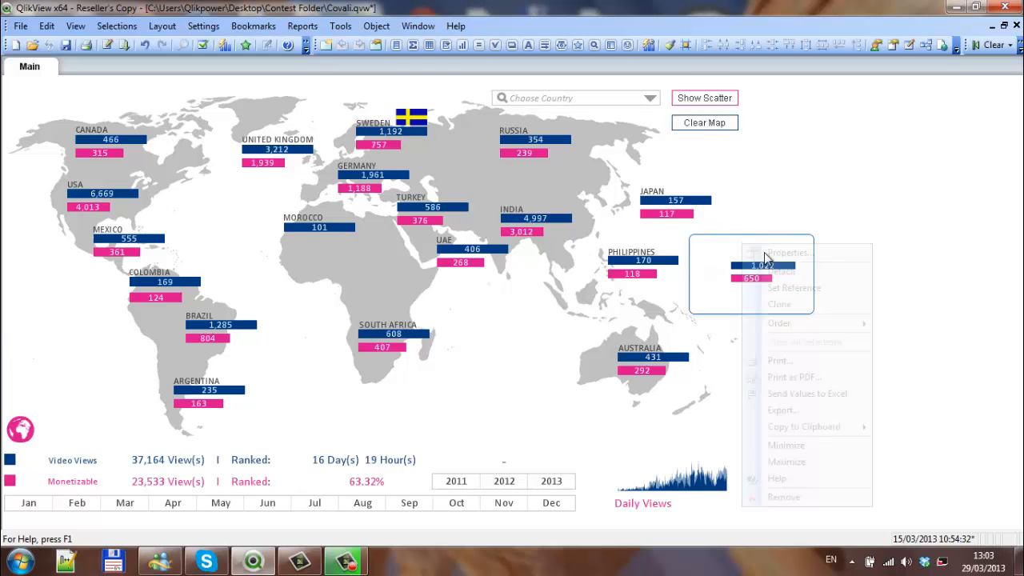
Reach the Views chart's Layout properties and the Conditional show expression editor.
click(787, 253)
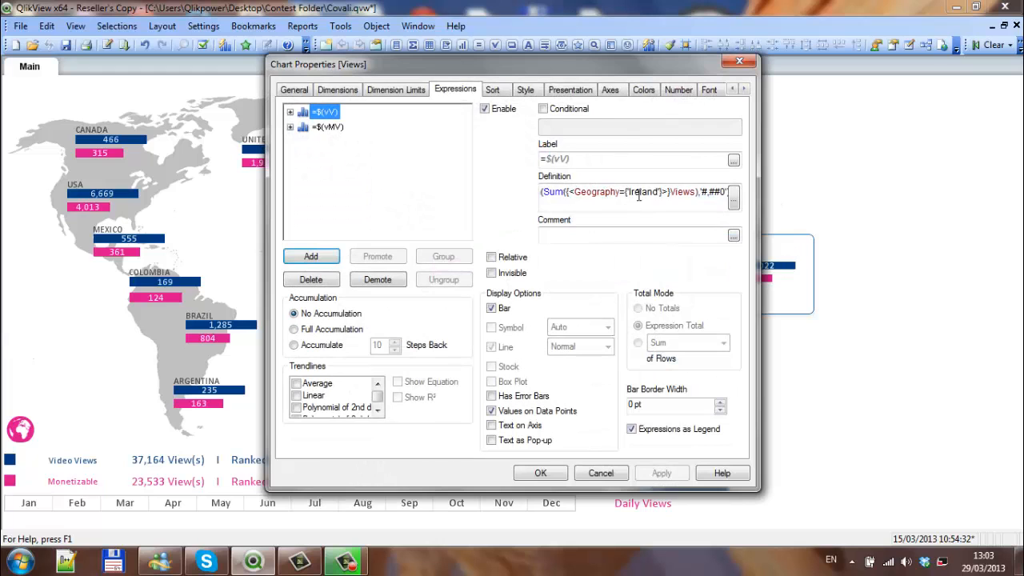
click(742, 88)
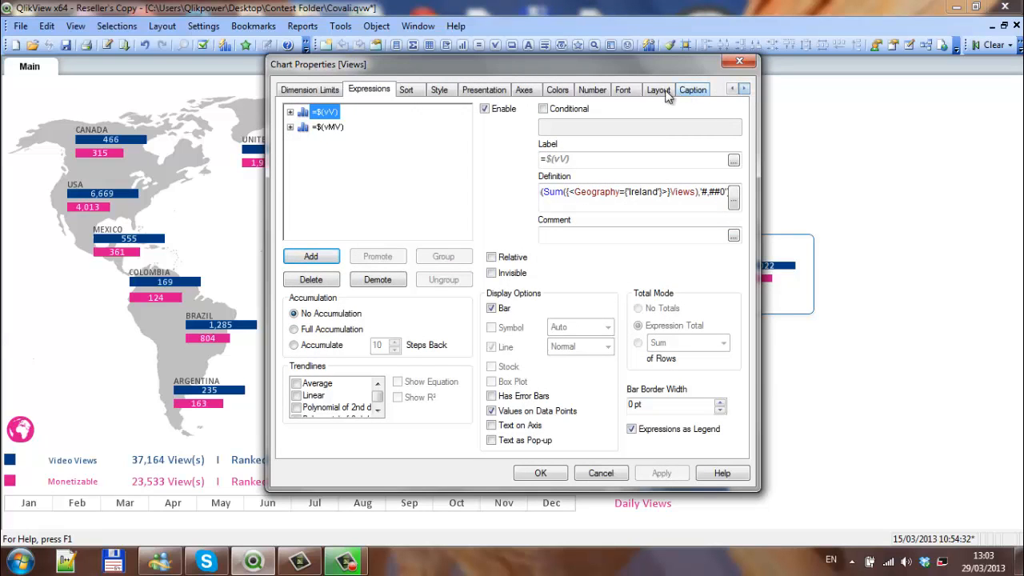
click(659, 89)
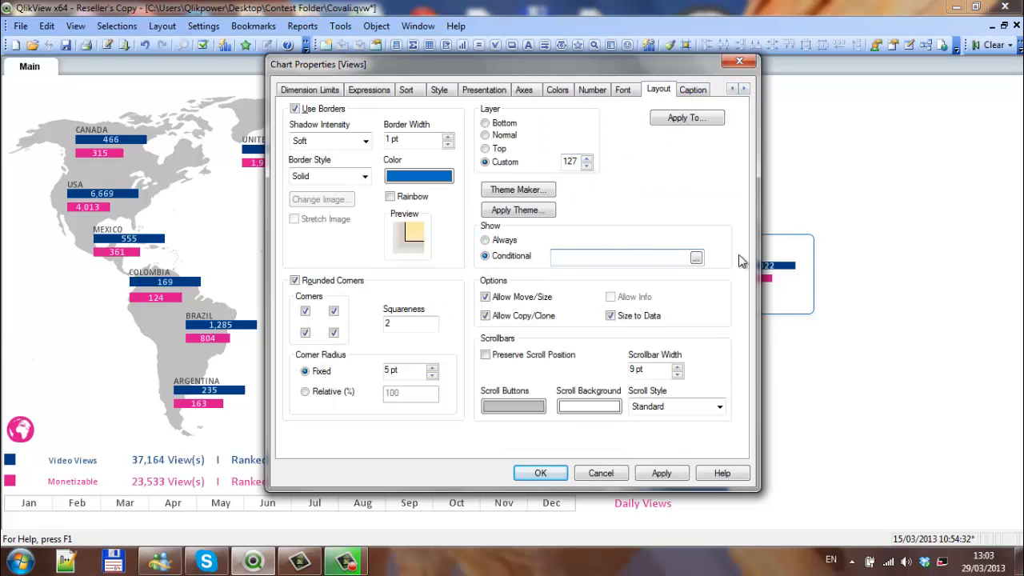
click(694, 256)
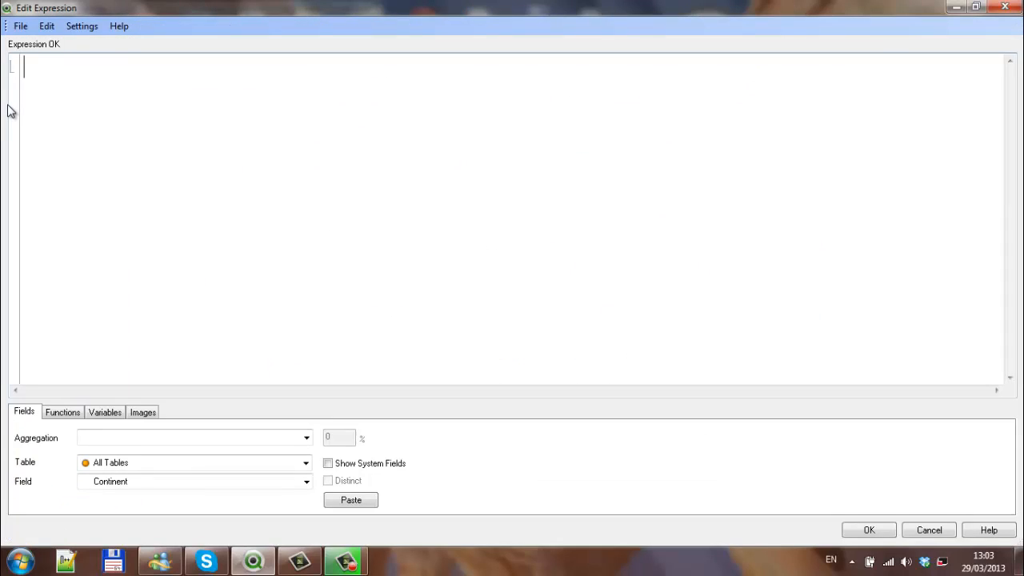
Enter the show condition vScatterShow=0 AND IF(Geography=('Ireland'),1,0) and confirm it.
text(vScatterShow)
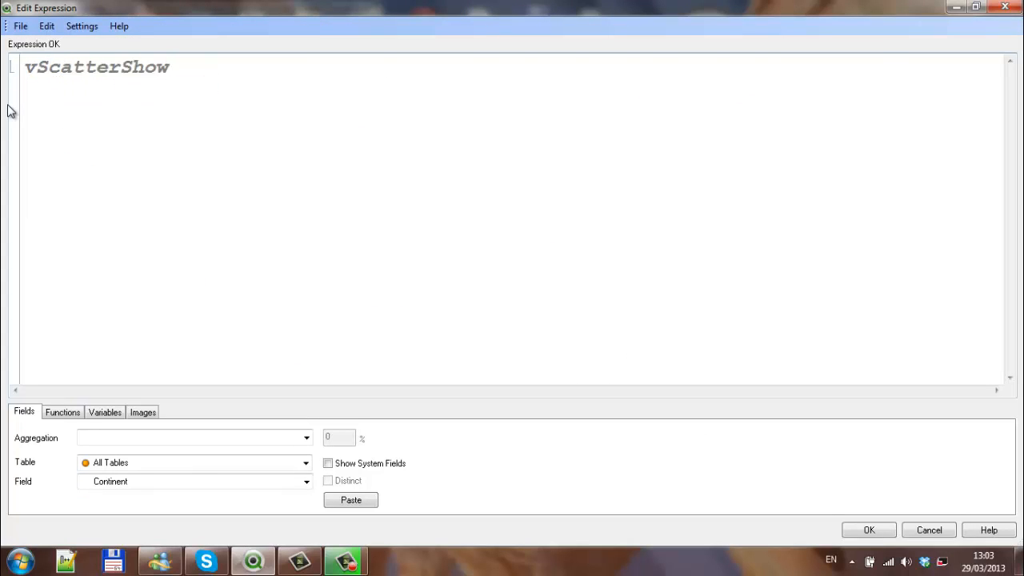
text(=0)
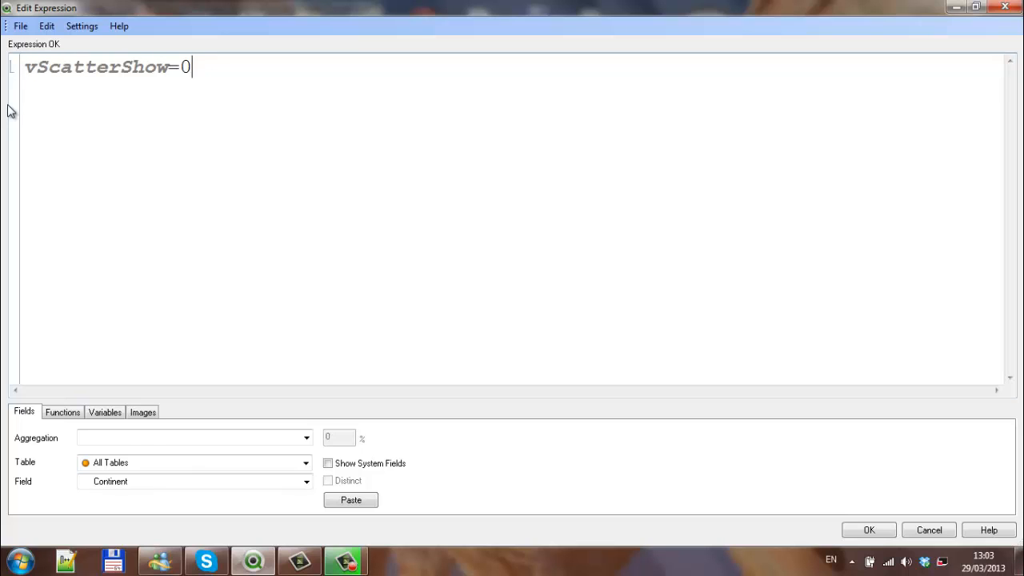
text(AND)
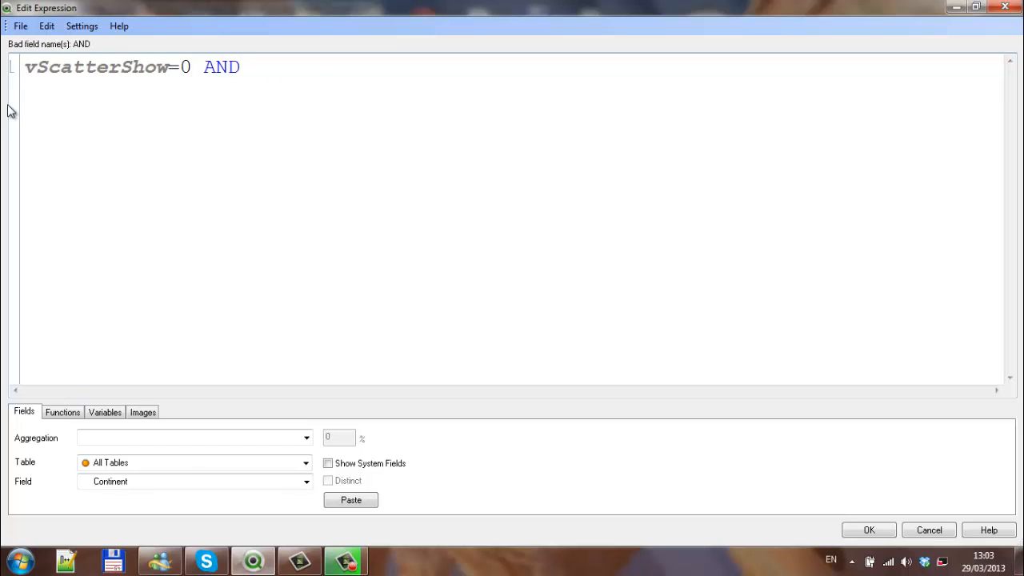
text(i)
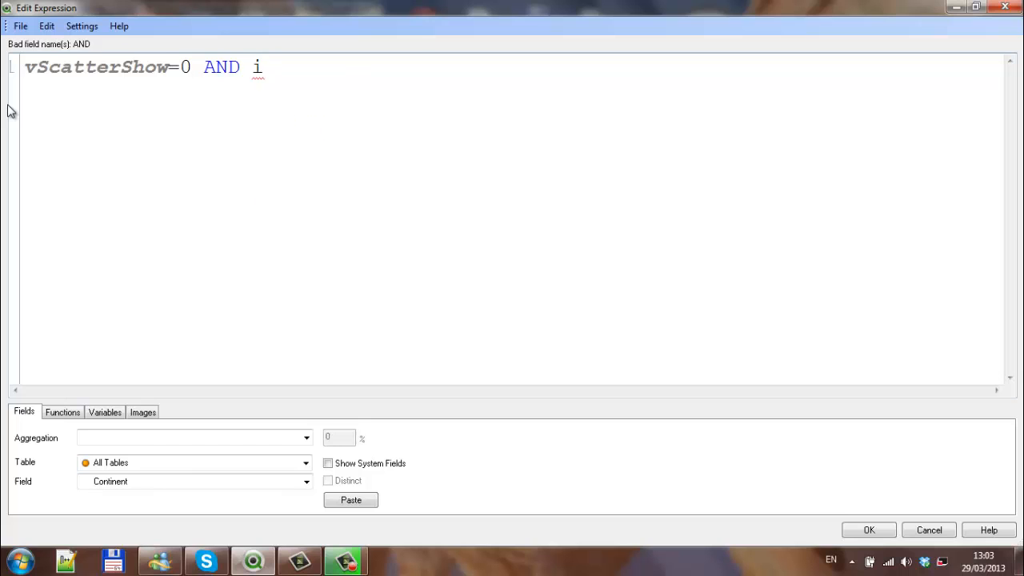
text(F()
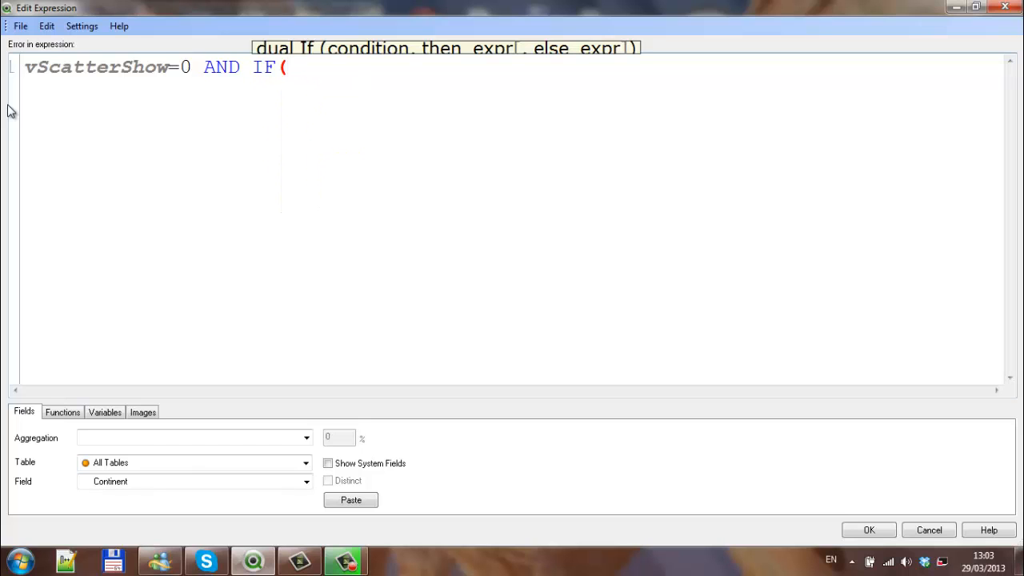
text(Geography)
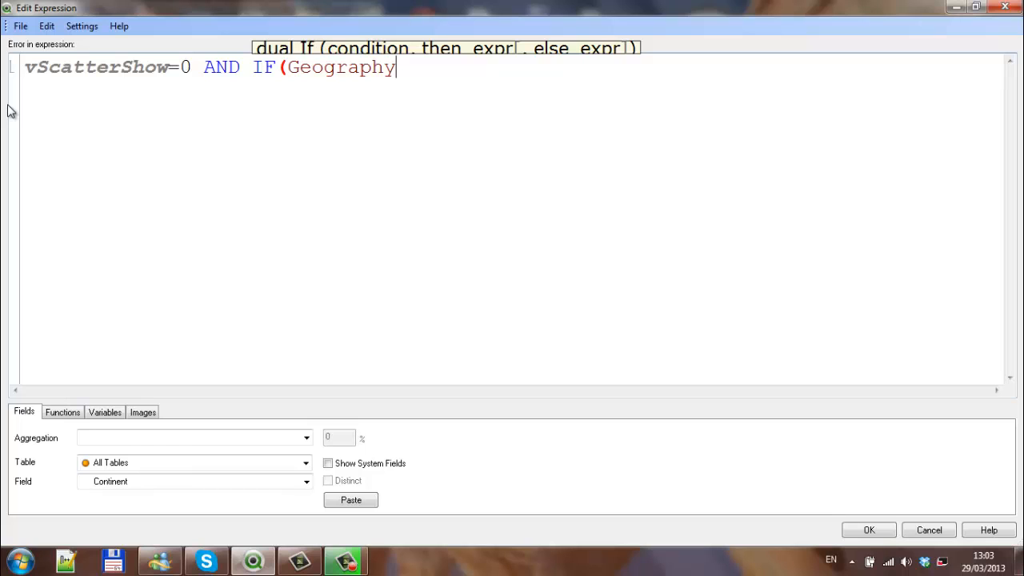
text(=())
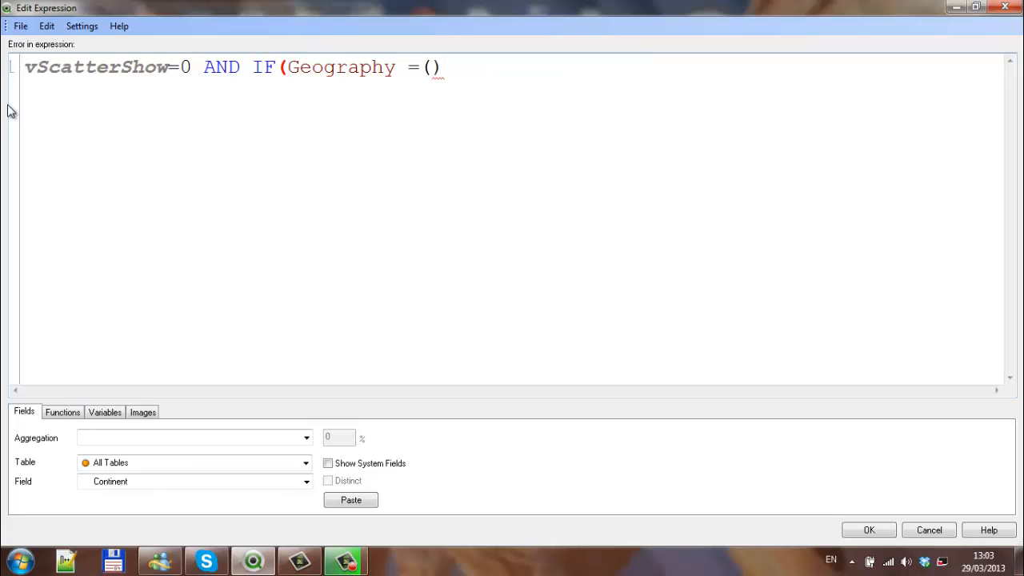
text('')
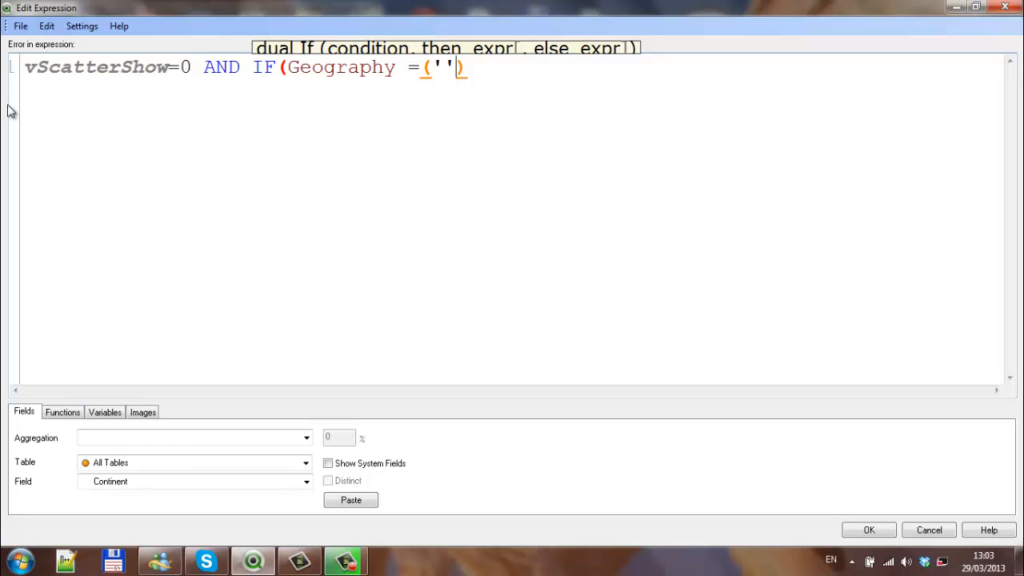
text(iRELAND)
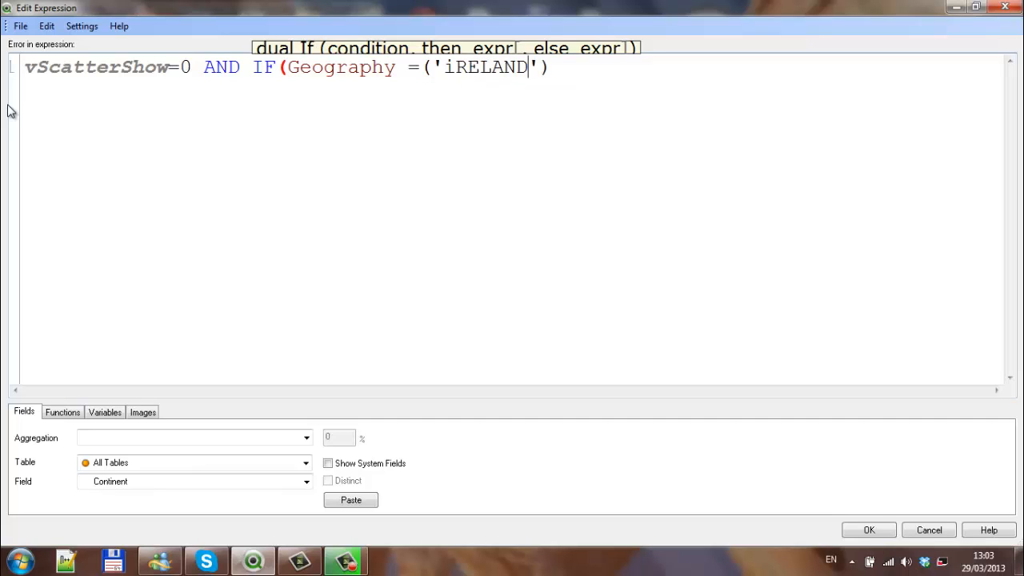
key(BackSpace)
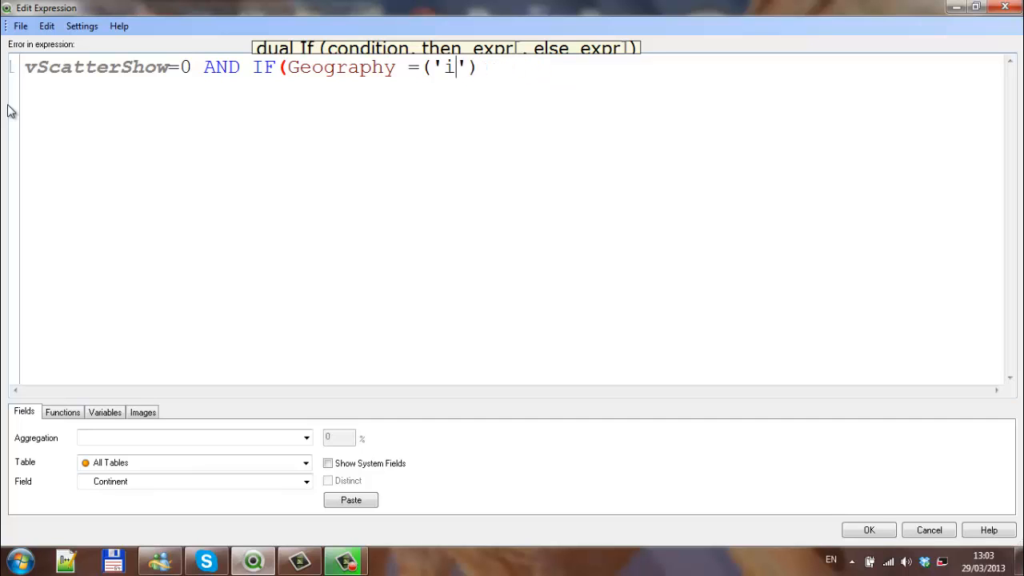
text(rela)
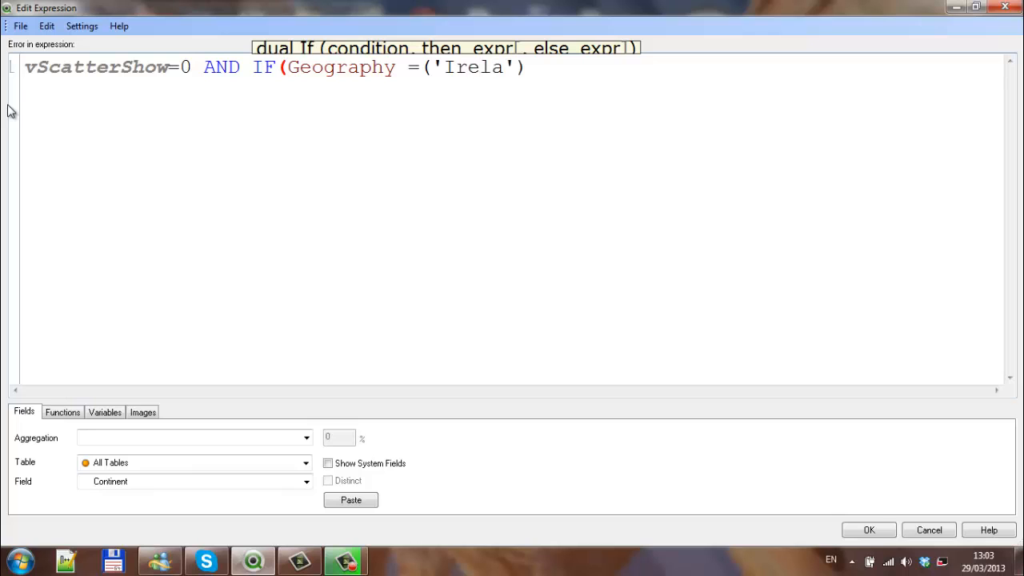
text(nd)
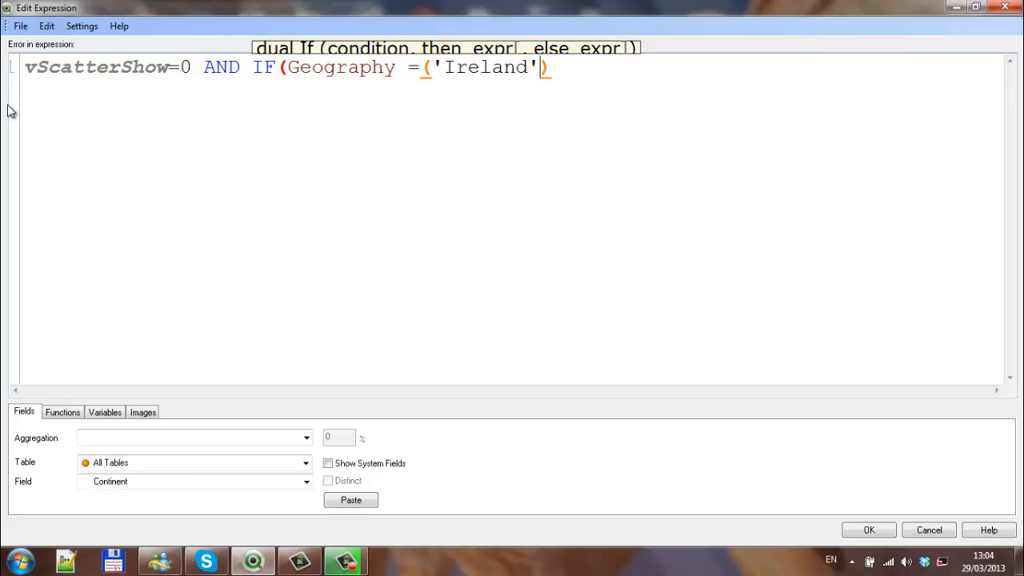
text(,1,)
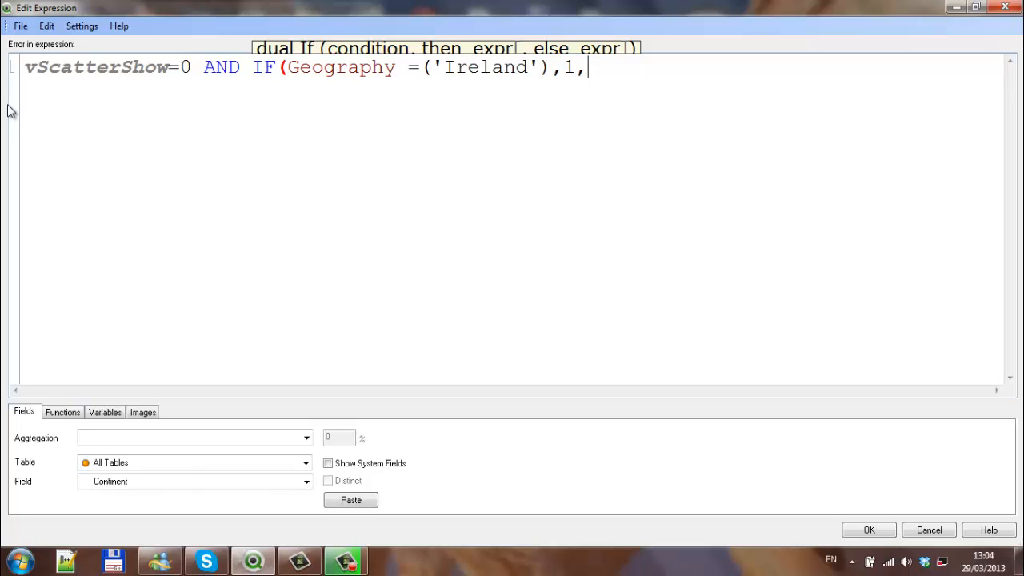
text(0))
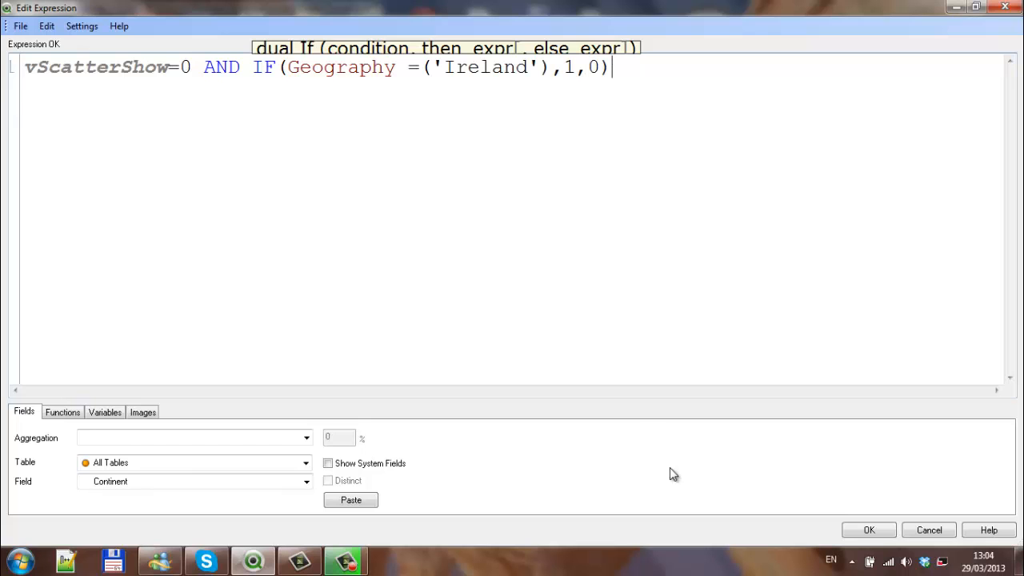
click(869, 530)
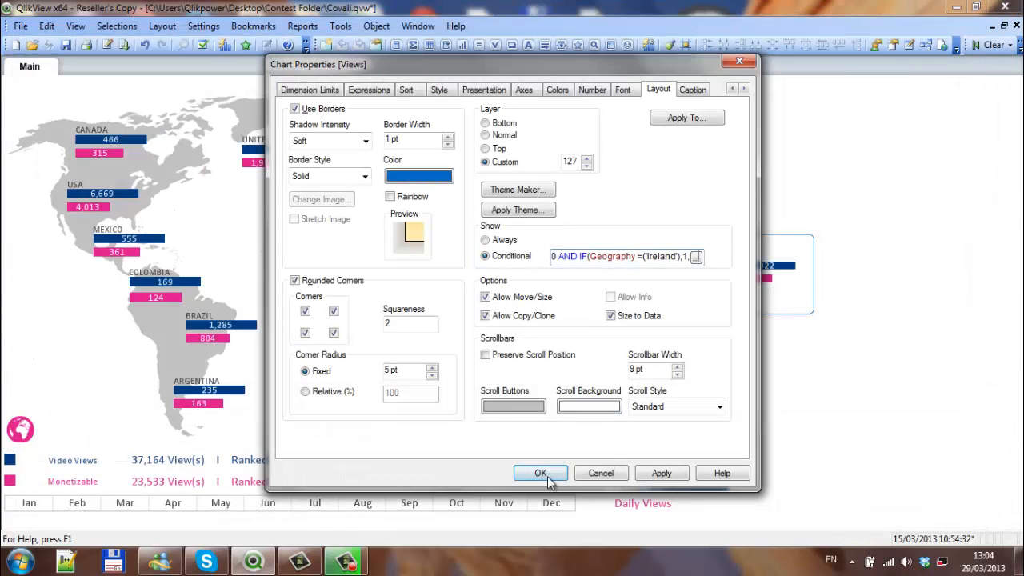
Apply the chart settings, then search Ireland in Choose Country and select it.
click(541, 474)
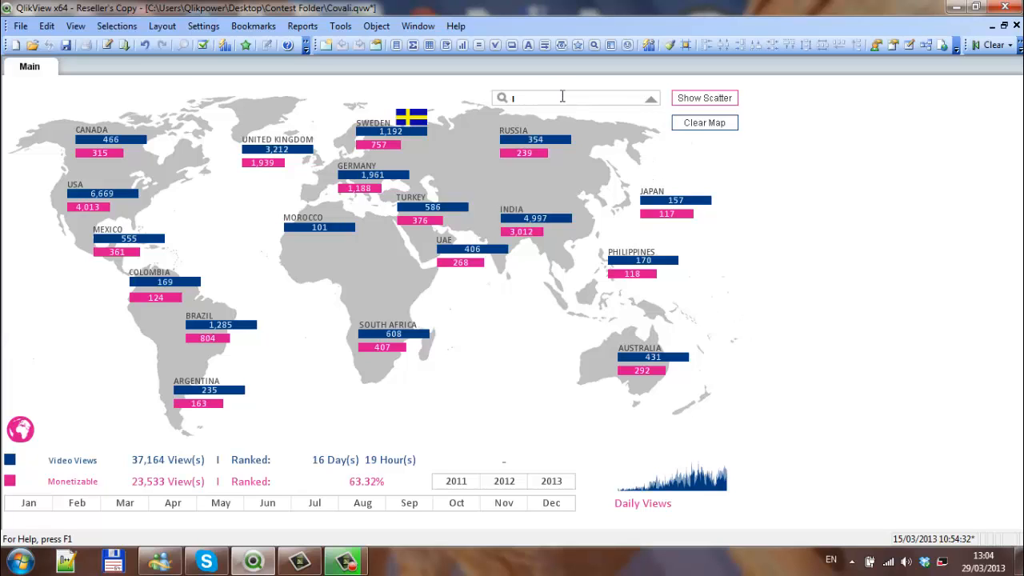
text(reland)
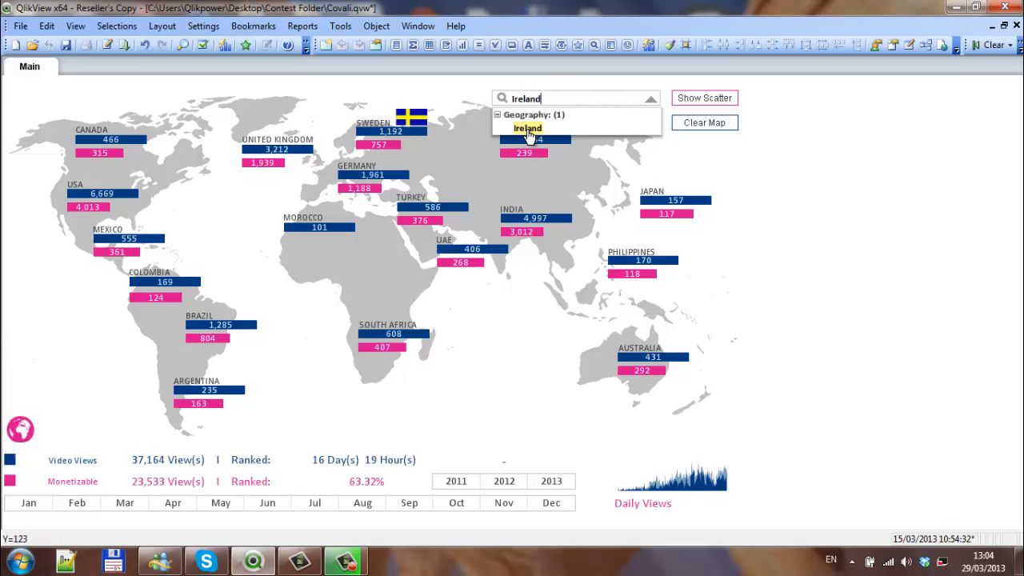
click(526, 128)
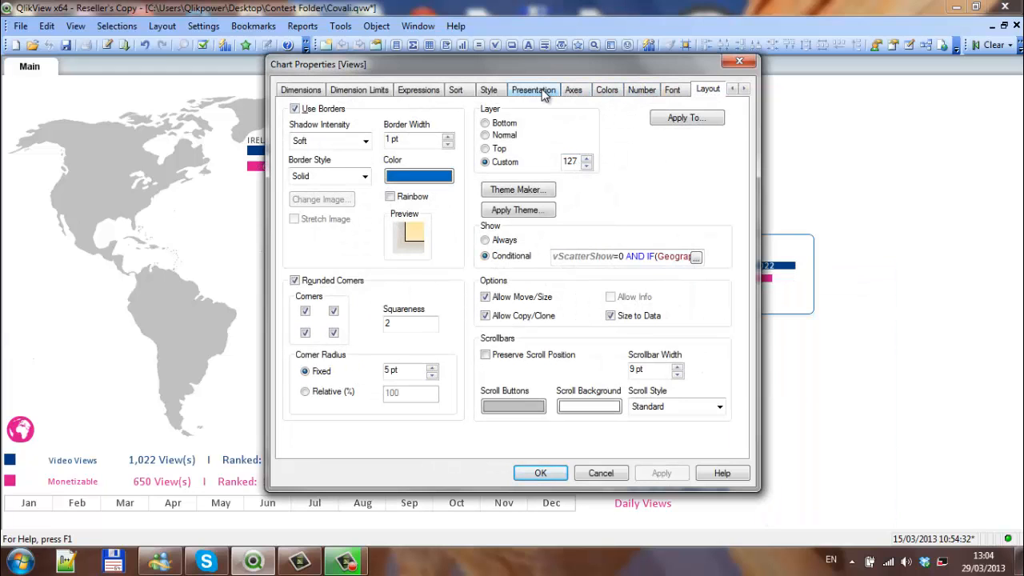
Make the Ireland chart's background transparent, remove its borders, keep Show Conditional and apply.
click(573, 89)
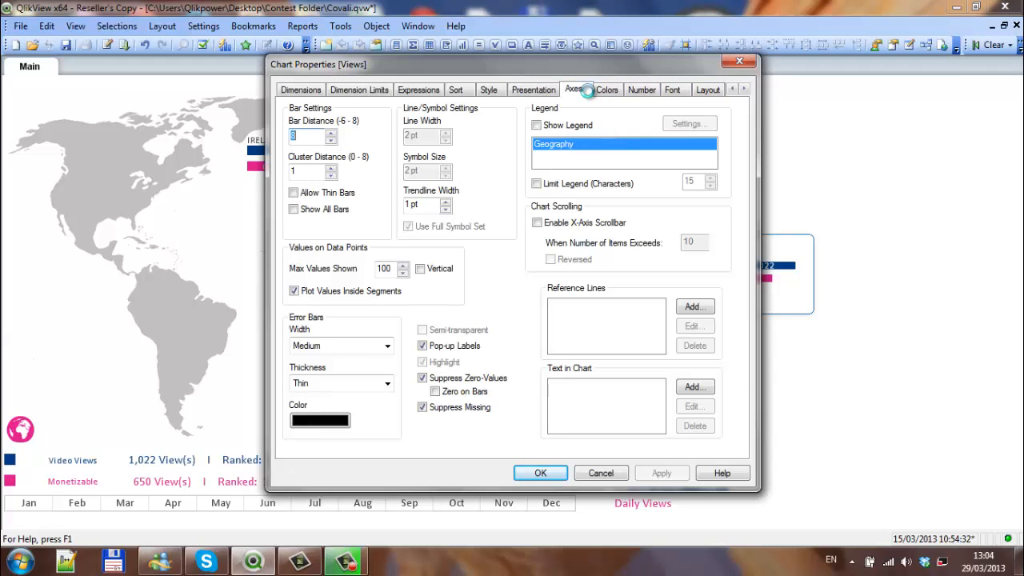
click(608, 89)
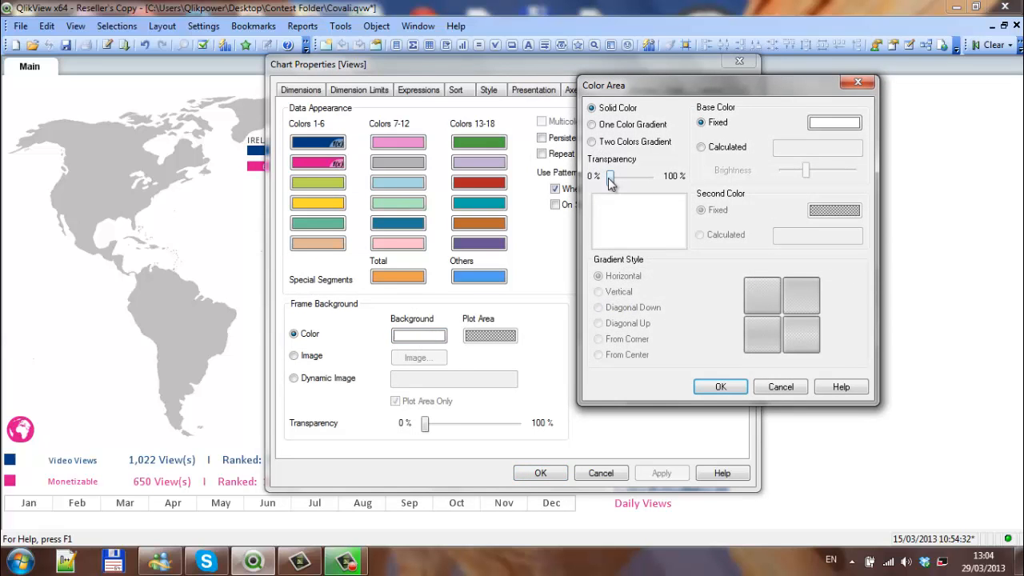
click(721, 385)
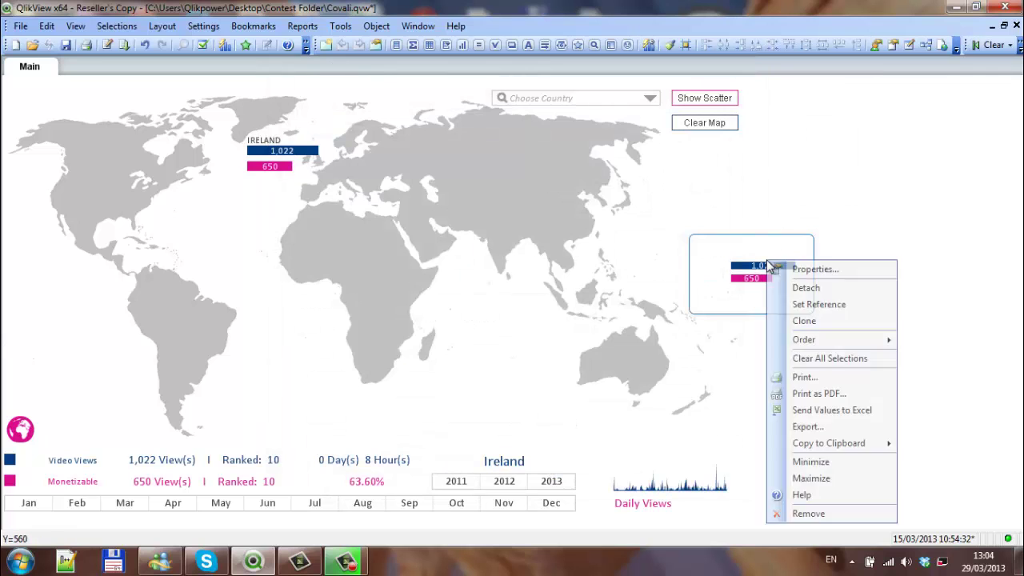
click(815, 269)
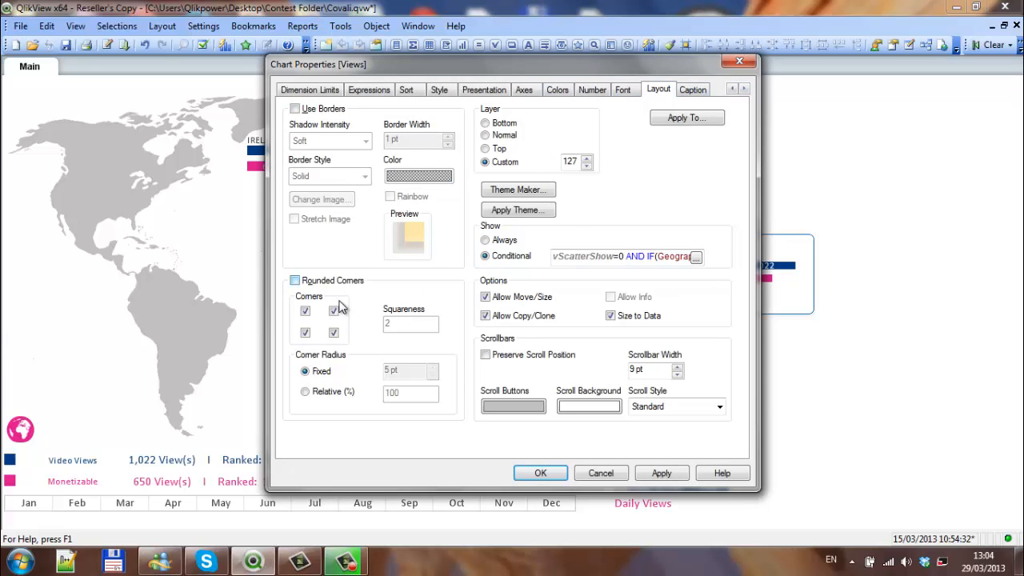
click(541, 473)
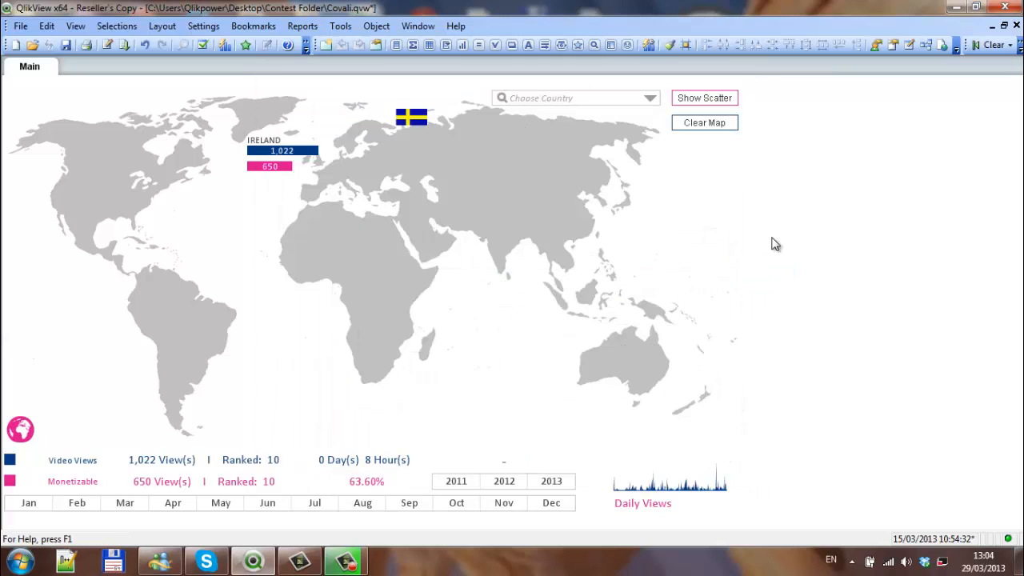
Reselect Ireland from the Choose Country search so the borderless conditional chart appears over the map.
click(704, 122)
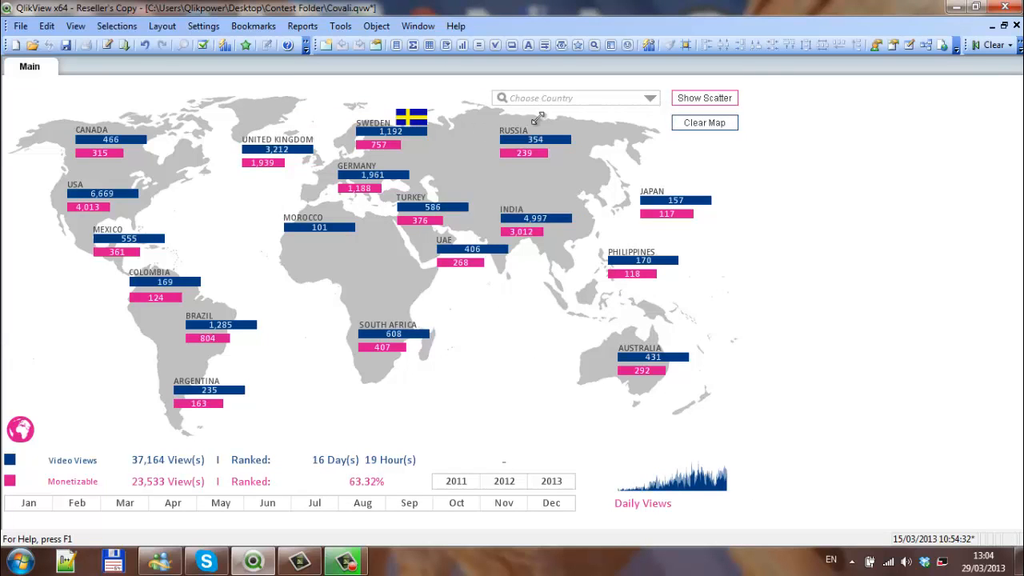
text(lr)
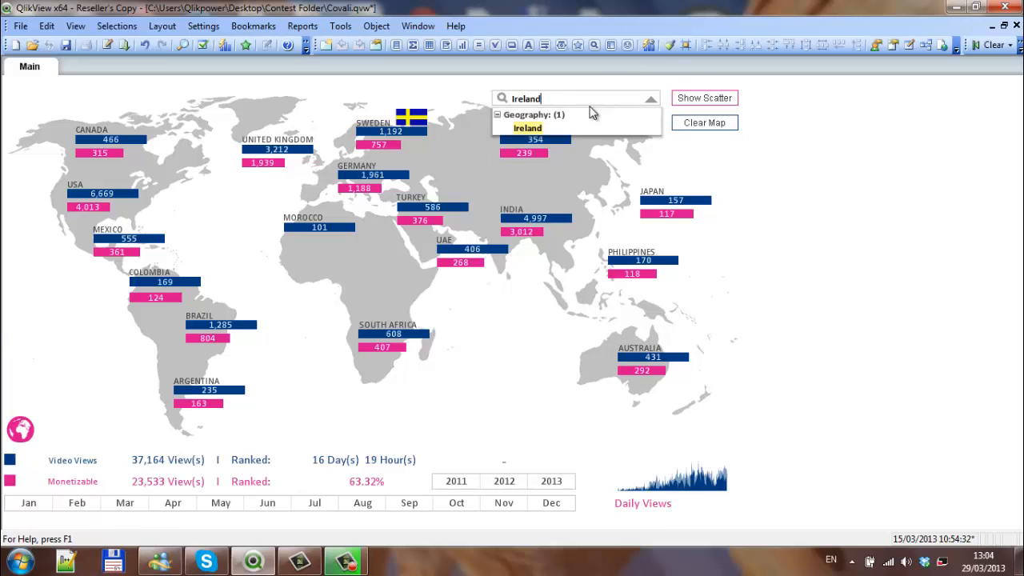
click(528, 128)
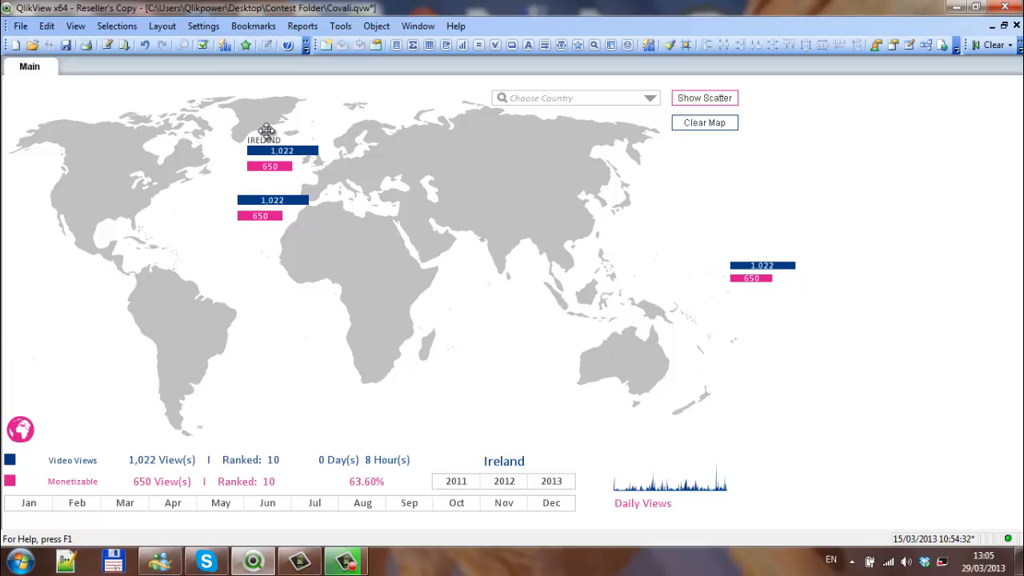
mouse_move(762, 243)
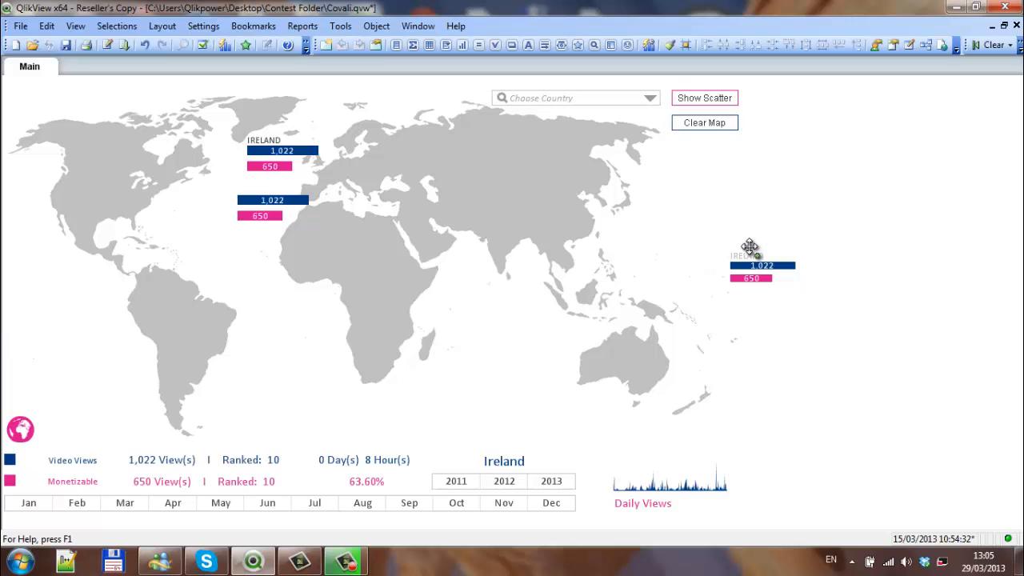
mouse_move(602, 400)
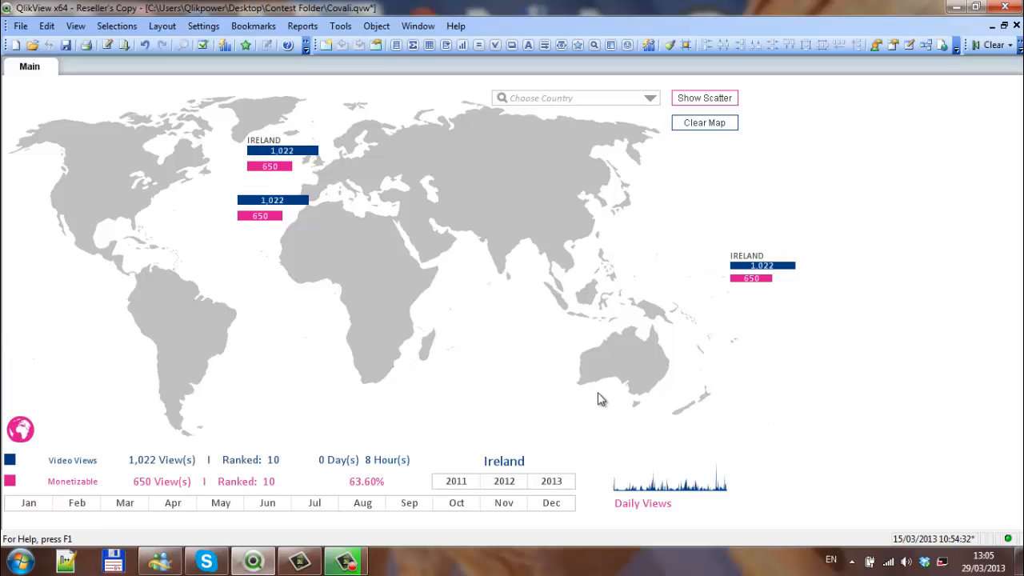
mouse_move(339, 265)
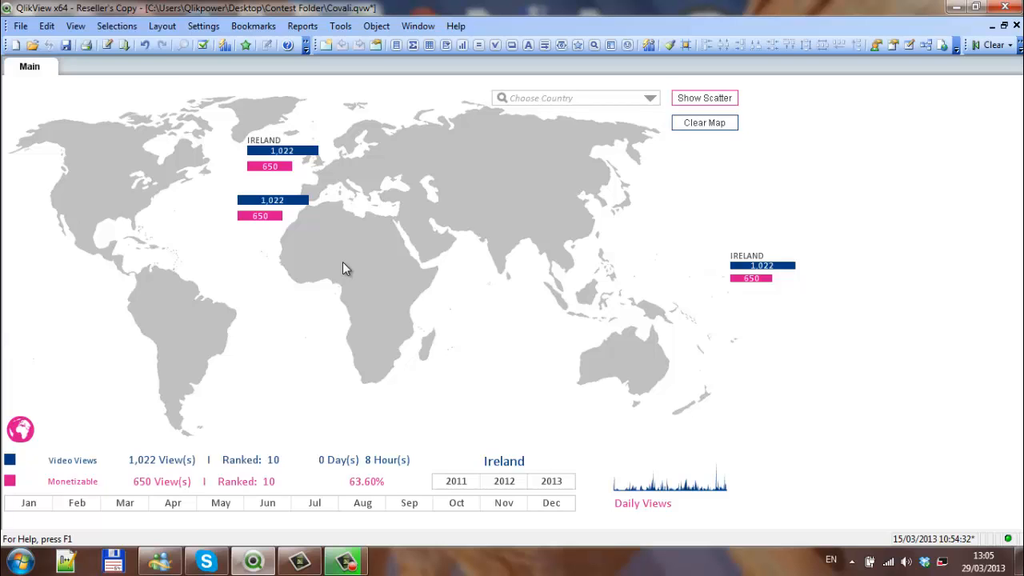
mouse_move(669, 304)
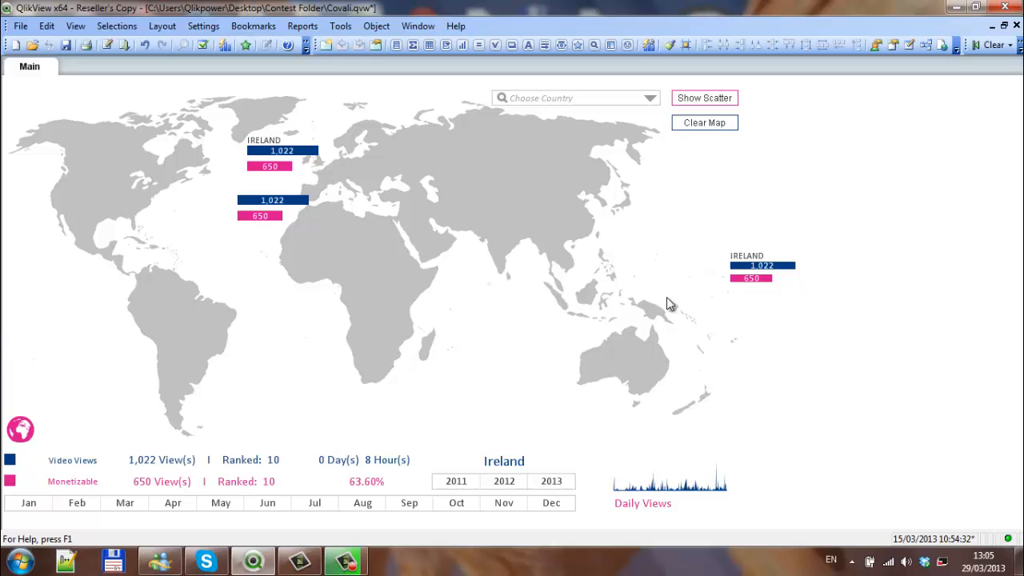
mouse_move(701, 102)
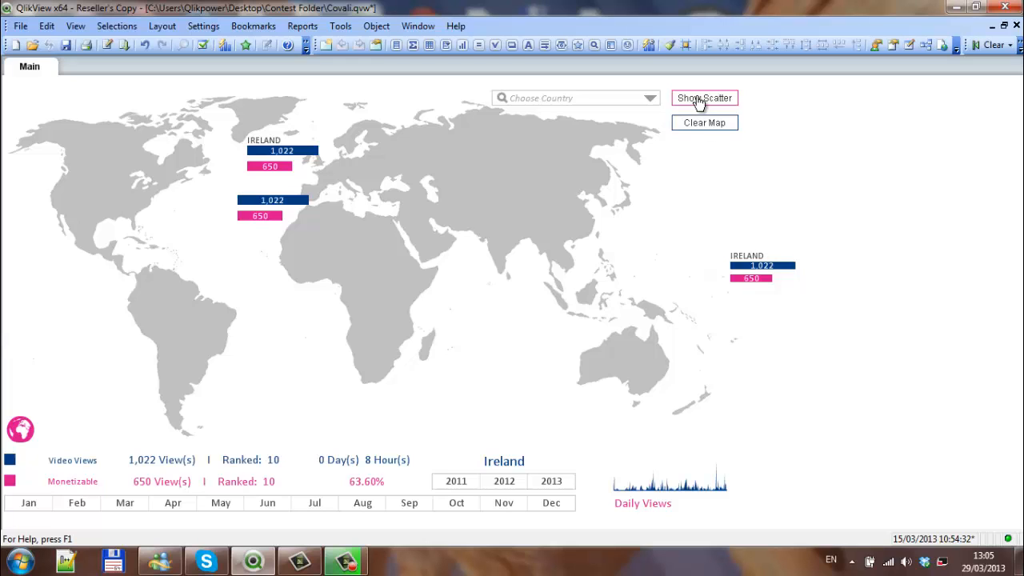
click(704, 98)
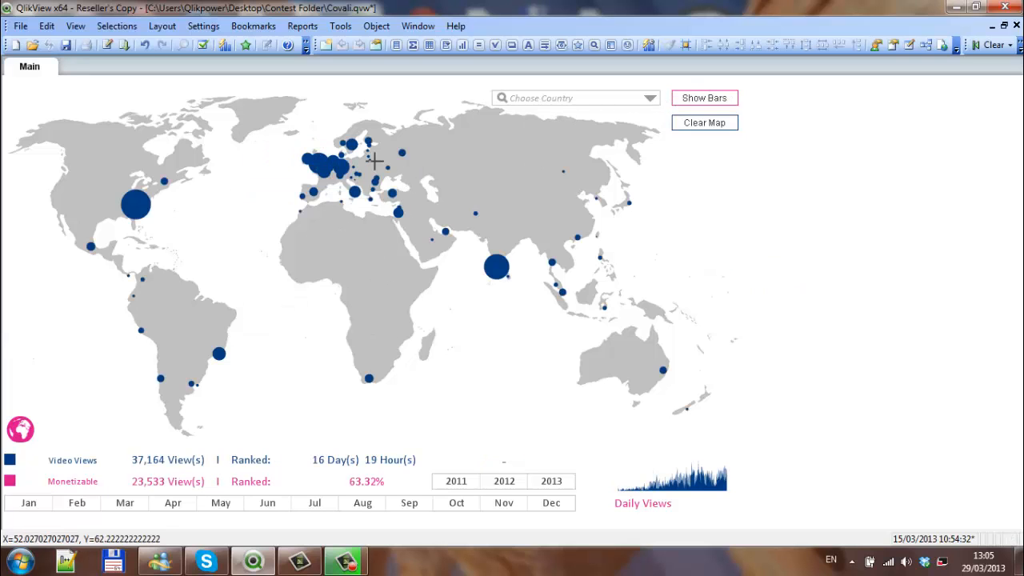
mouse_move(368, 242)
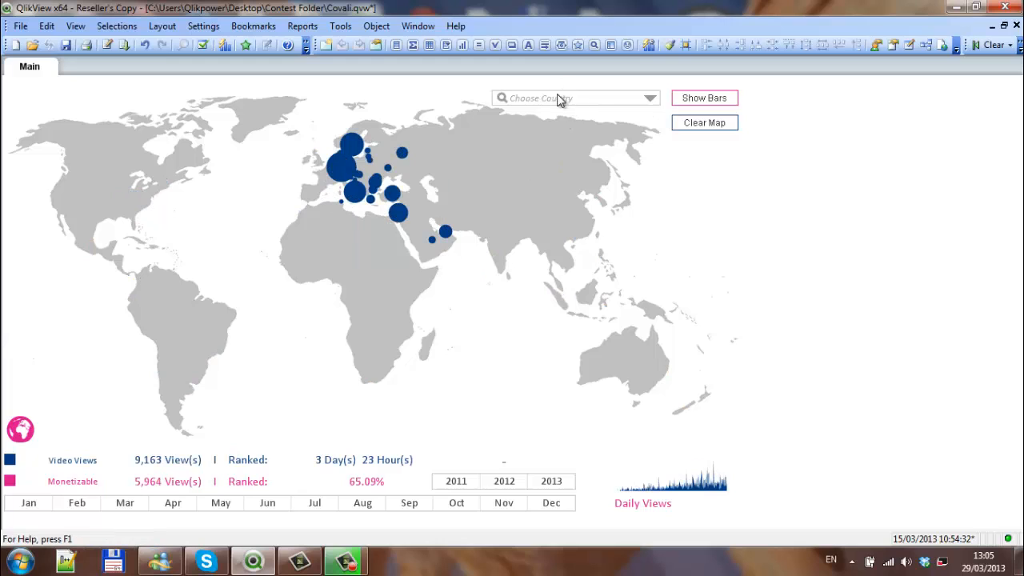
text(Ire)
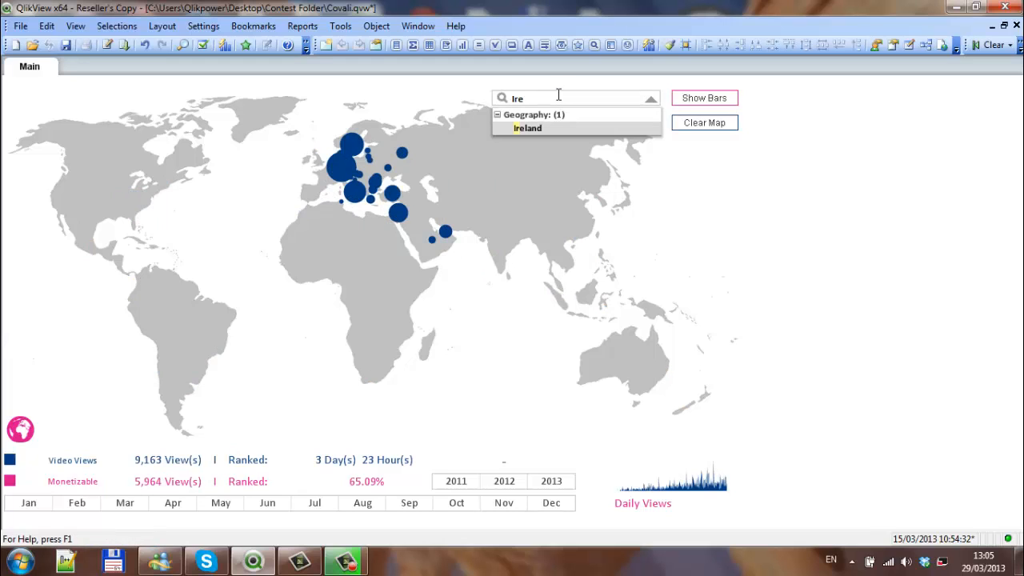
text(lan)
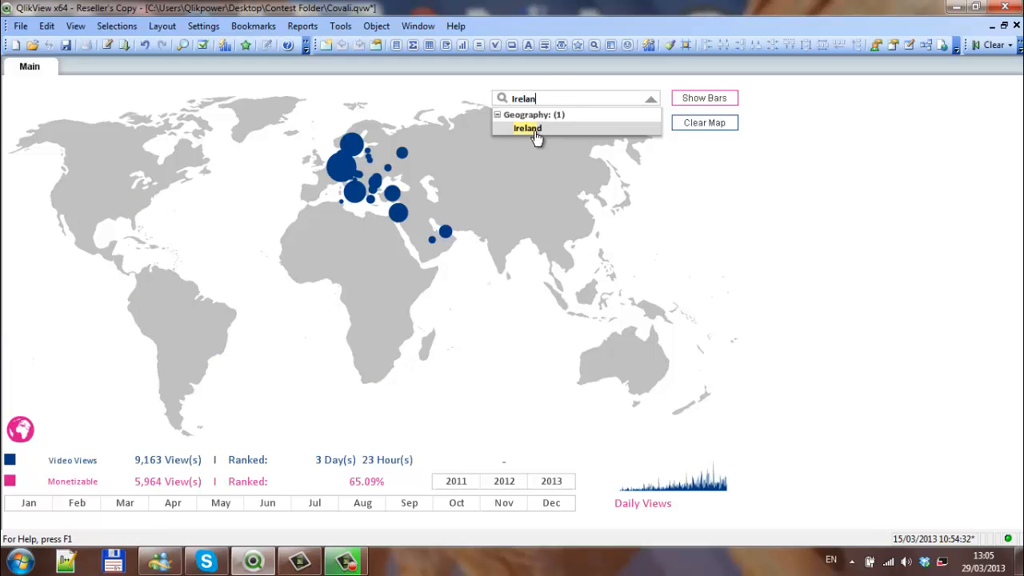
click(526, 128)
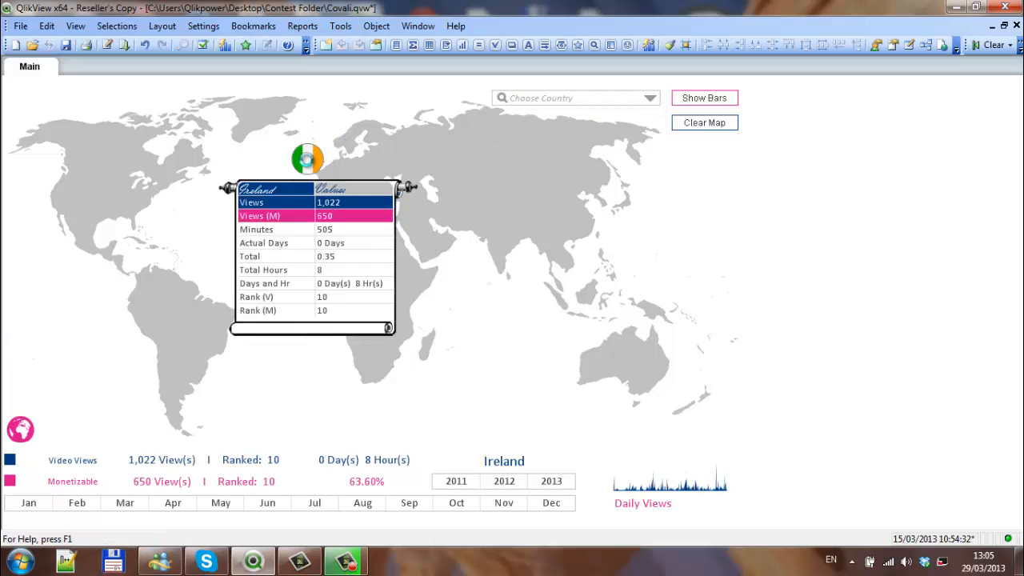
click(704, 97)
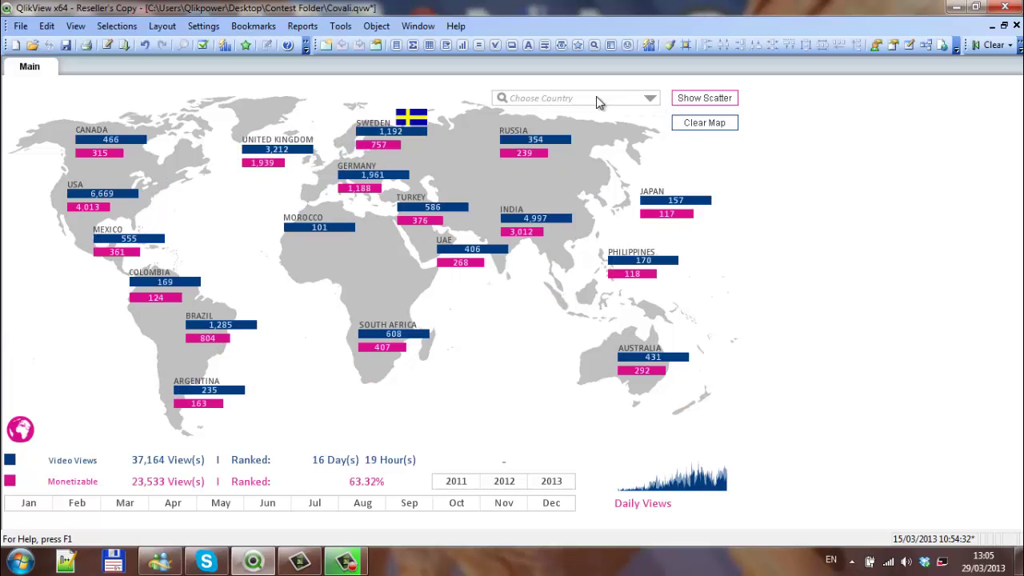
text(lr)
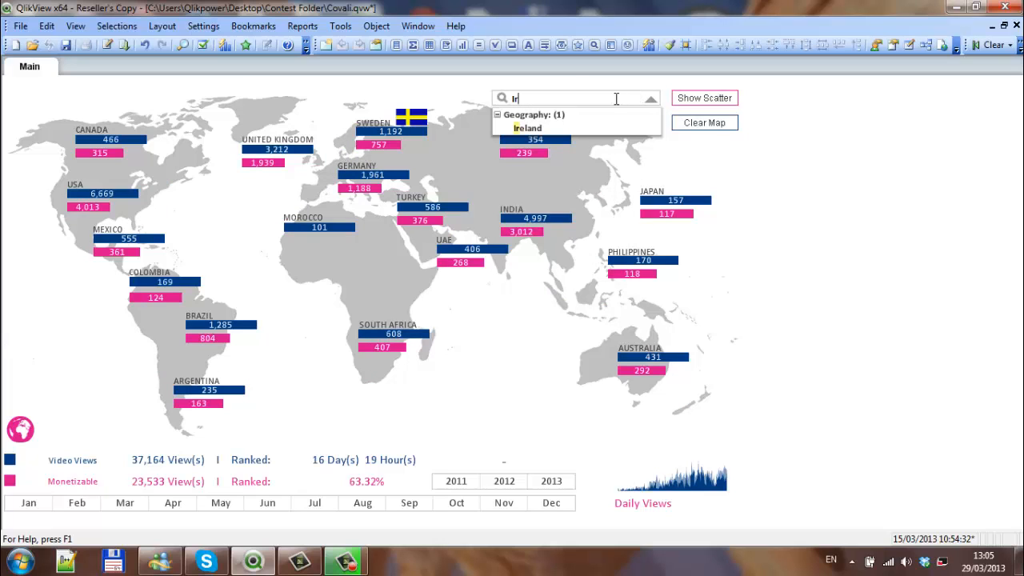
click(528, 128)
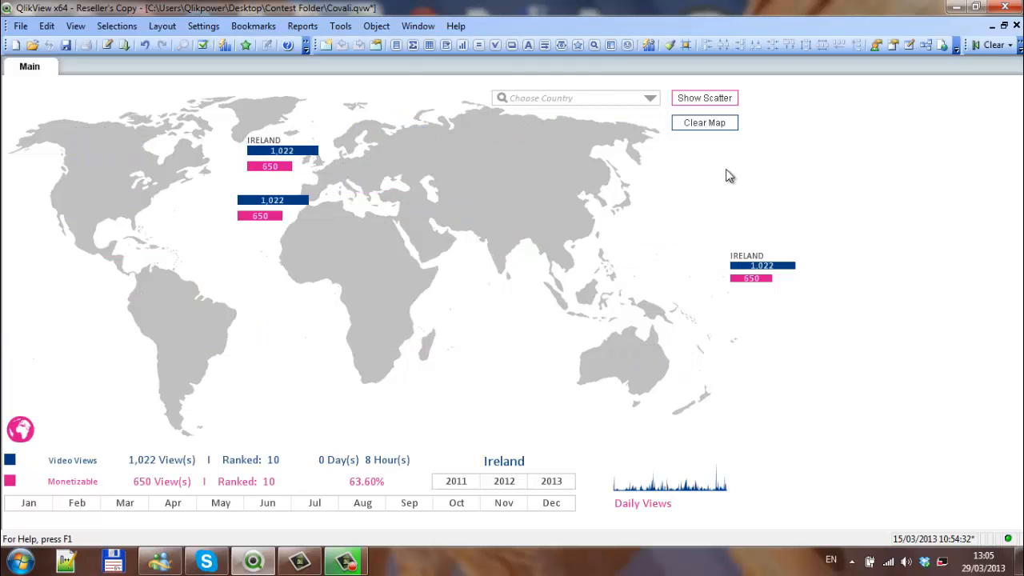
mouse_move(282, 199)
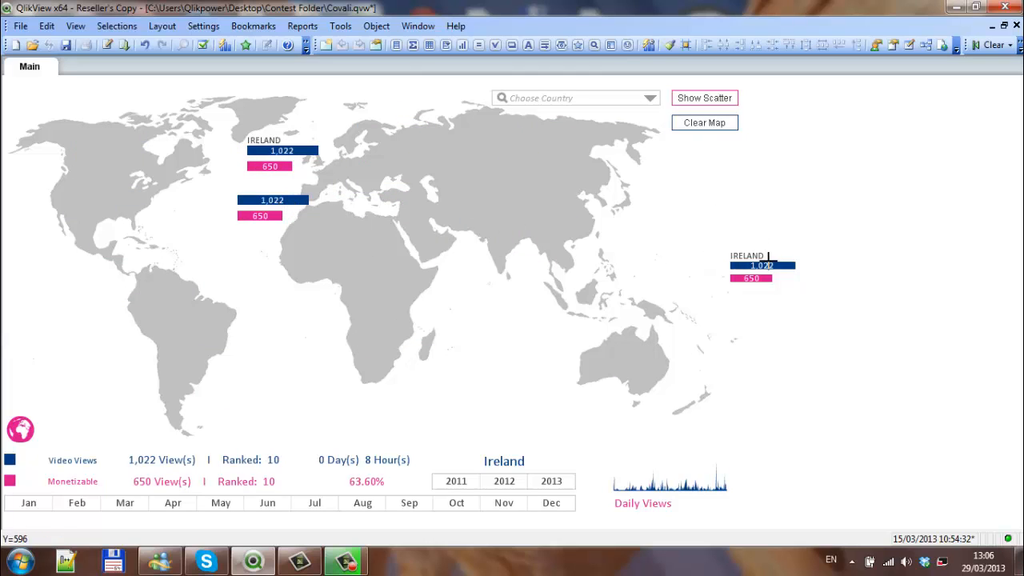
Remove the mid-Atlantic and eastern duplicate Ireland charts, confirming the deletion.
right_click(272, 208)
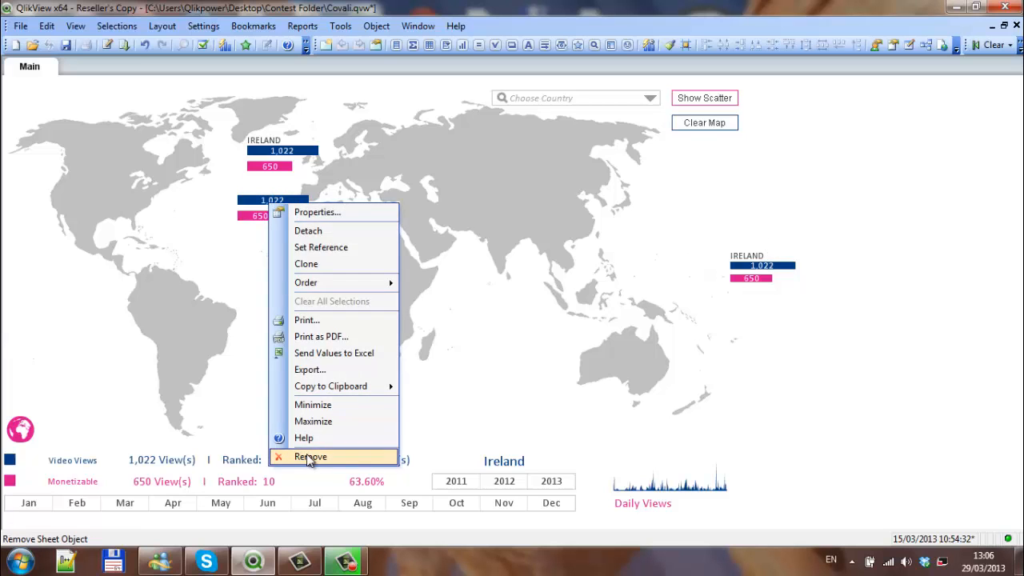
click(310, 457)
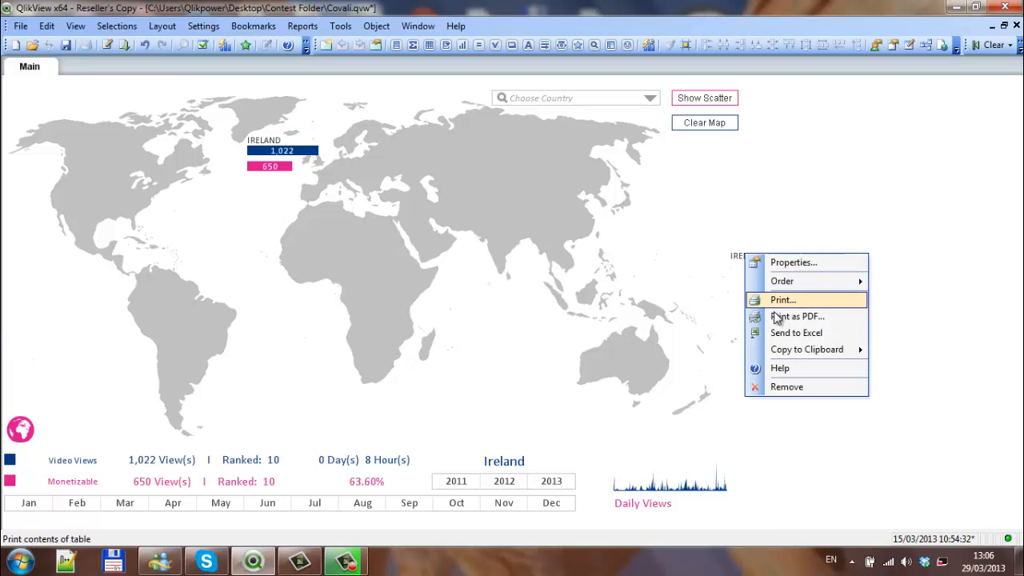
click(787, 385)
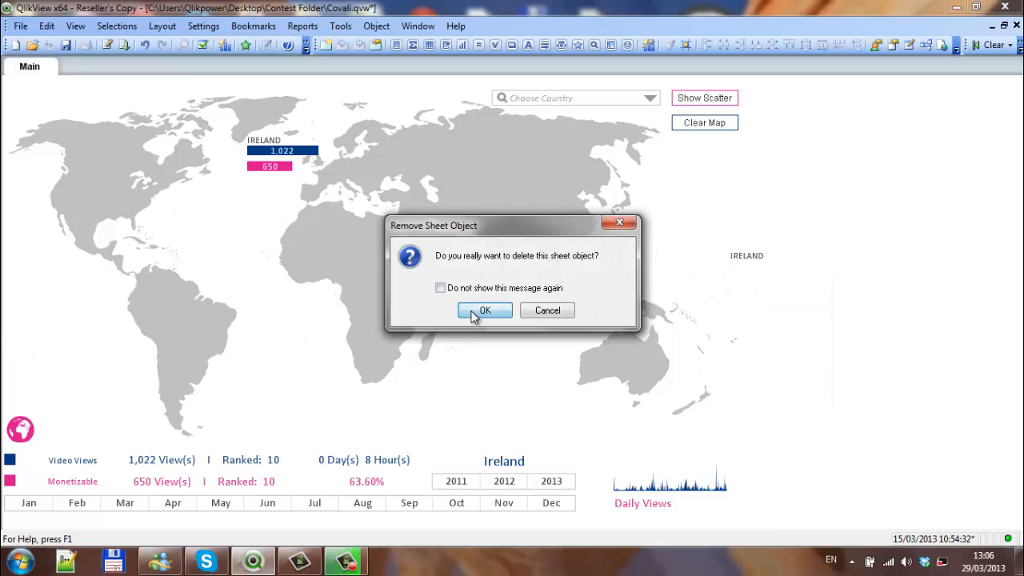
click(485, 311)
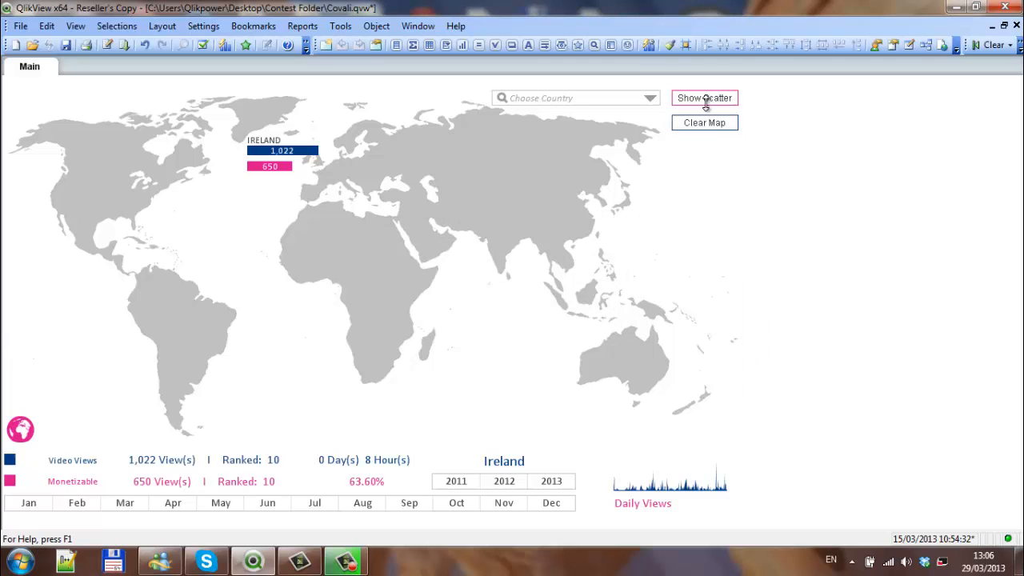
Switch the map to scatter mode and deselect Ireland to show all countries.
click(704, 97)
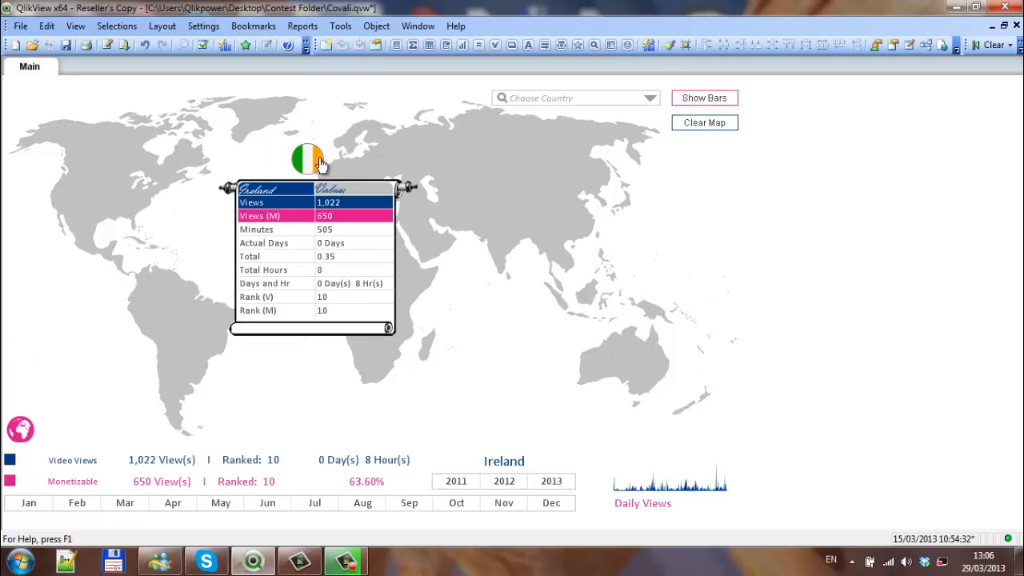
click(704, 122)
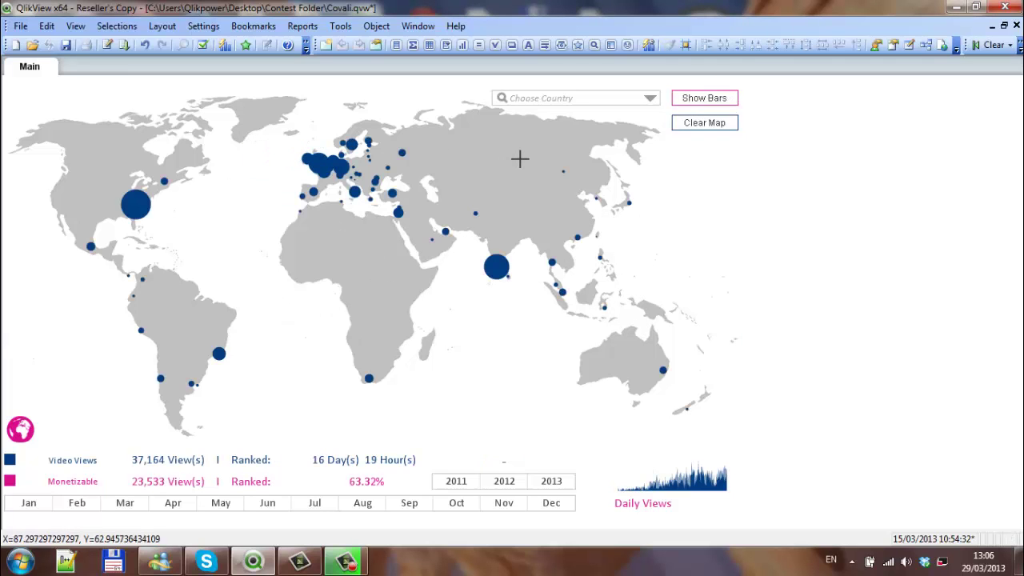